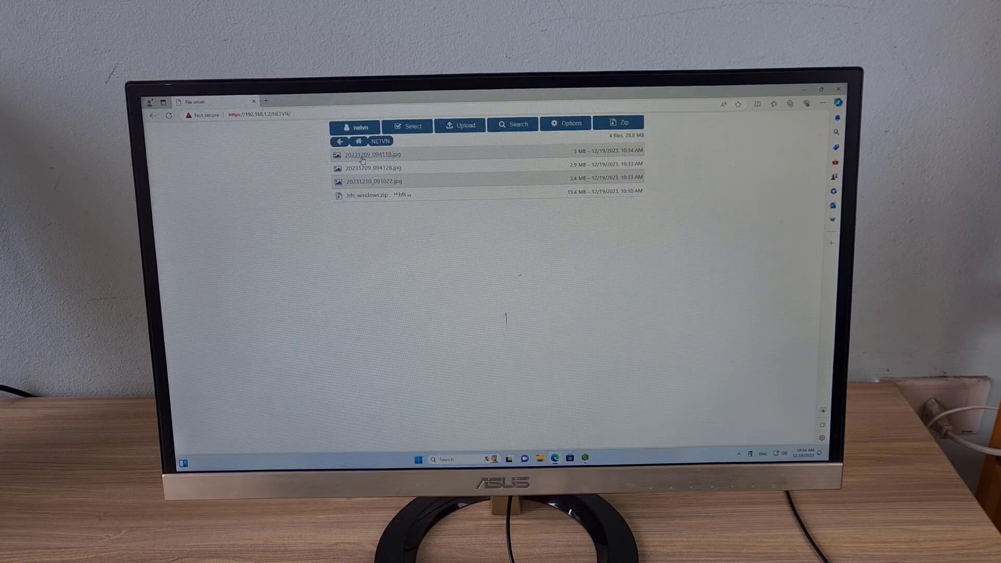
Step: View the photo 20231209_094119.jpg from the NETVN share in HFS
{"action": "left_click", "coordinate": [373, 154]}
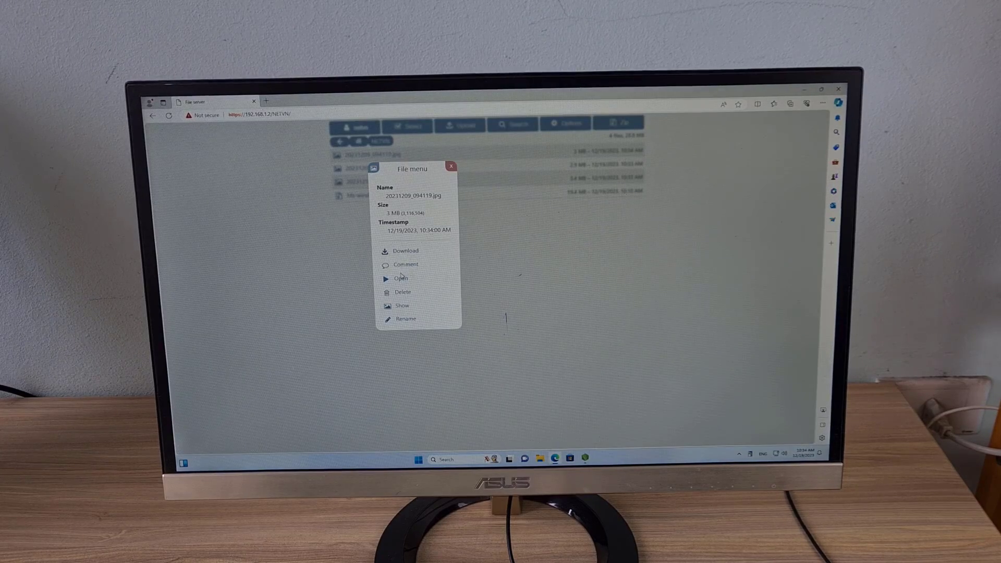
{"action": "left_click", "coordinate": [403, 305]}
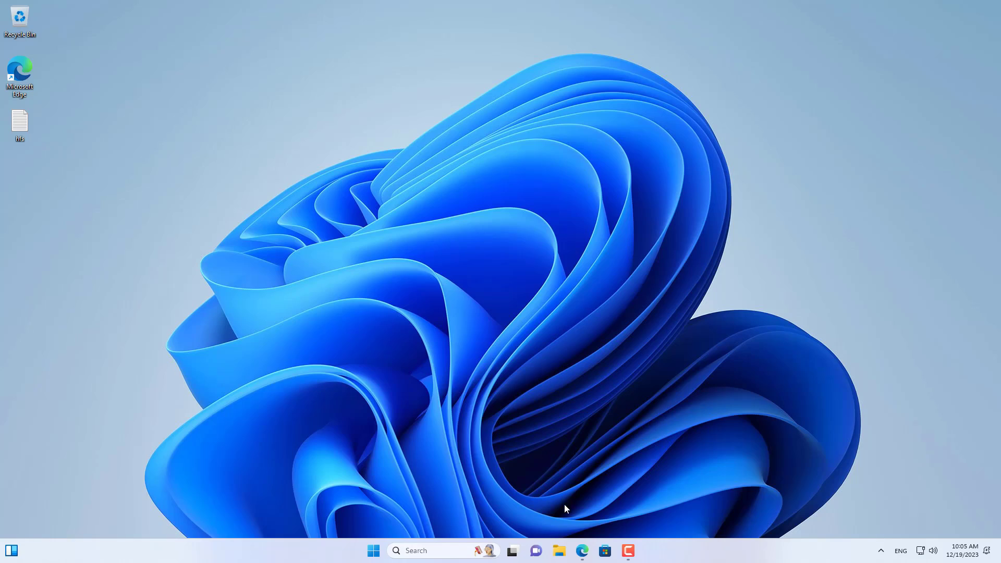
Step: Go to the rejetto/hfs GitHub project and open its latest 0.50.4 release
{"action": "left_click", "coordinate": [580, 551]}
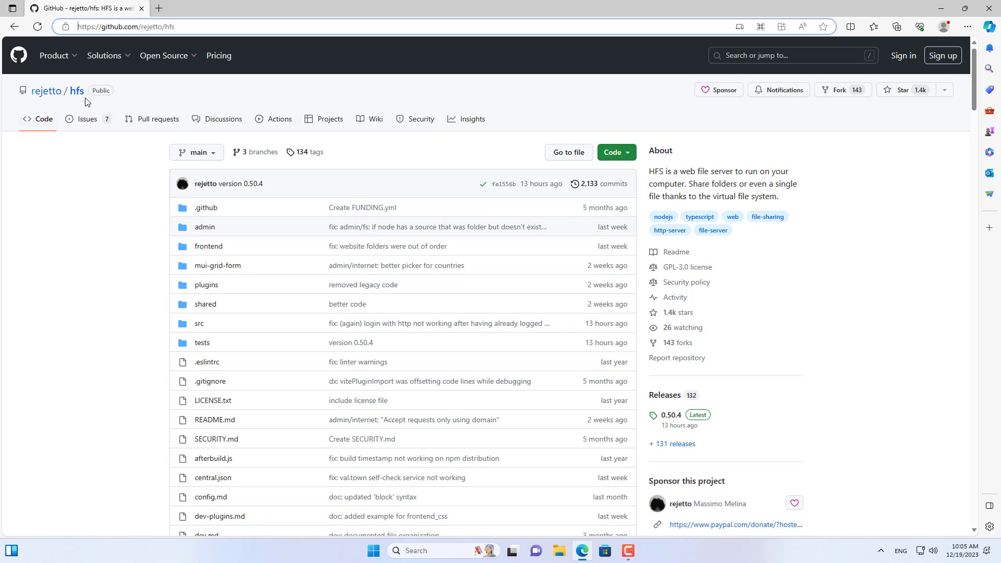
{"action": "mouse_move", "coordinate": [564, 151]}
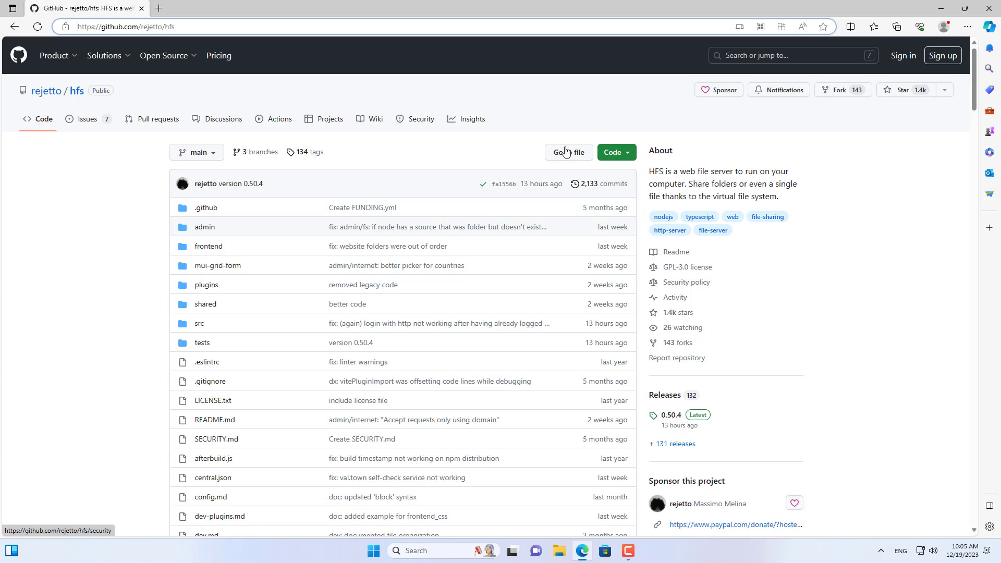
{"action": "scroll", "scroll_direction": "down", "scroll_amount": 3}
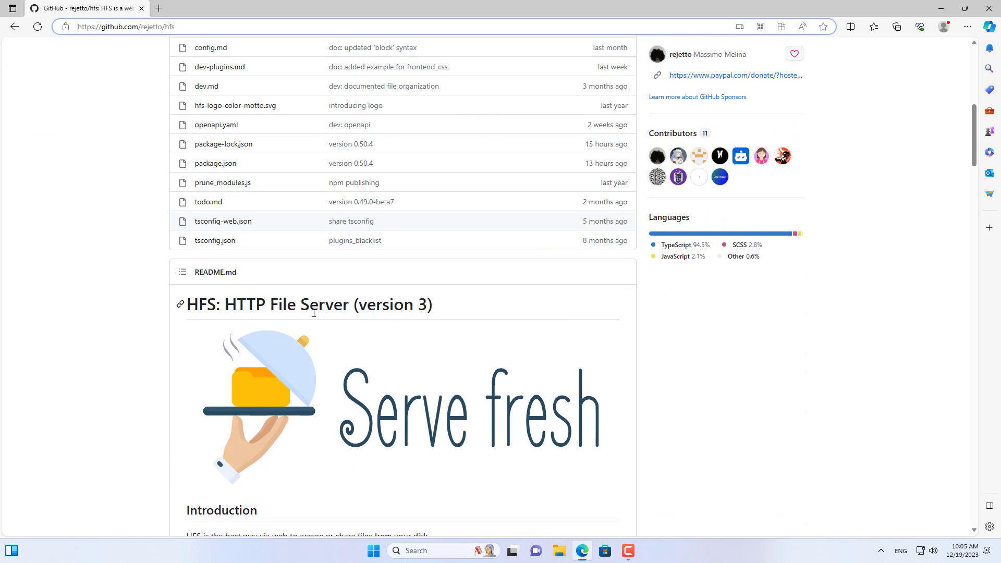
{"action": "double_click", "coordinate": [268, 304]}
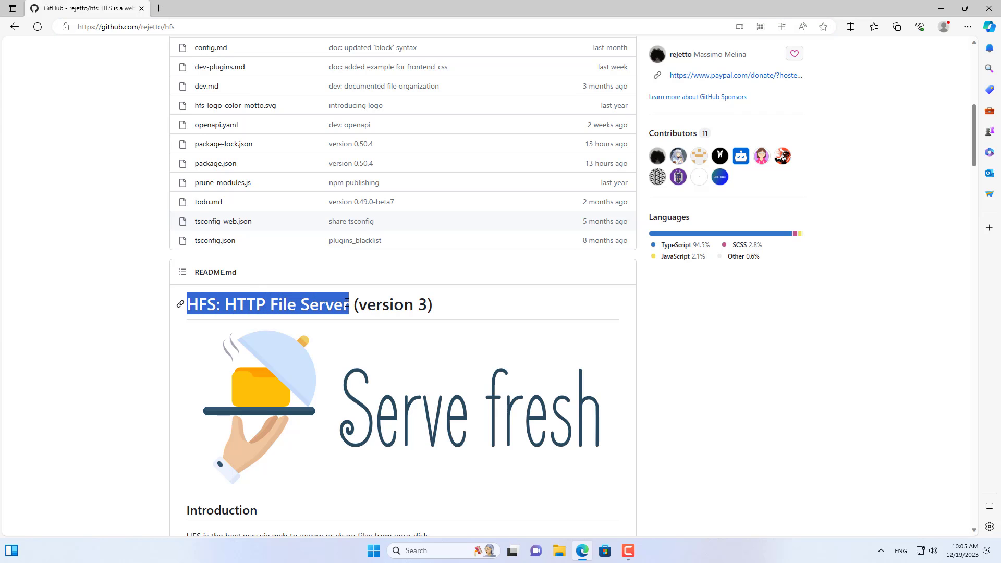
{"action": "scroll", "scroll_direction": "up", "scroll_amount": 3}
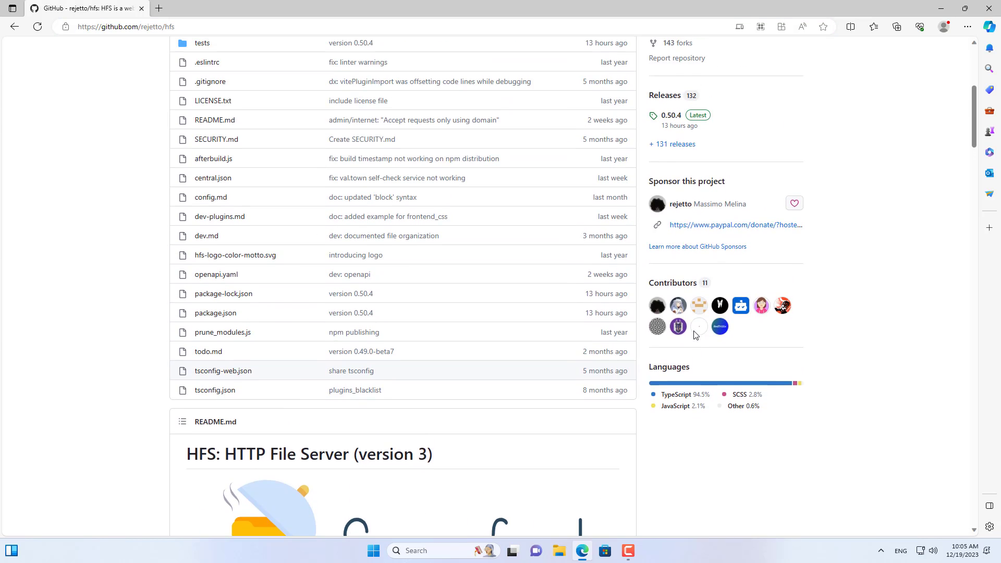
{"action": "left_click", "coordinate": [669, 114]}
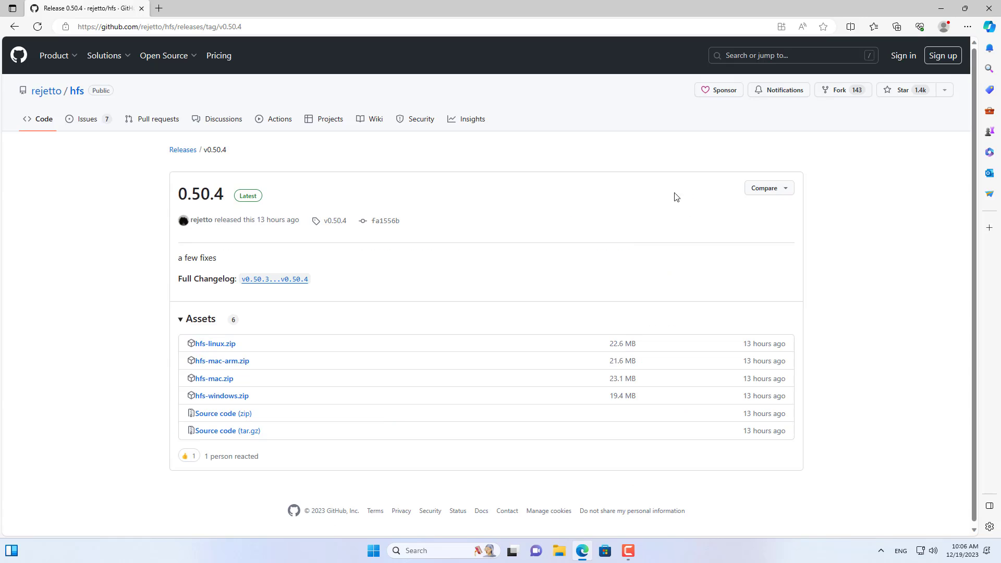
{"action": "mouse_move", "coordinate": [221, 361]}
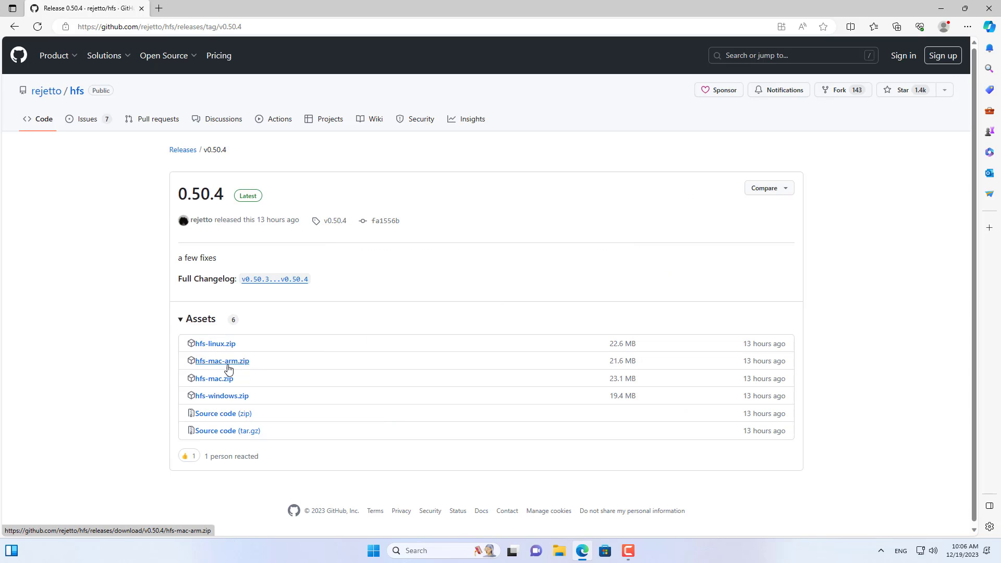
{"action": "mouse_move", "coordinate": [222, 395]}
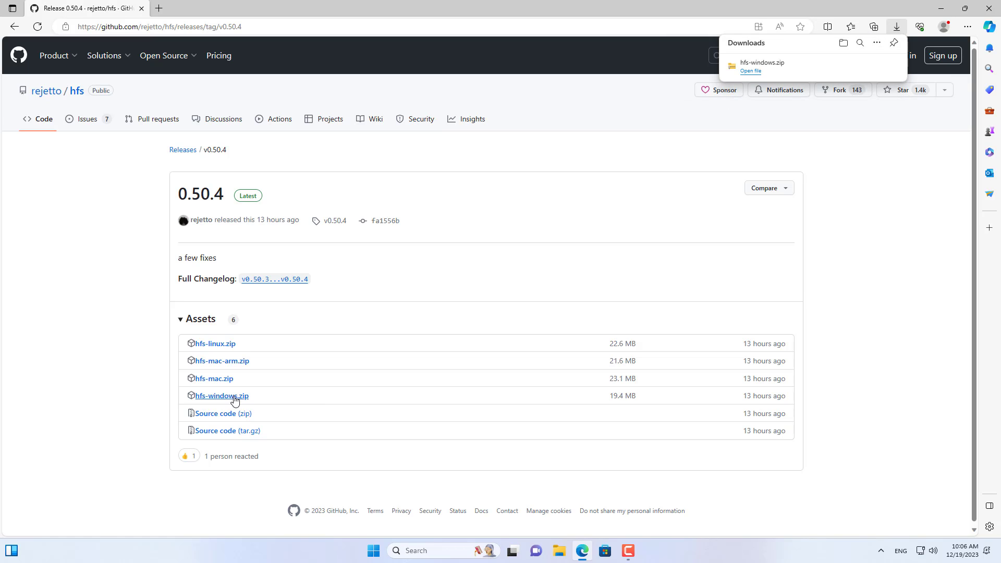
{"action": "mouse_move", "coordinate": [778, 66]}
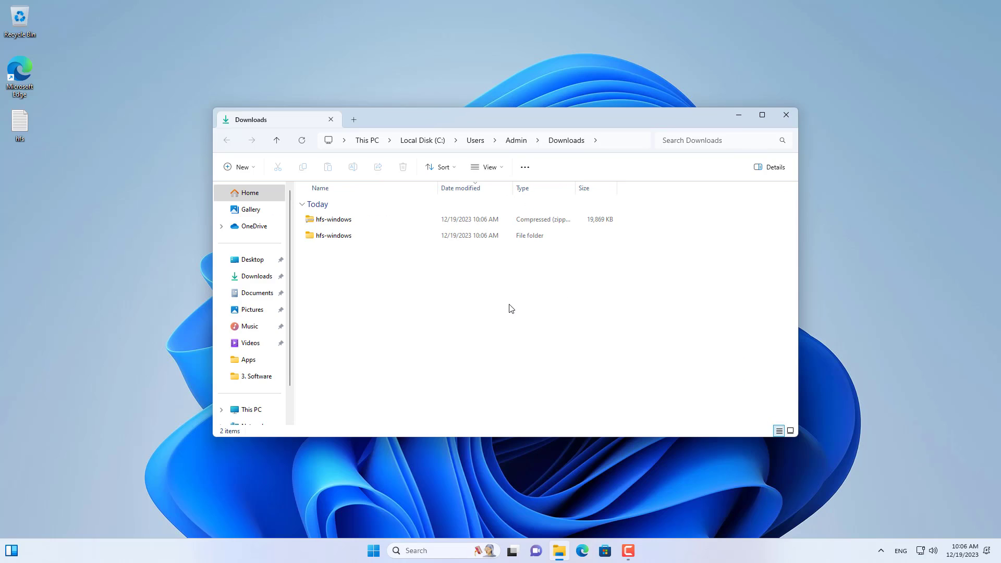
Step: Copy the extracted hfs-windows folder from Downloads
{"action": "left_click", "coordinate": [333, 219]}
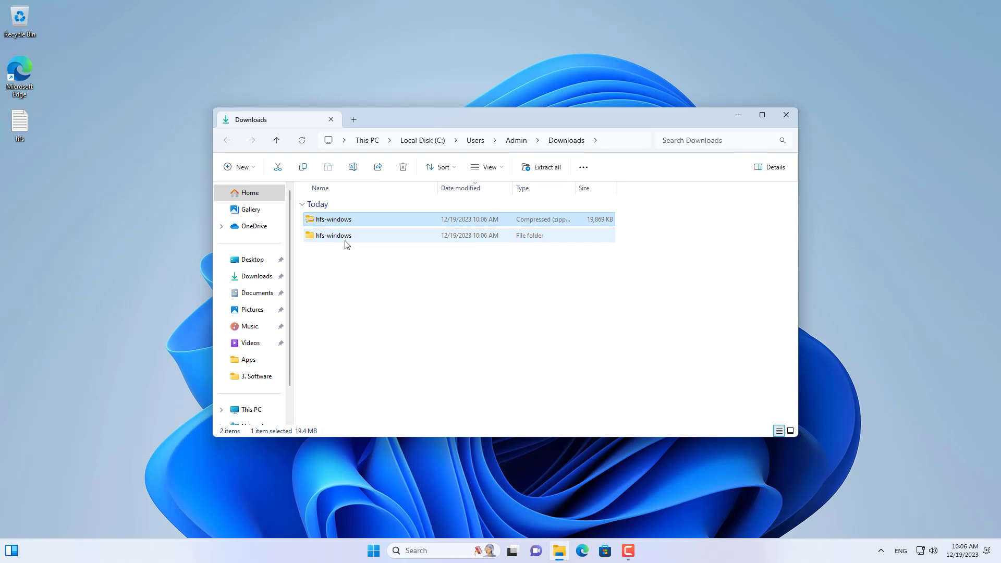
{"action": "double_click", "coordinate": [333, 235]}
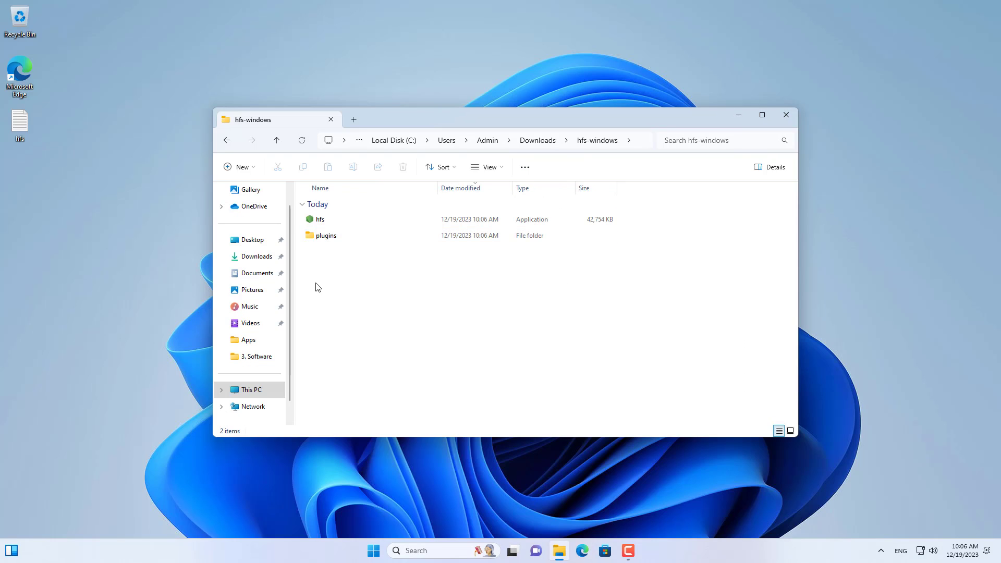
{"action": "key", "text": "ctrl+a"}
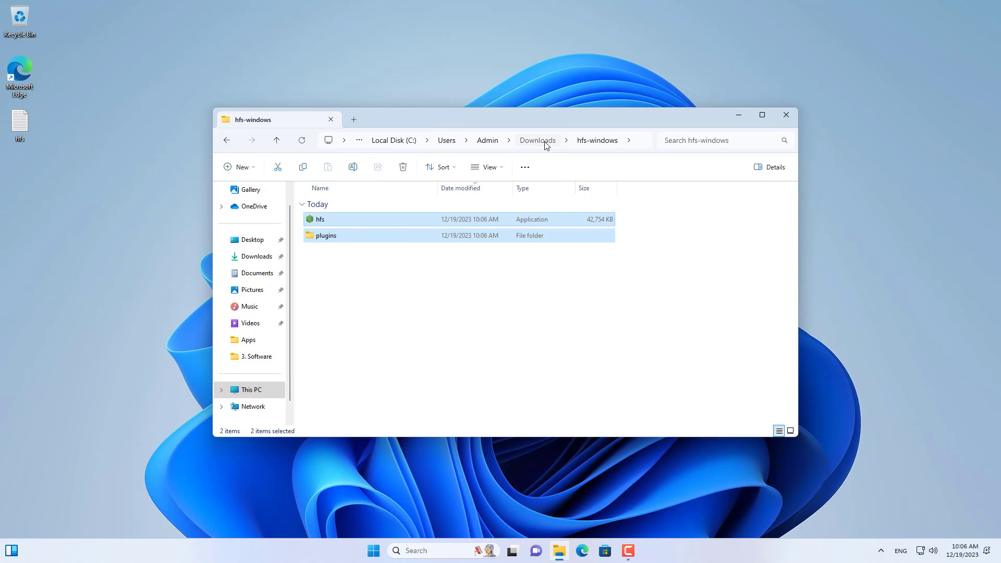
{"action": "right_click", "coordinate": [333, 236]}
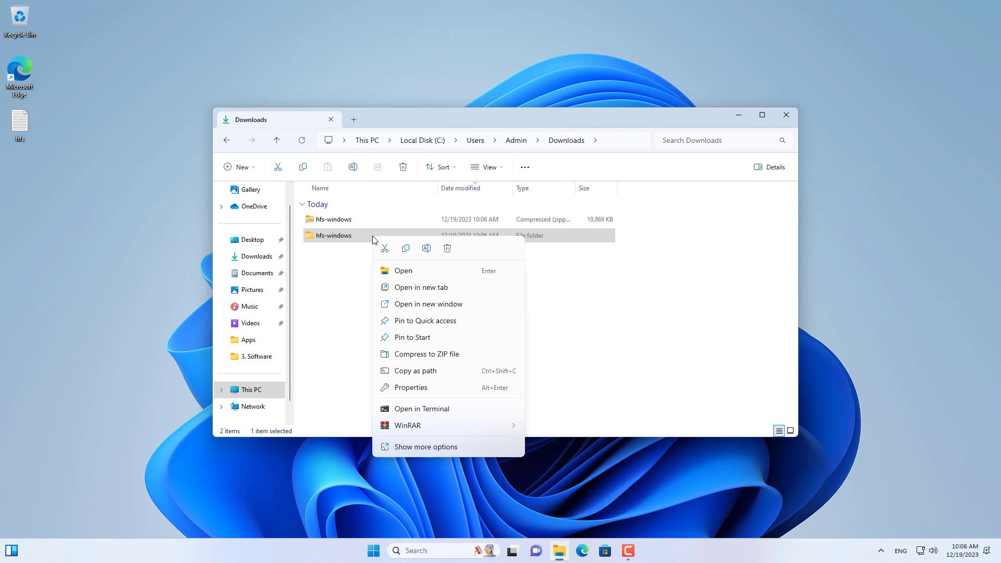
{"action": "left_click", "coordinate": [409, 255]}
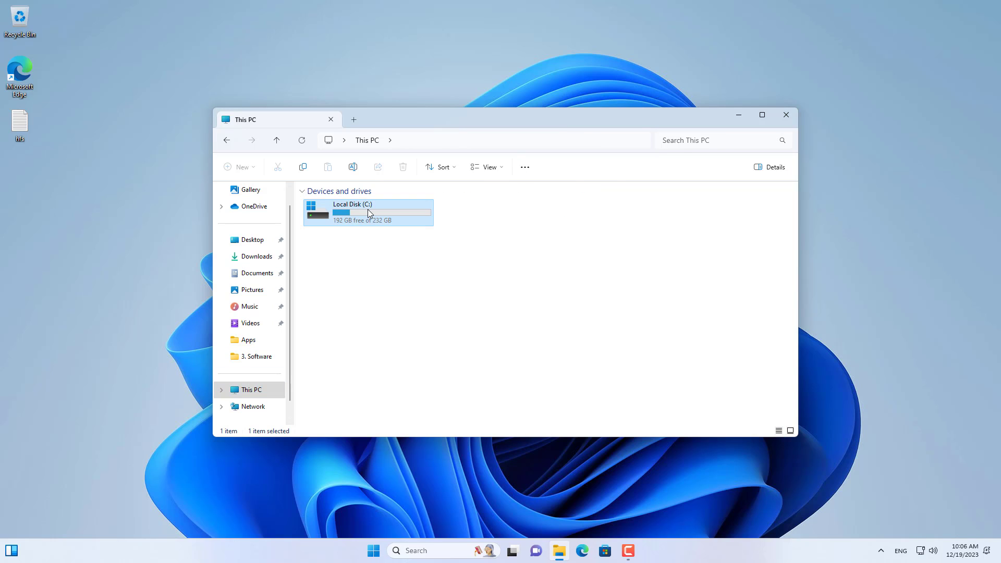
Step: Open the hfs-windows folder on Local Disk (C:) and launch hfs.exe
{"action": "double_click", "coordinate": [367, 213]}
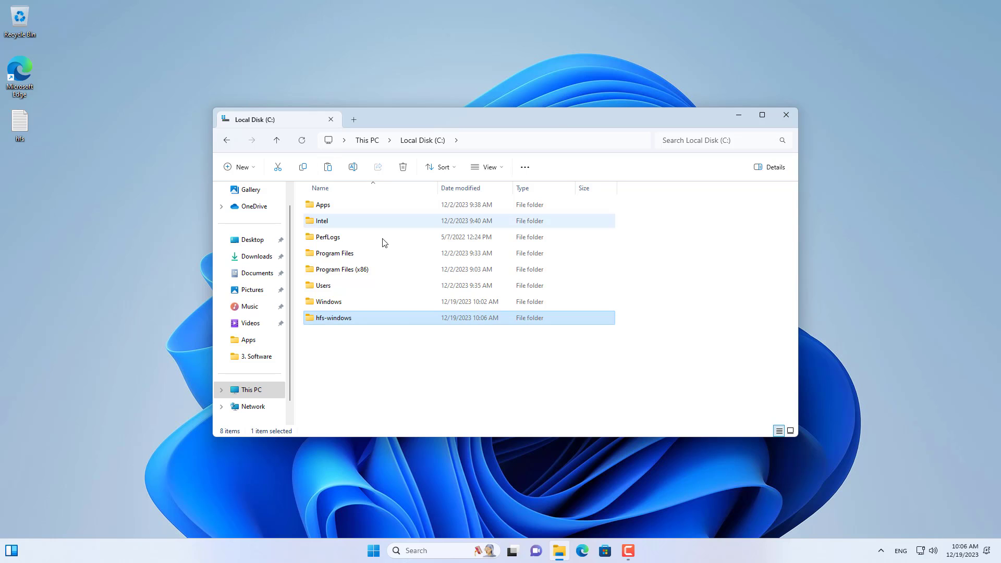
{"action": "double_click", "coordinate": [333, 317]}
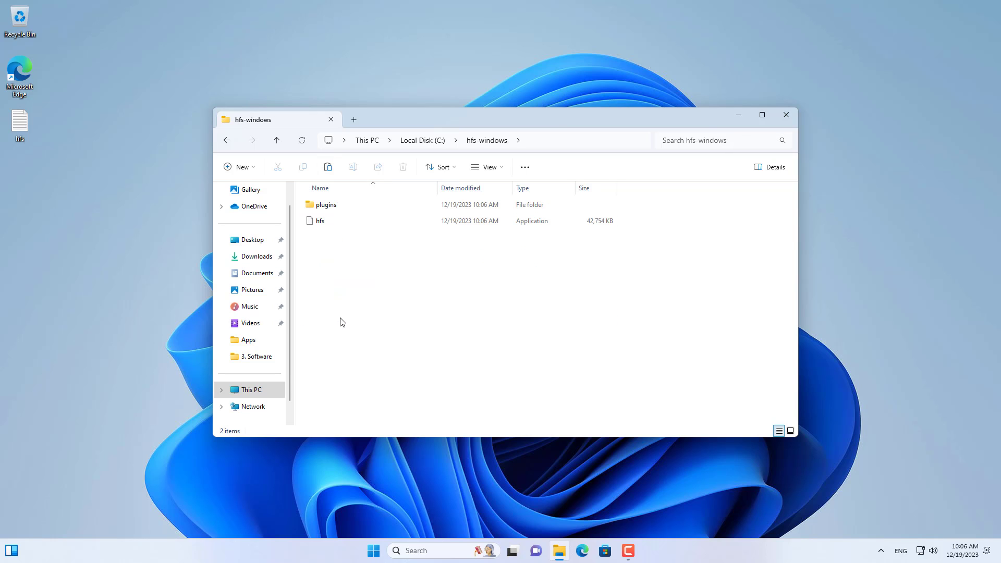
{"action": "left_click", "coordinate": [320, 220]}
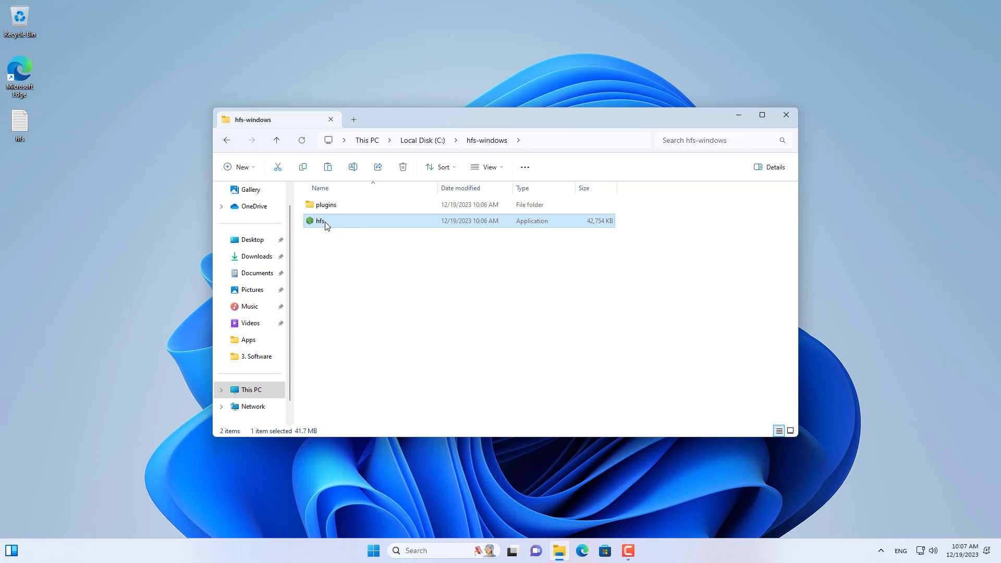
{"action": "double_click", "coordinate": [319, 220]}
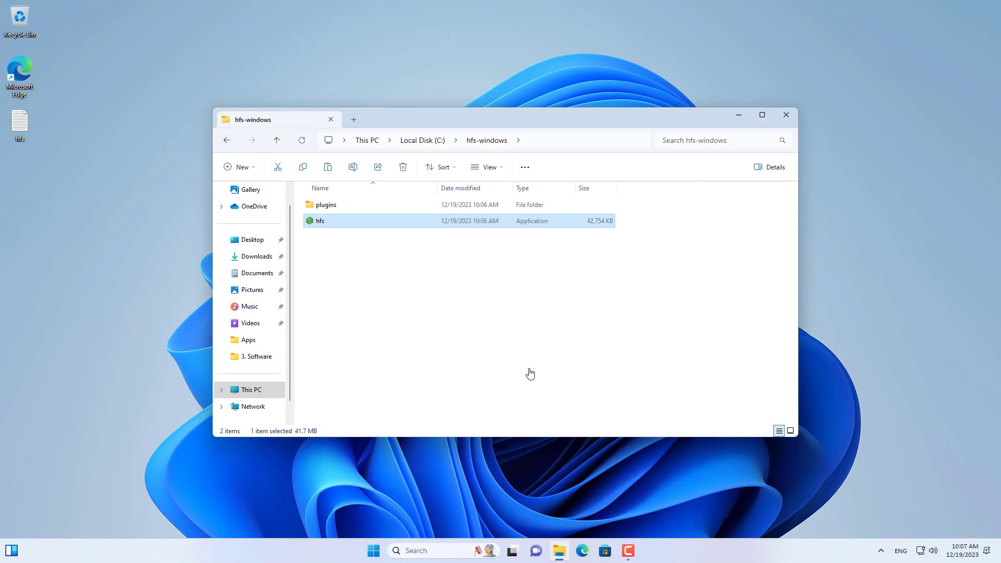
{"action": "double_click", "coordinate": [320, 220]}
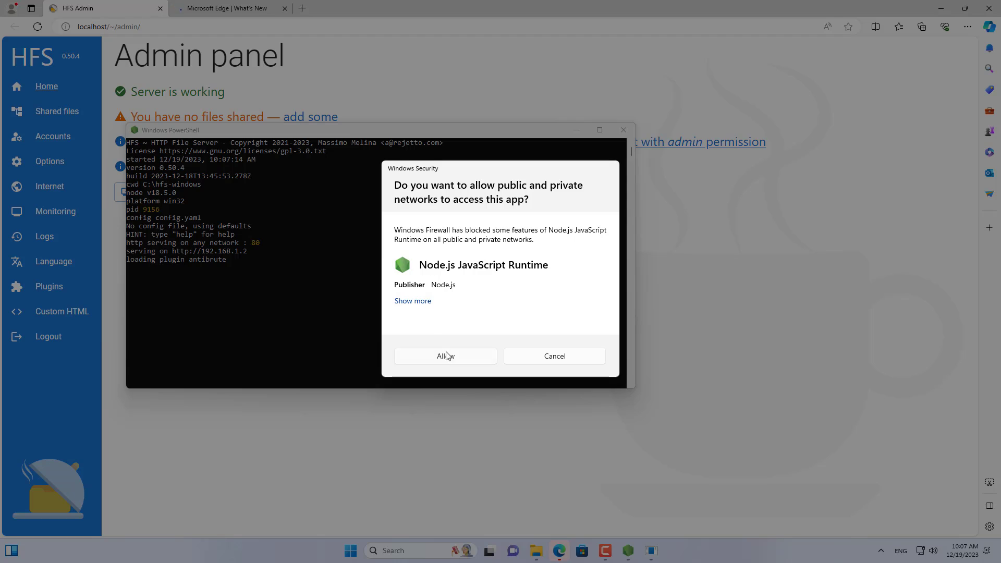
Step: Allow Node.js JavaScript Runtime through Windows Firewall on public and private networks
{"action": "left_click", "coordinate": [444, 355]}
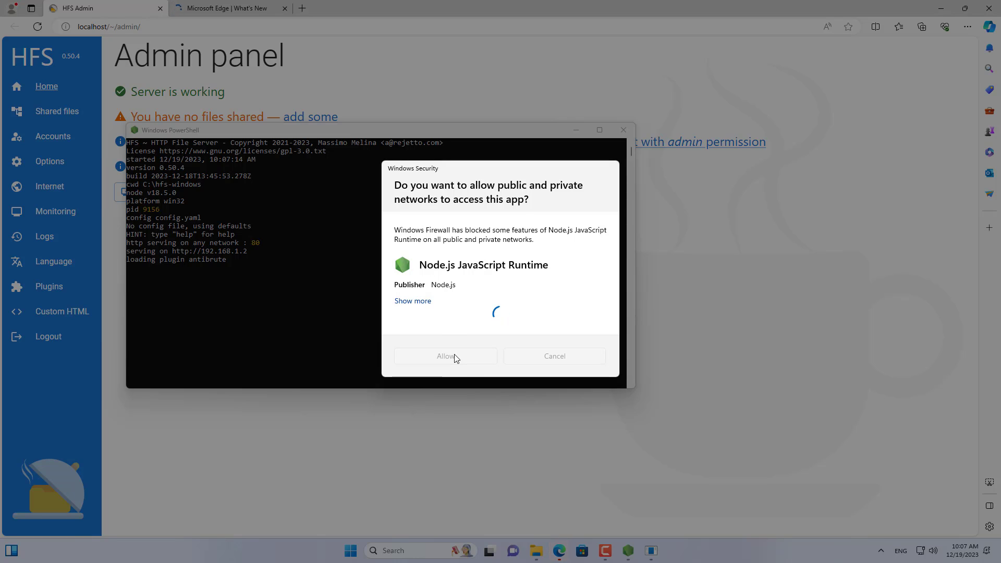
{"action": "left_click", "coordinate": [445, 356]}
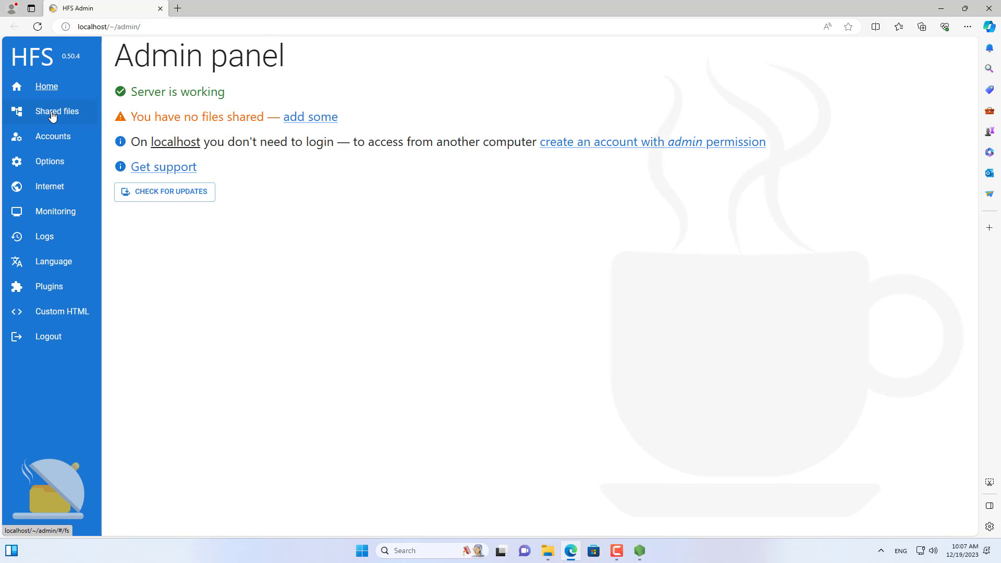
Step: Add HFS to the Windows right-click menu via System Integration and dismiss the confirmation
{"action": "left_click", "coordinate": [57, 111]}
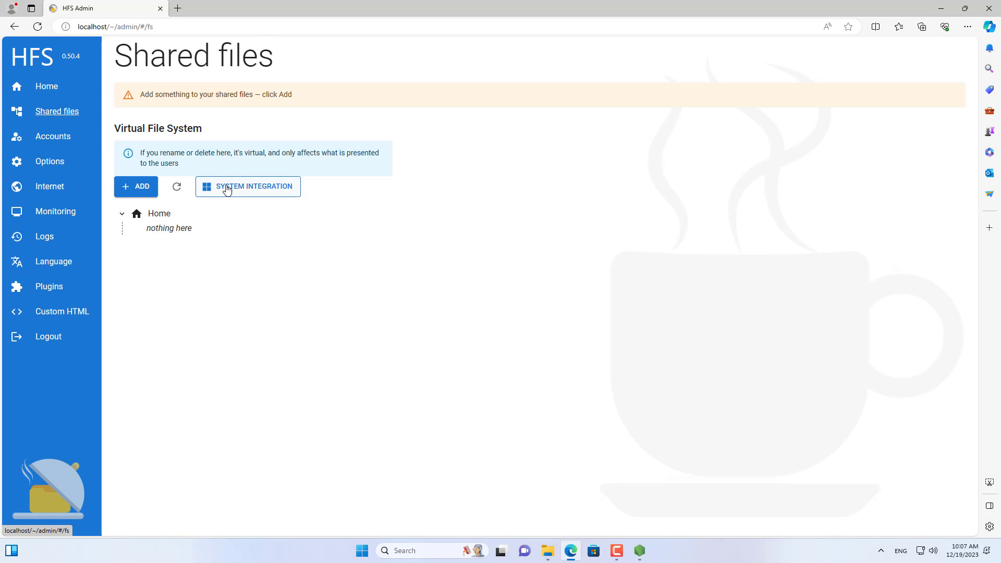
{"action": "left_click", "coordinate": [249, 186]}
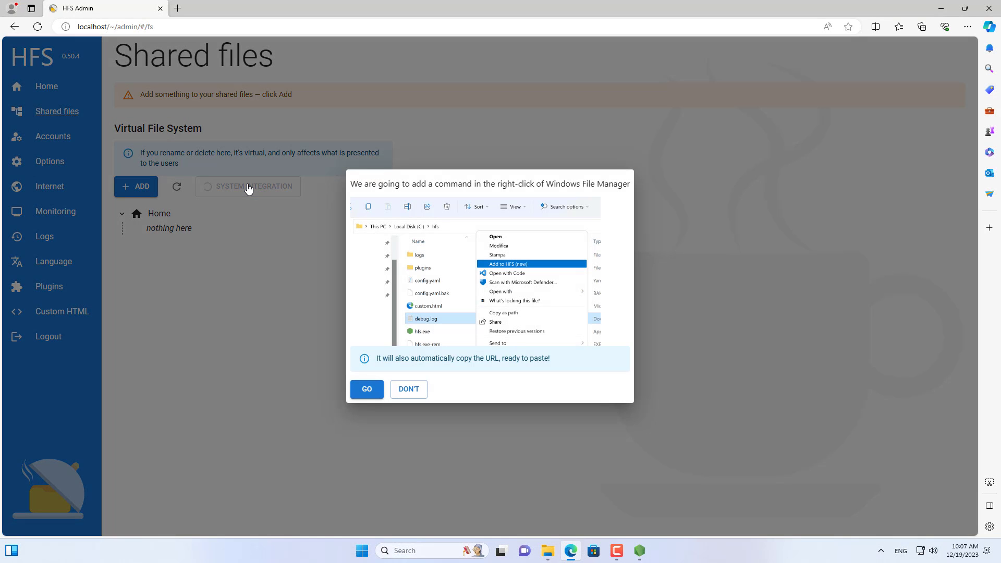
{"action": "mouse_move", "coordinate": [368, 389]}
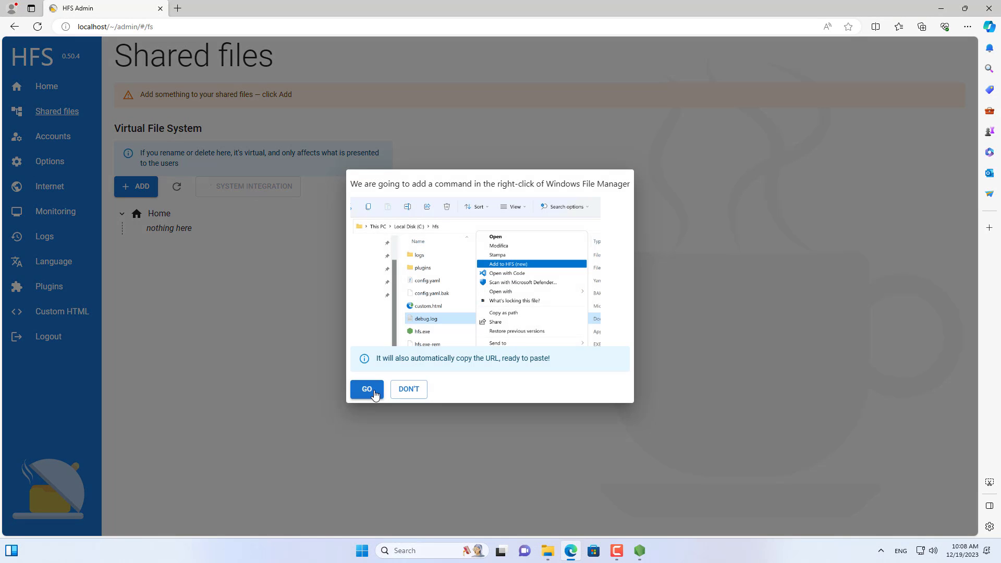
{"action": "left_click", "coordinate": [367, 389]}
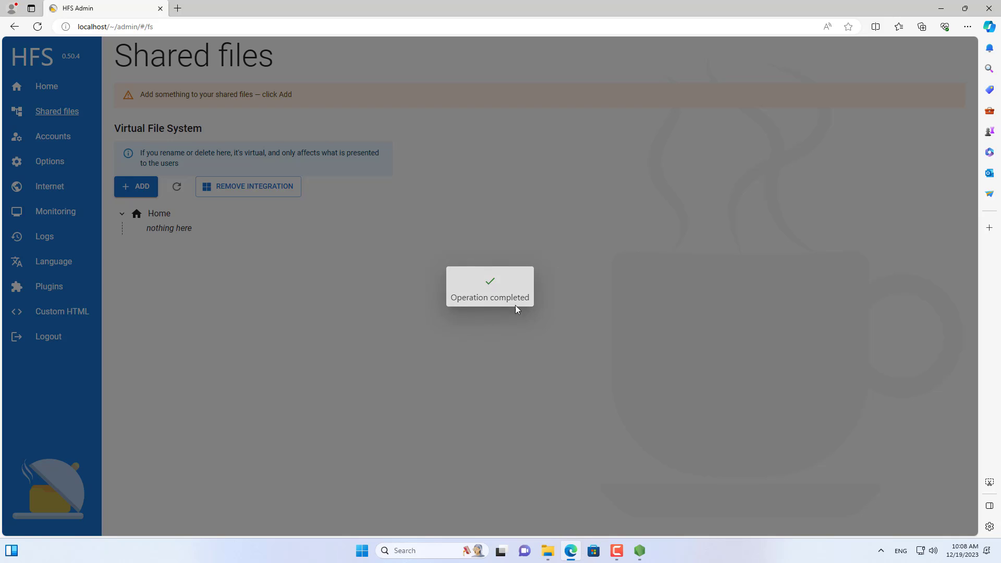
{"action": "left_click", "coordinate": [490, 286]}
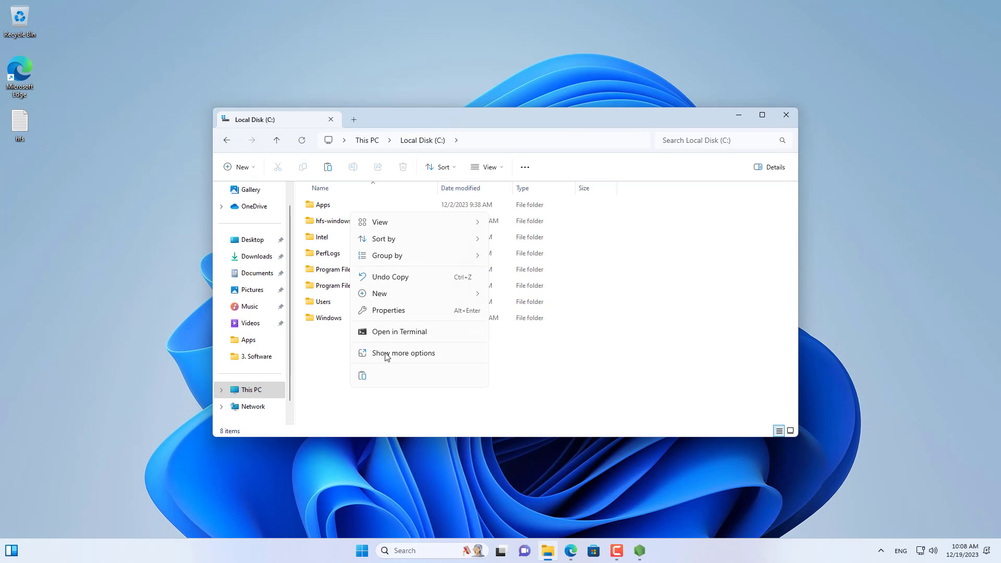
Step: Create a NETVN folder on C:, add it to HFS, and show its share settings
{"action": "left_click", "coordinate": [380, 293]}
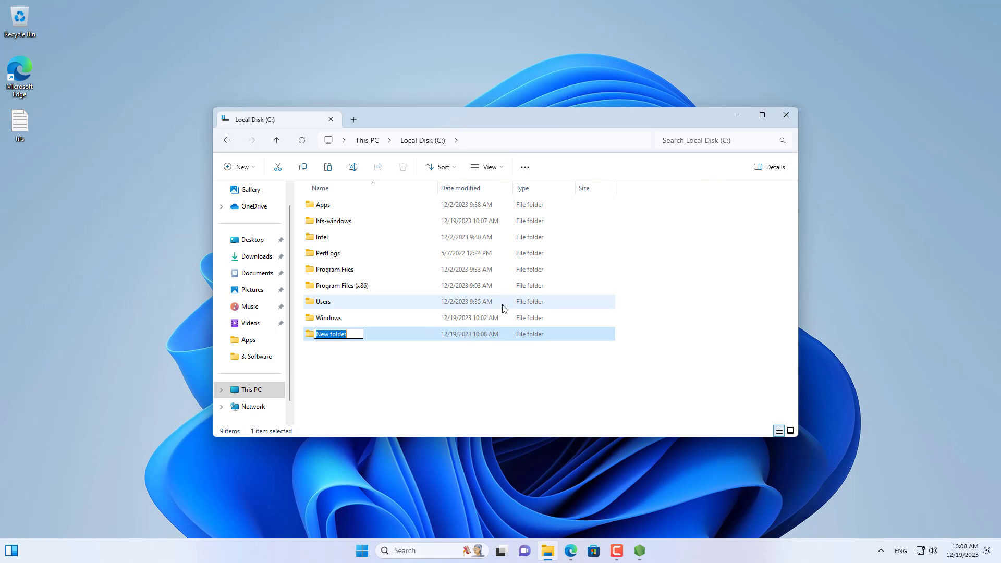
{"action": "type", "text": "NETVN"}
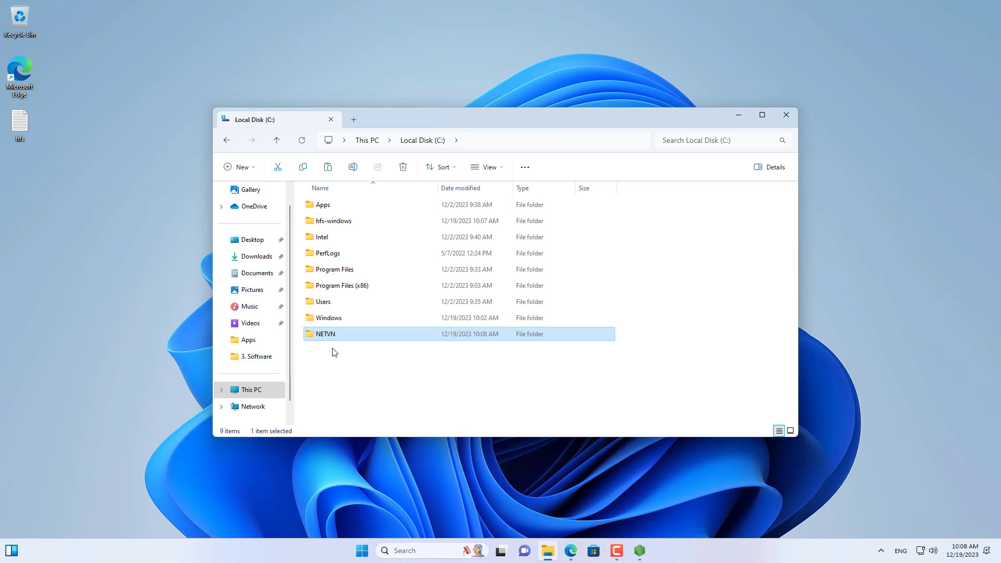
{"action": "mouse_move", "coordinate": [332, 355]}
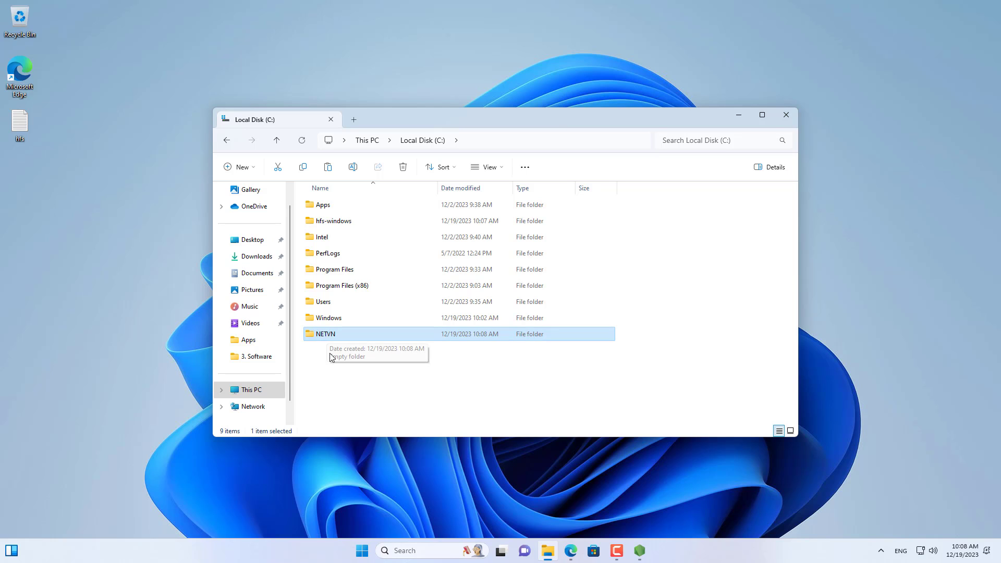
{"action": "mouse_move", "coordinate": [329, 337]}
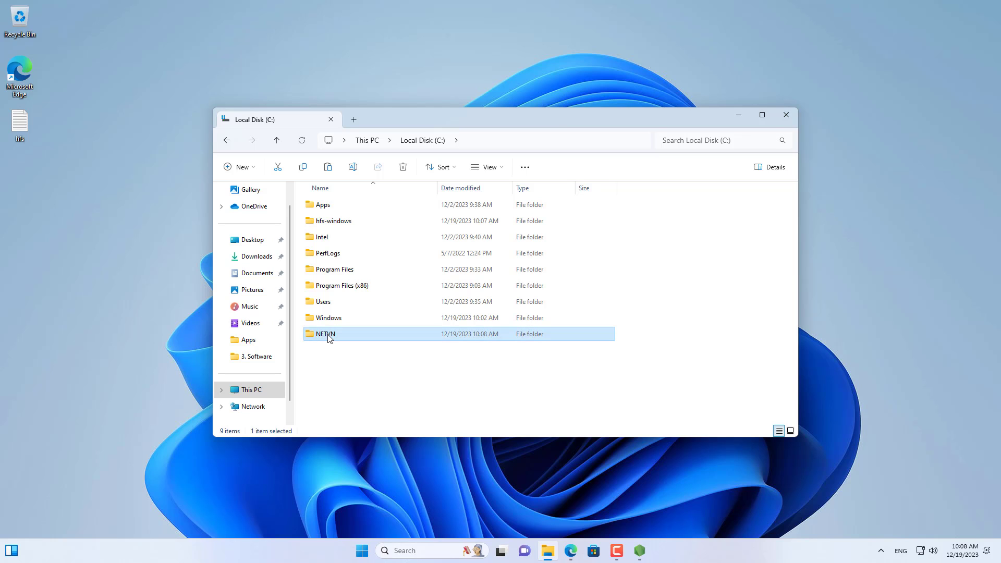
{"action": "right_click", "coordinate": [324, 334]}
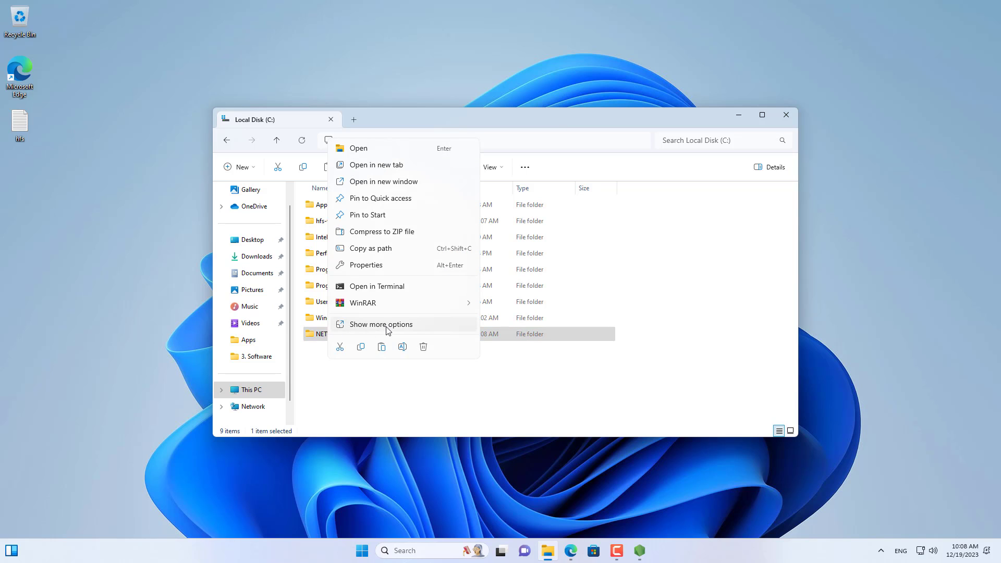
{"action": "left_click", "coordinate": [381, 324]}
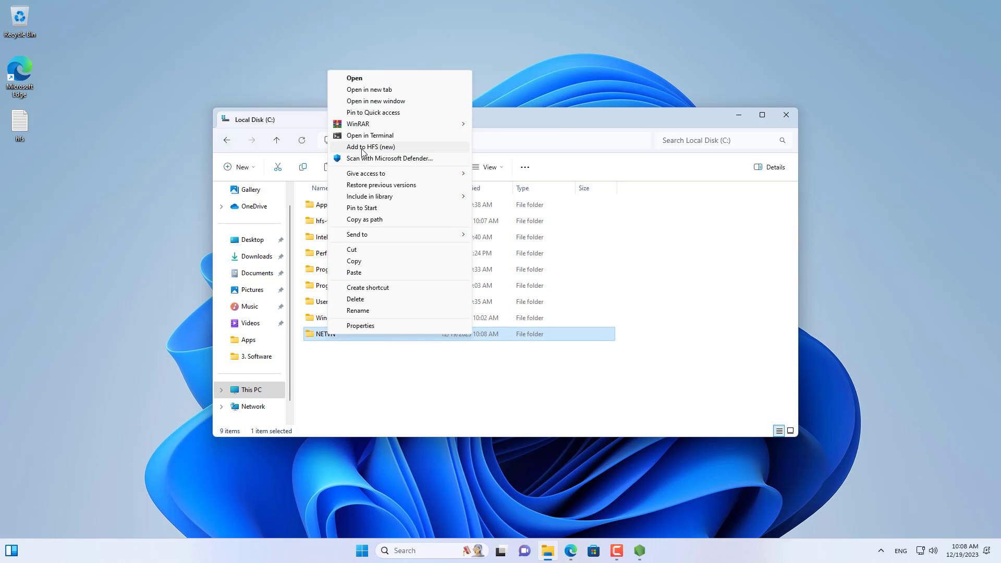
{"action": "left_click", "coordinate": [370, 134]}
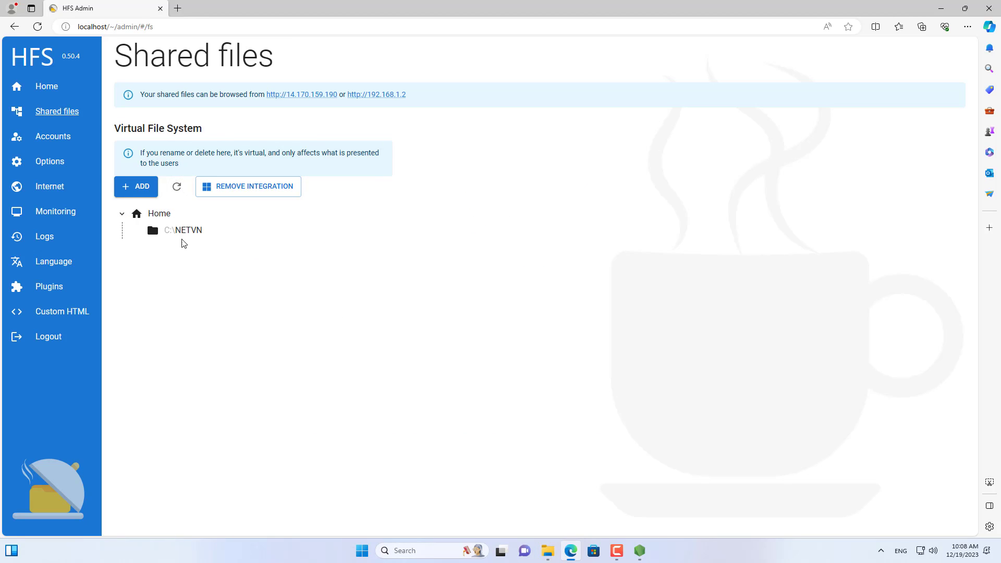
{"action": "left_click", "coordinate": [183, 230]}
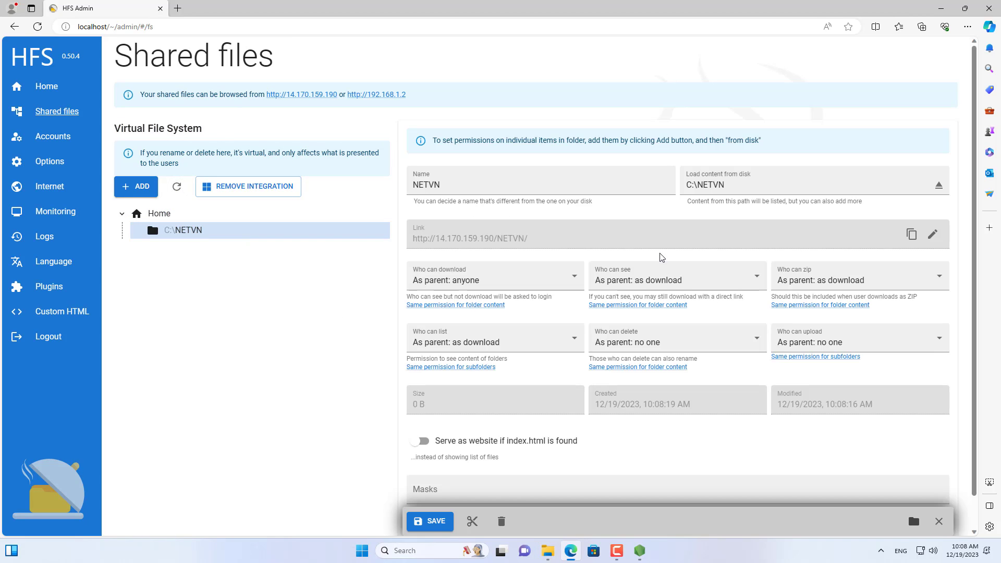
{"action": "mouse_move", "coordinate": [377, 381]}
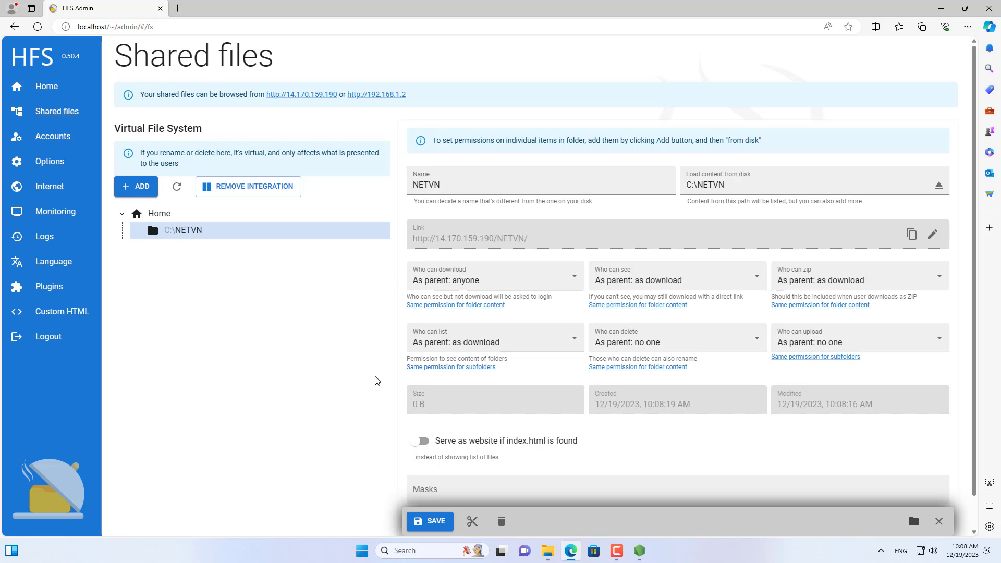
{"action": "mouse_move", "coordinate": [53, 137]}
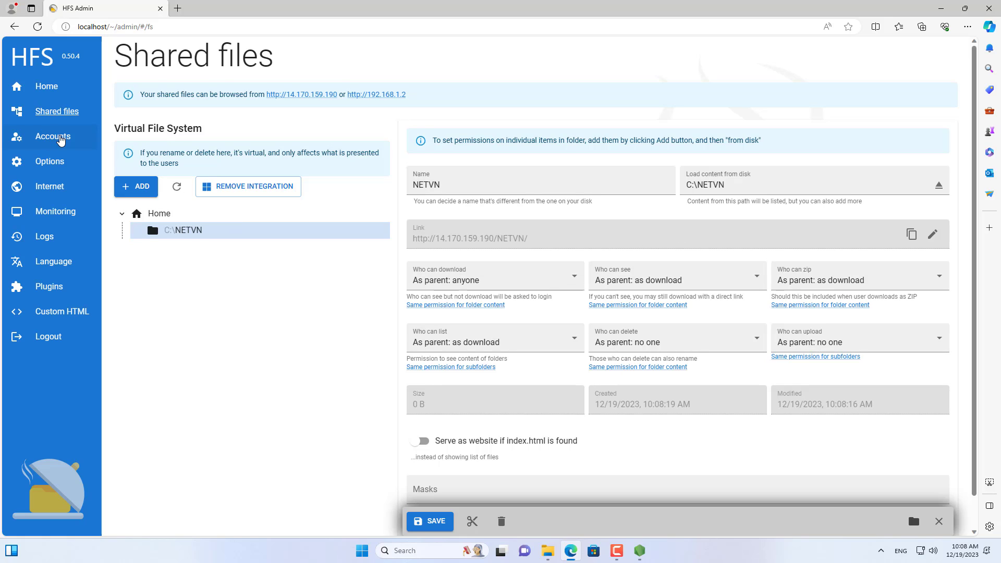
Step: Create and save the HFS user account netvn with a password
{"action": "left_click", "coordinate": [52, 136]}
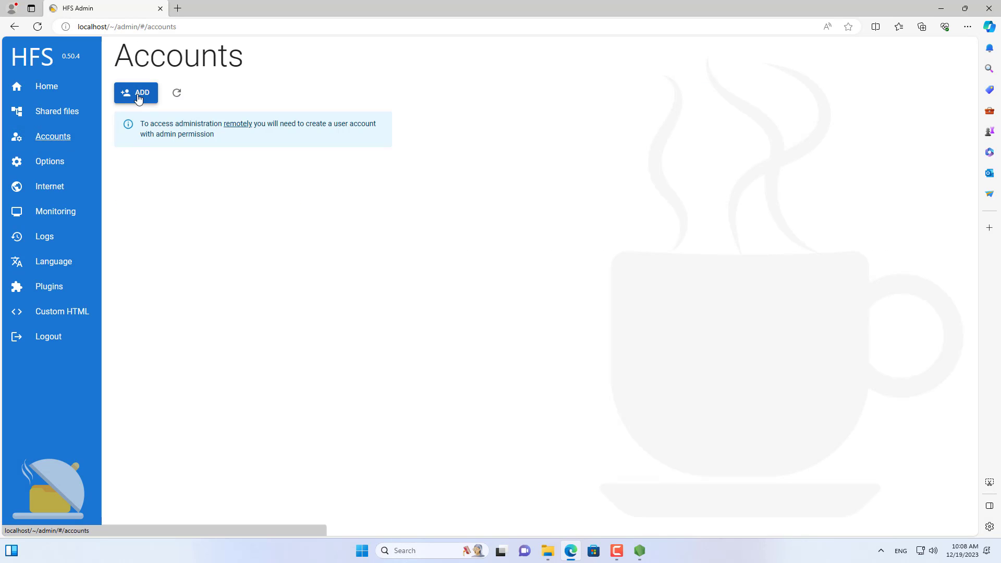
{"action": "left_click", "coordinate": [136, 92]}
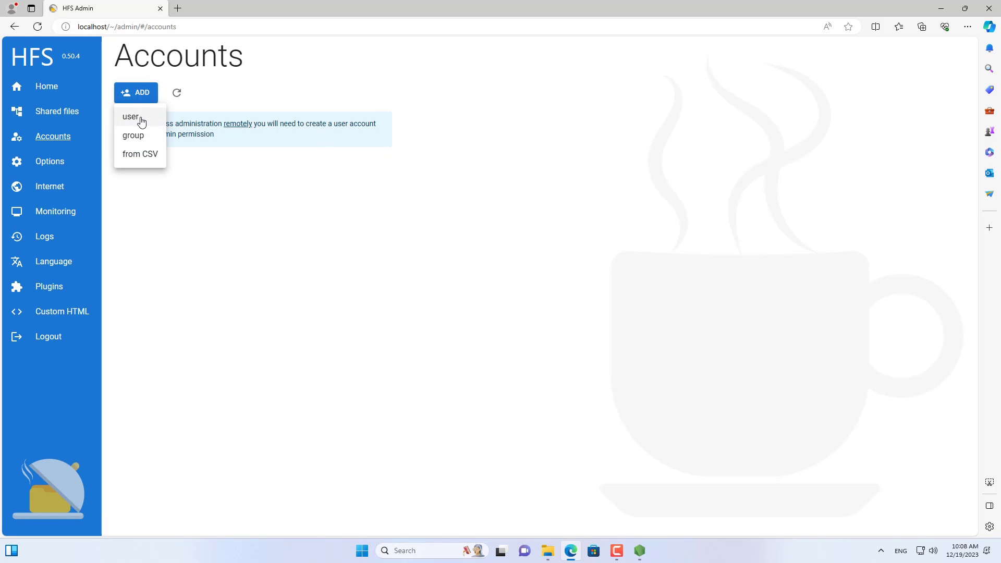
{"action": "left_click", "coordinate": [130, 117]}
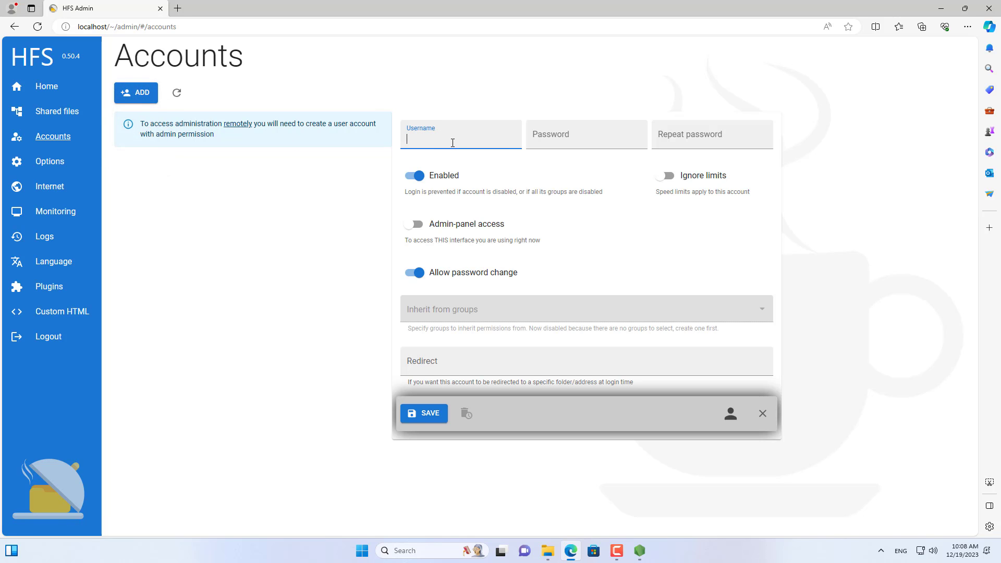
{"action": "type", "text": "netvn"}
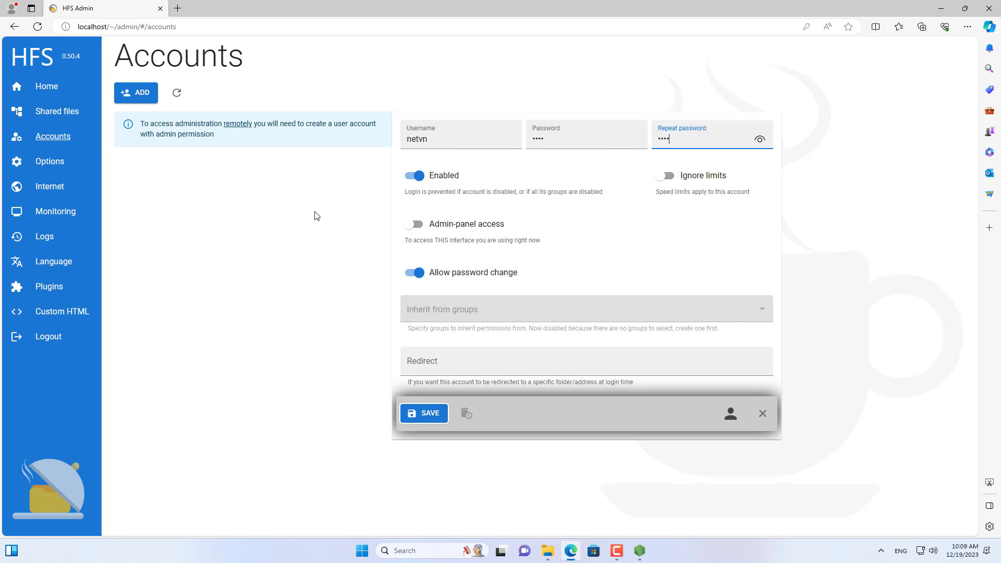
{"action": "mouse_move", "coordinate": [418, 412]}
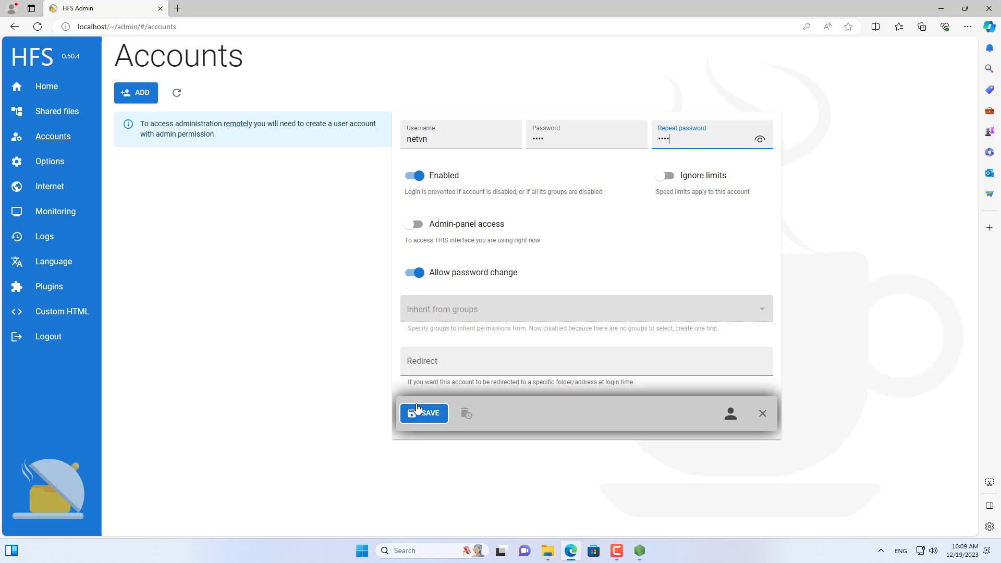
{"action": "left_click", "coordinate": [424, 413]}
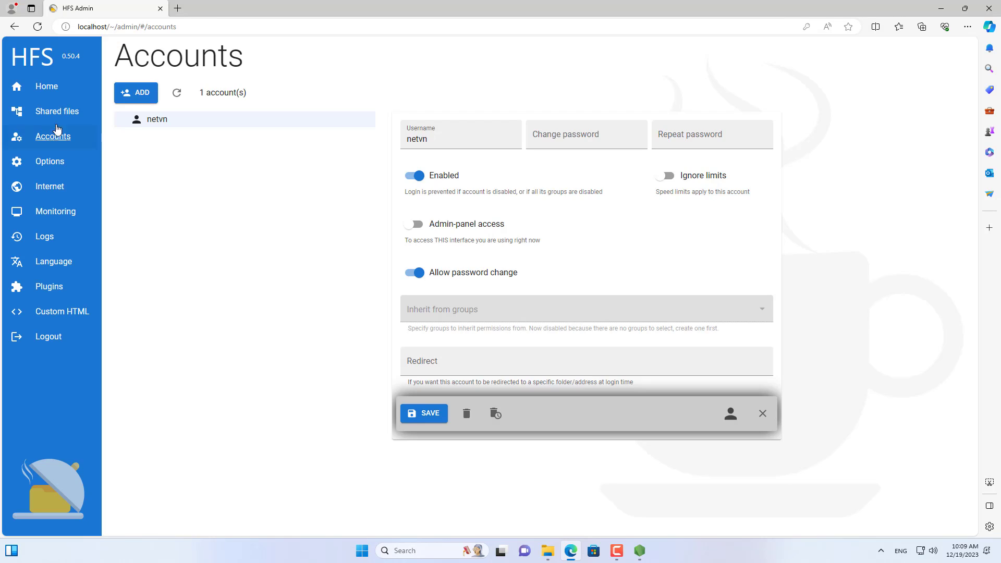
{"action": "left_click", "coordinate": [57, 111]}
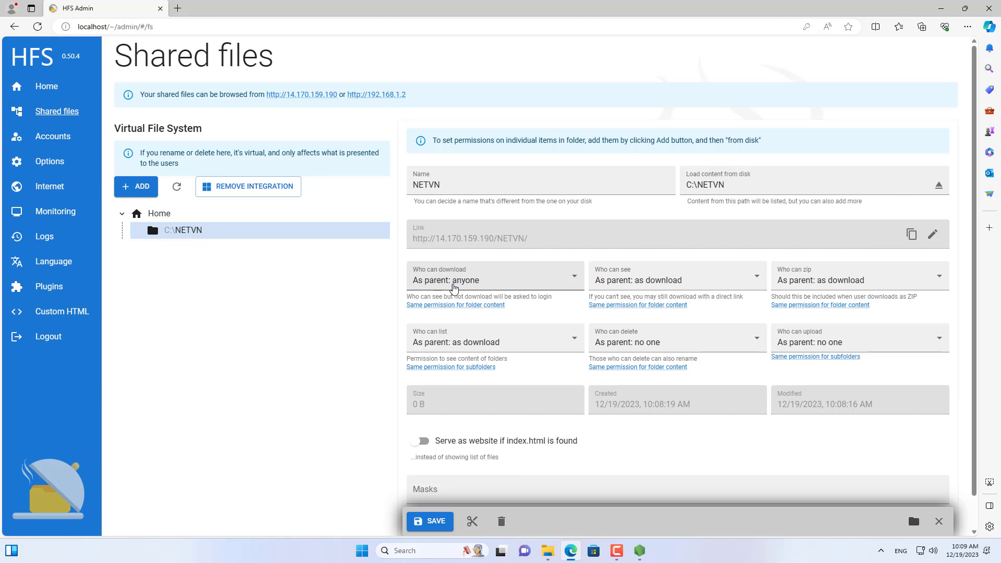
Step: Limit NETVN's download, see, zip, list and delete permissions to the netvn account
{"action": "left_click", "coordinate": [495, 276]}
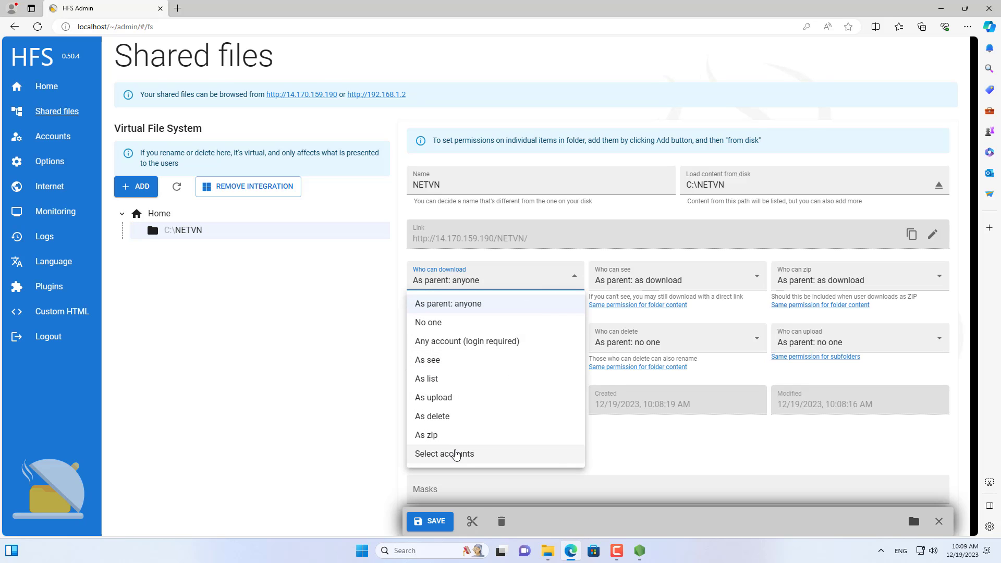
{"action": "left_click", "coordinate": [444, 453]}
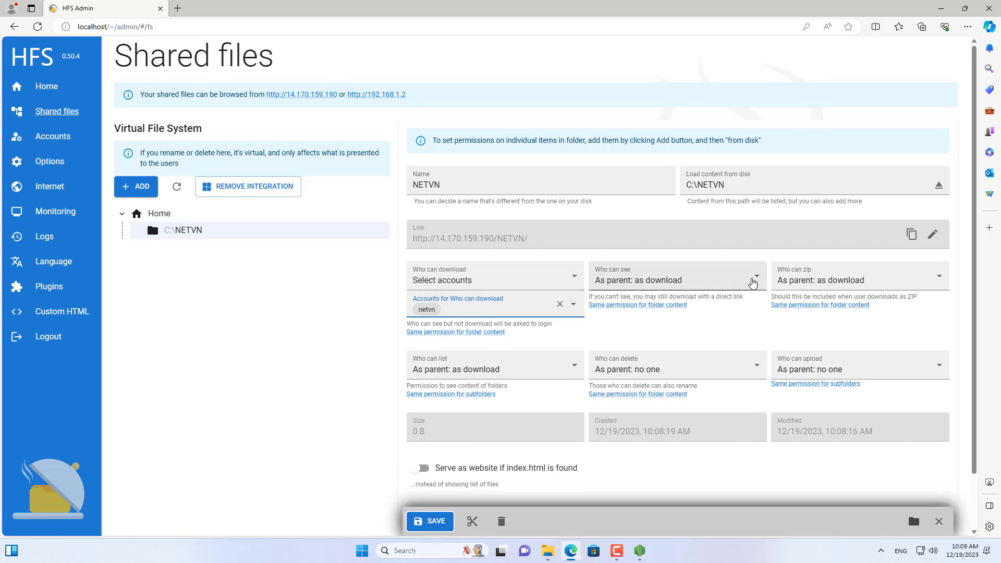
{"action": "left_click", "coordinate": [757, 276]}
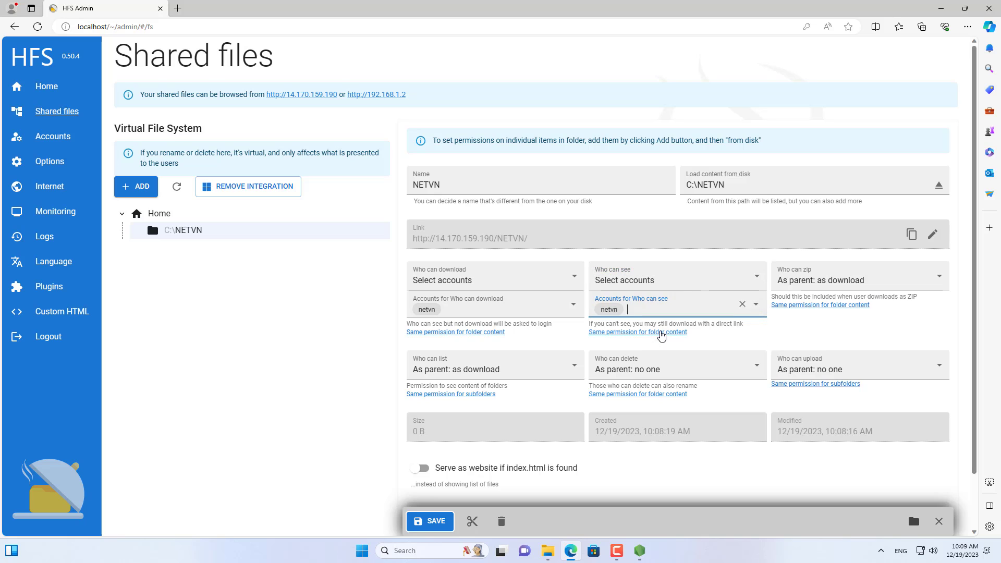
{"action": "left_click", "coordinate": [859, 276]}
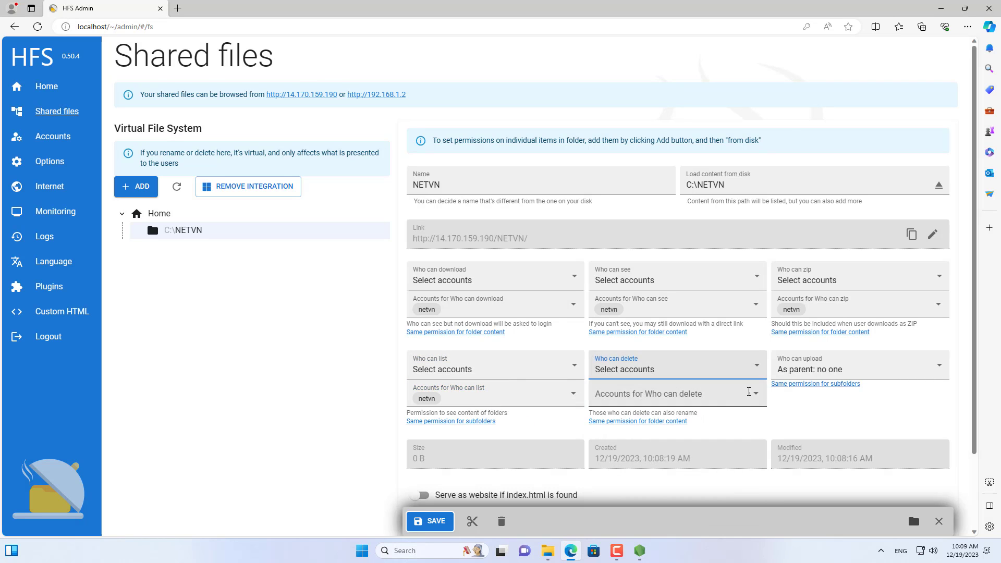
{"action": "left_click", "coordinate": [859, 370]}
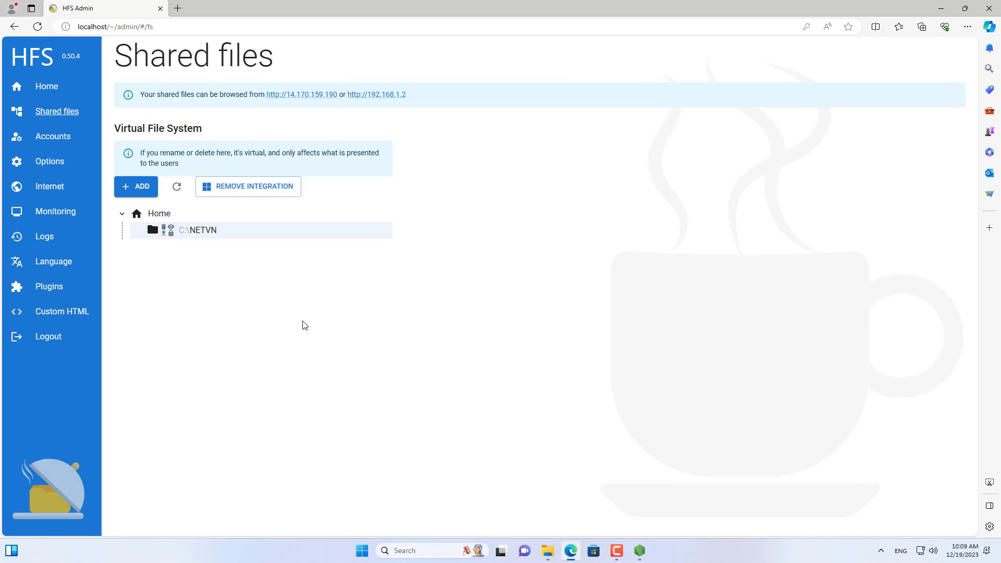
{"action": "mouse_move", "coordinate": [142, 97]}
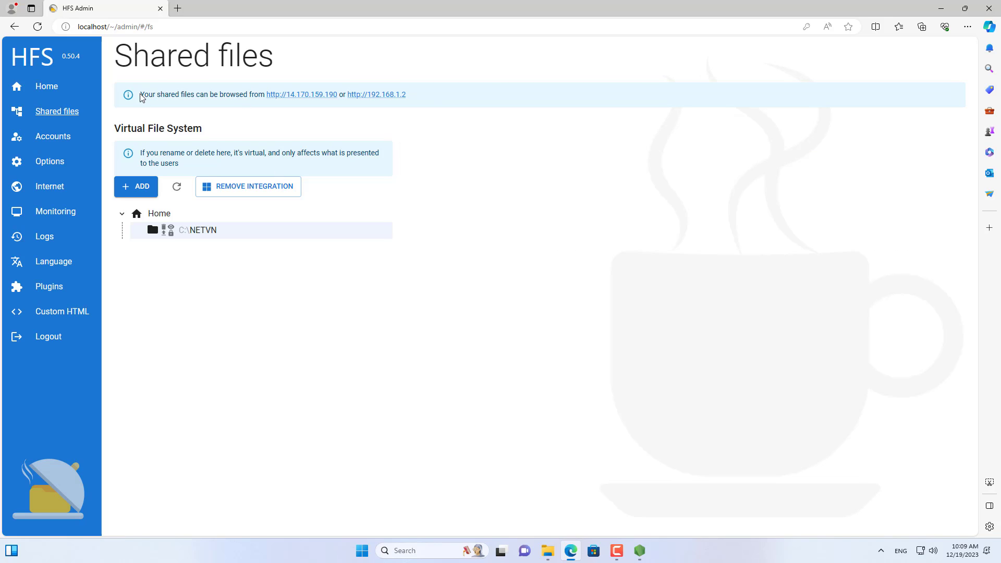
{"action": "mouse_move", "coordinate": [380, 283]}
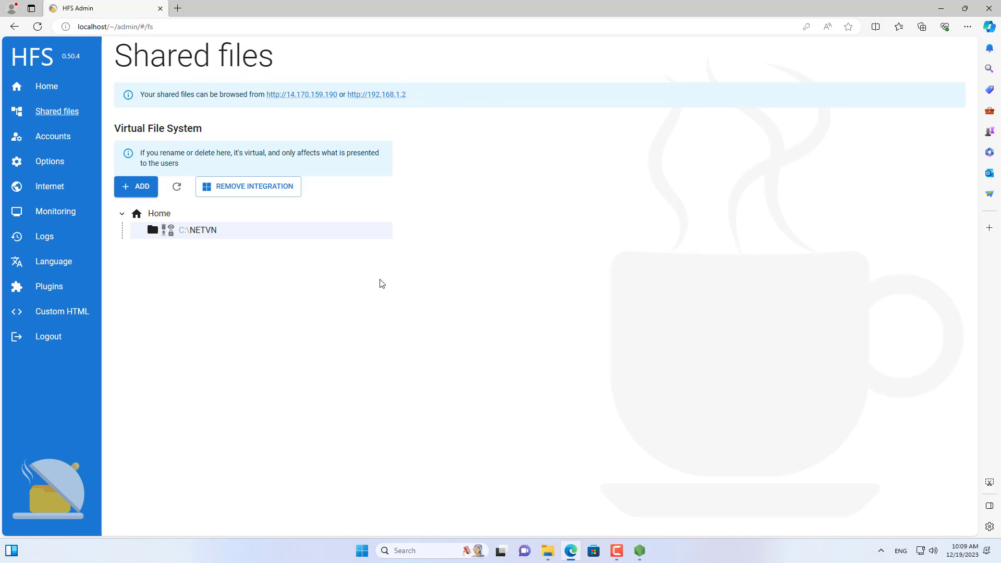
{"action": "left_click", "coordinate": [376, 94]}
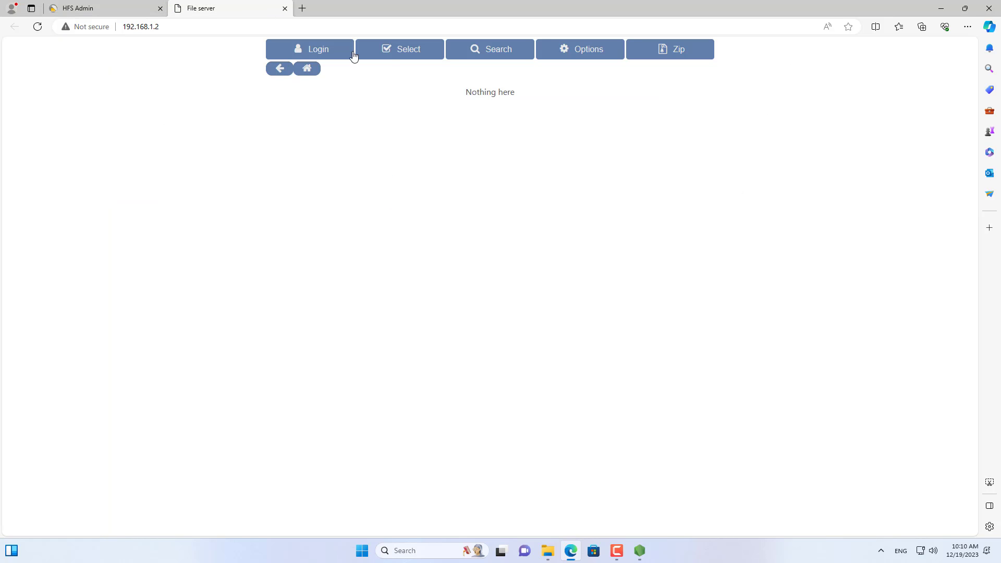
{"action": "mouse_move", "coordinate": [319, 49]}
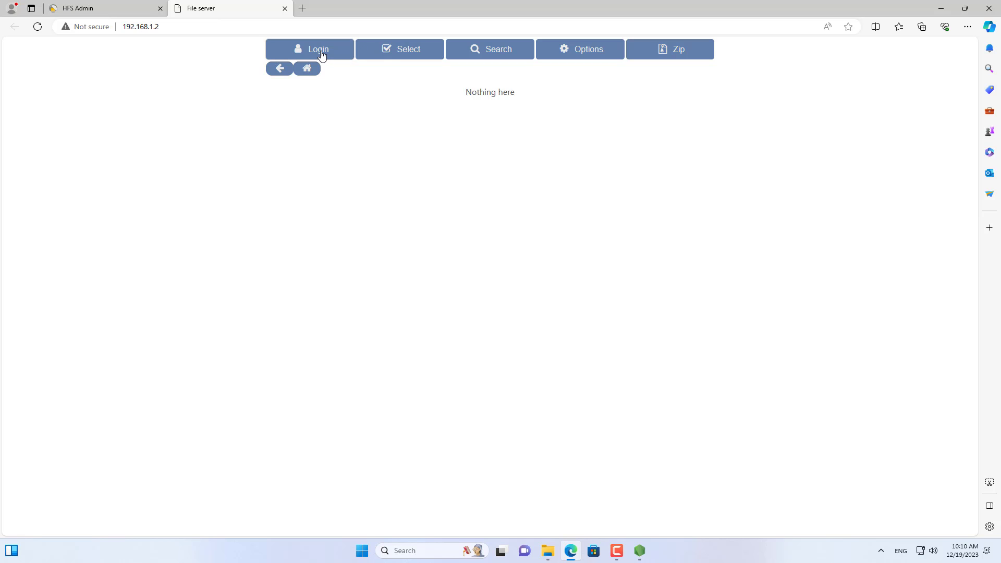
{"action": "left_click", "coordinate": [310, 49]}
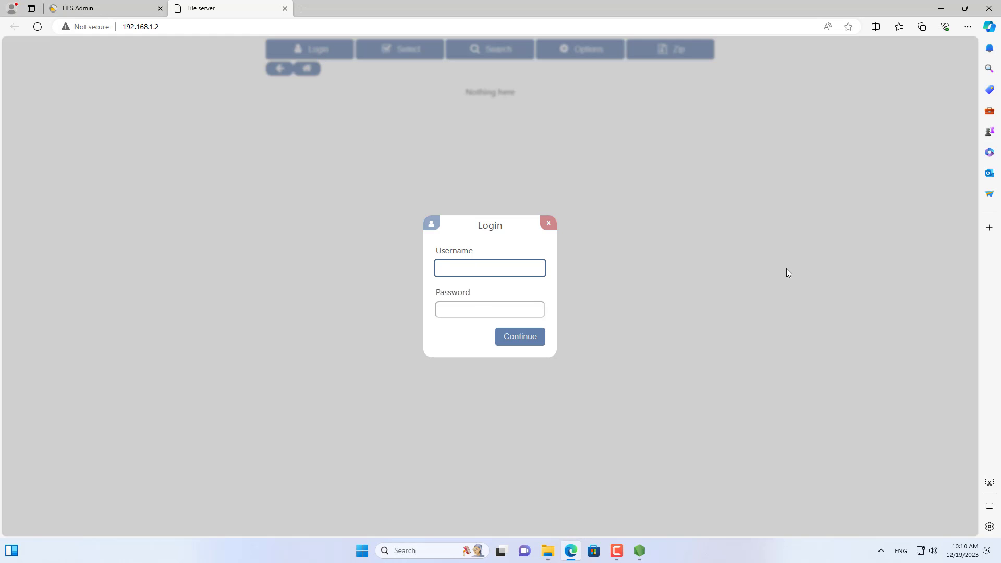
{"action": "type", "text": "netvn"}
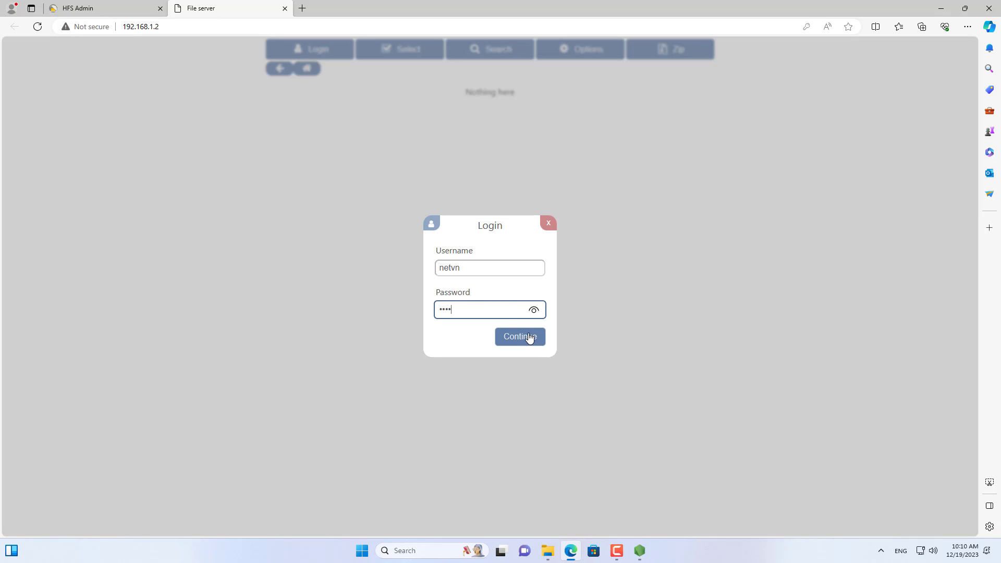
{"action": "left_click", "coordinate": [520, 336]}
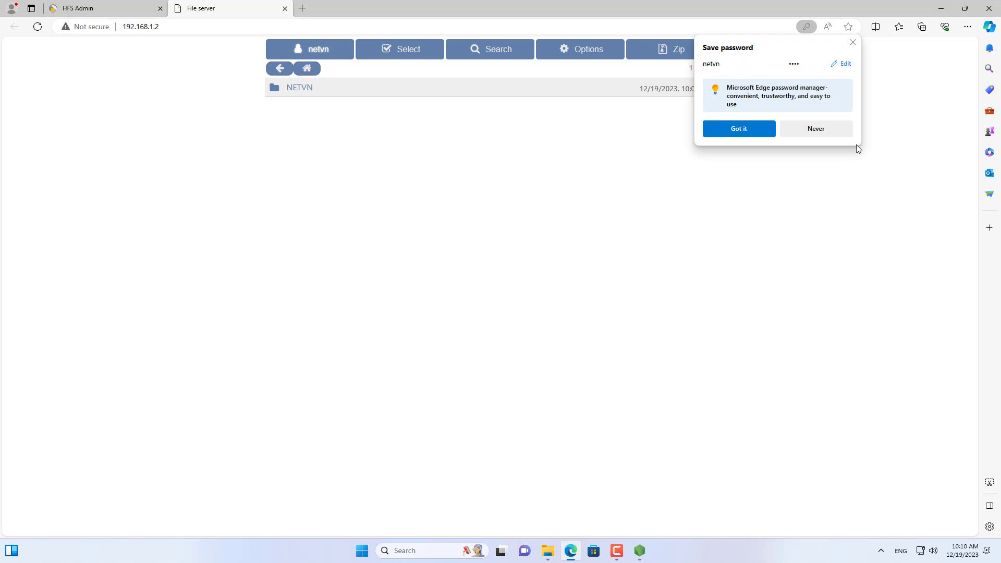
{"action": "left_click", "coordinate": [299, 88]}
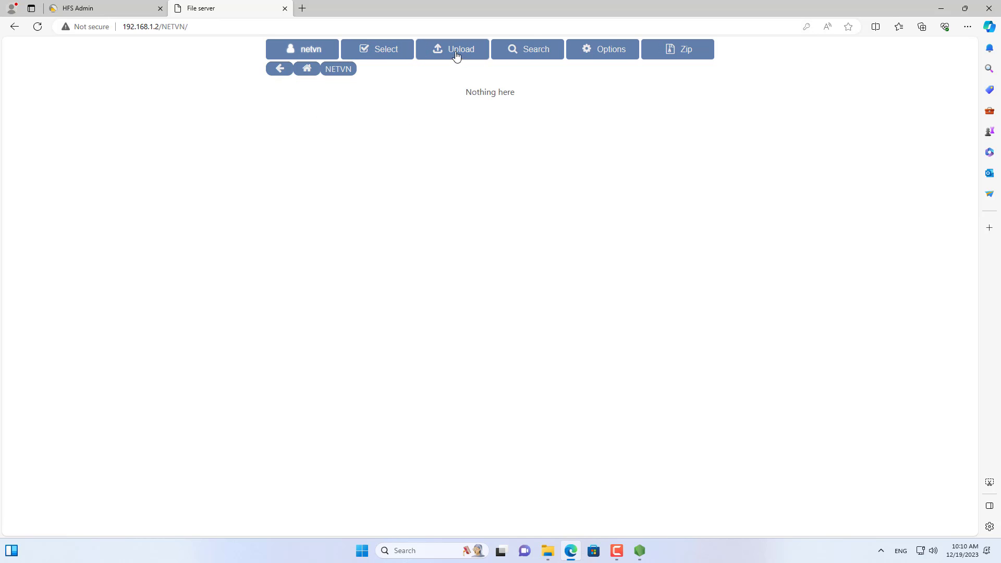
Step: Upload hfs-windows.zip from the Downloads folder into NETVN
{"action": "left_click", "coordinate": [452, 49]}
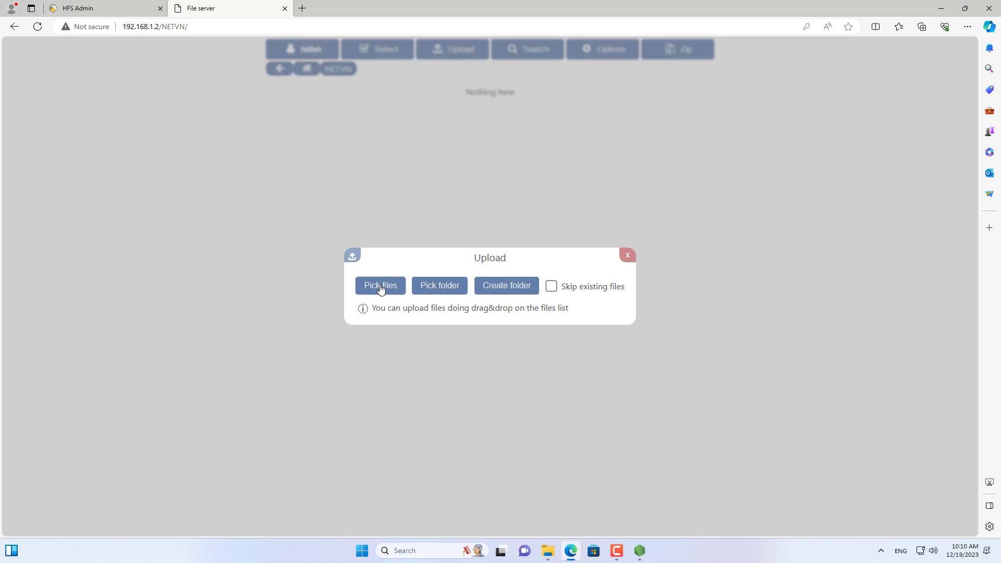
{"action": "left_click", "coordinate": [380, 285]}
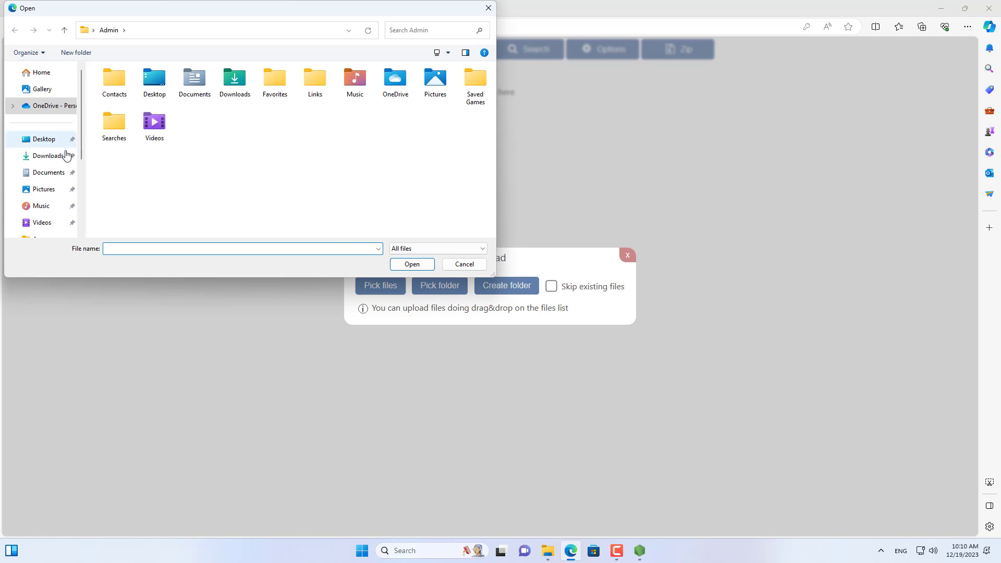
{"action": "left_click", "coordinate": [47, 156]}
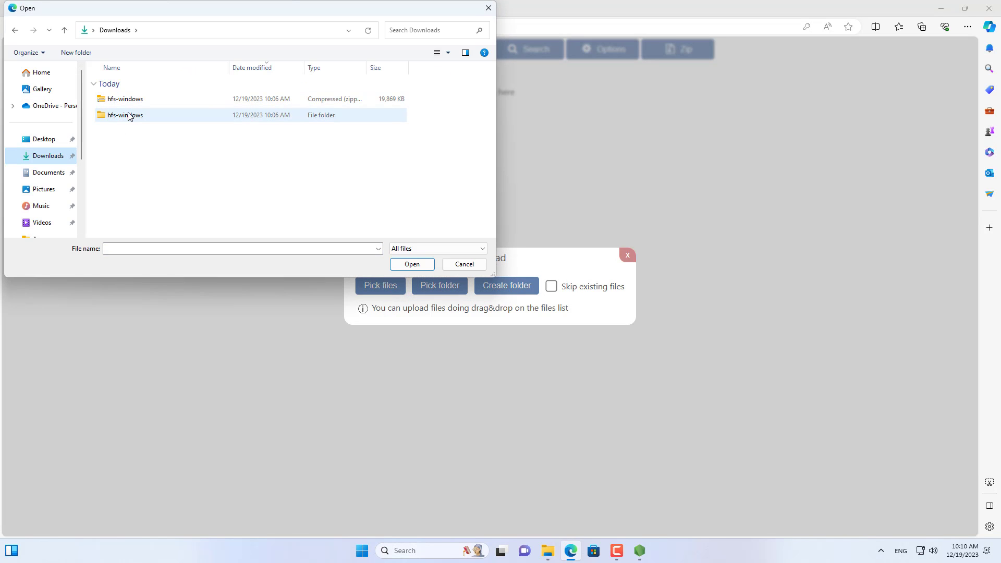
{"action": "left_click", "coordinate": [126, 98]}
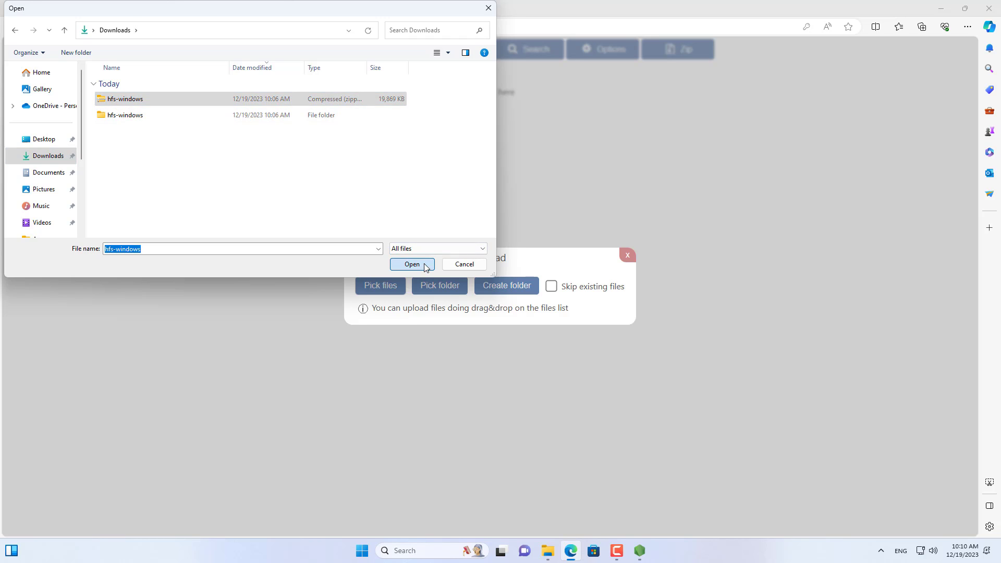
{"action": "left_click", "coordinate": [412, 265]}
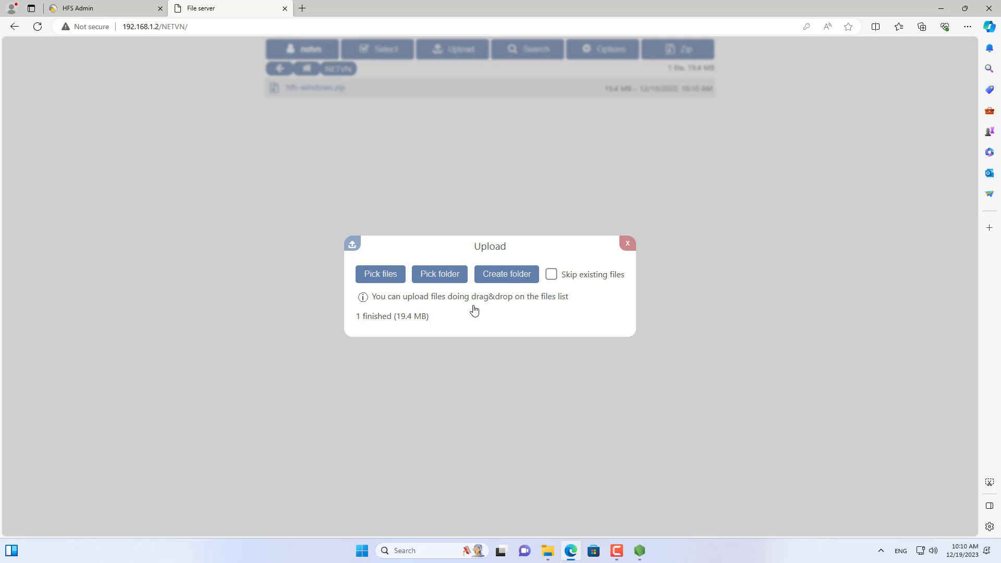
Step: Add the comment 'hfs' to hfs-windows.zip, then return to the HFS admin page
{"action": "left_click", "coordinate": [627, 243]}
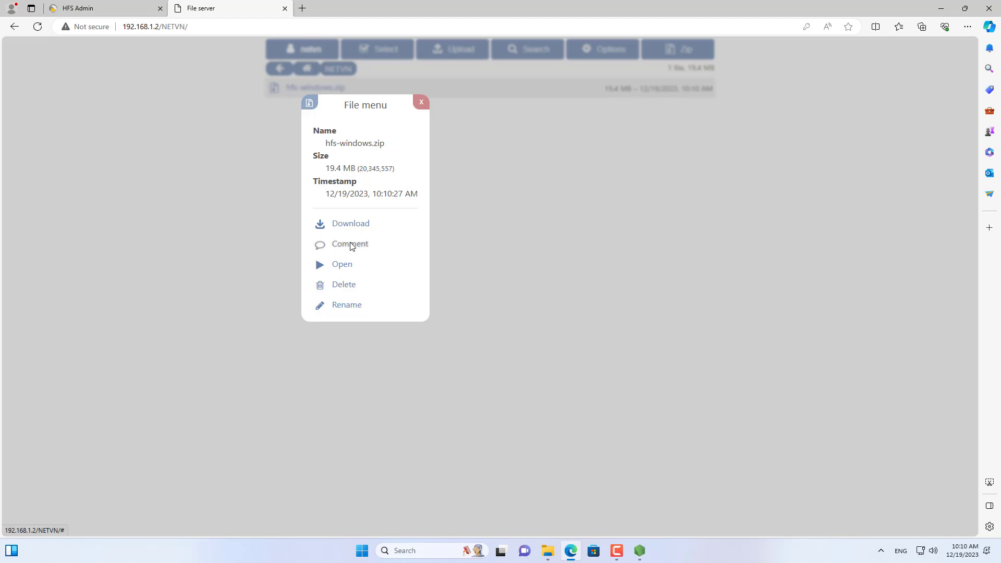
{"action": "left_click", "coordinate": [350, 244]}
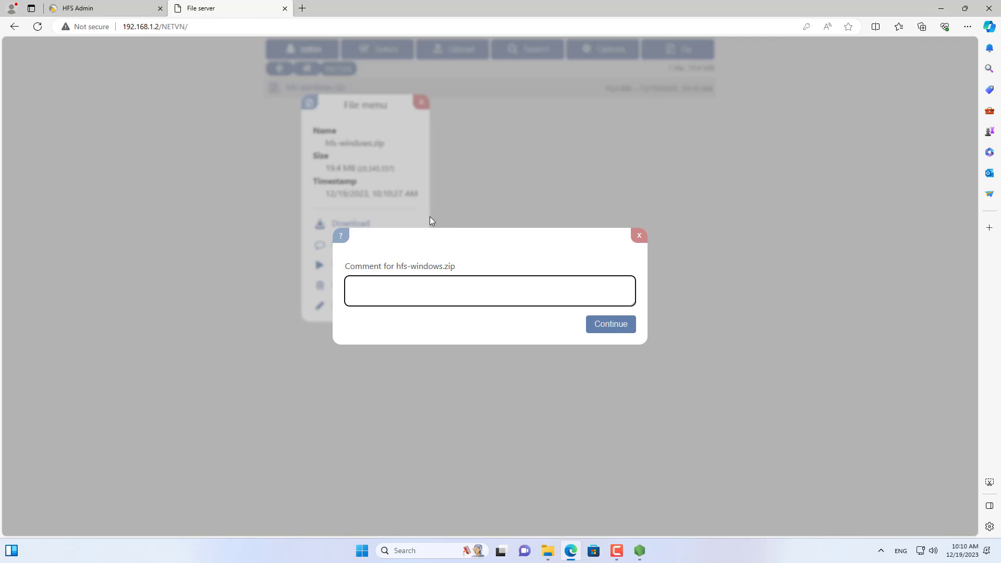
{"action": "type", "text": "hfs"}
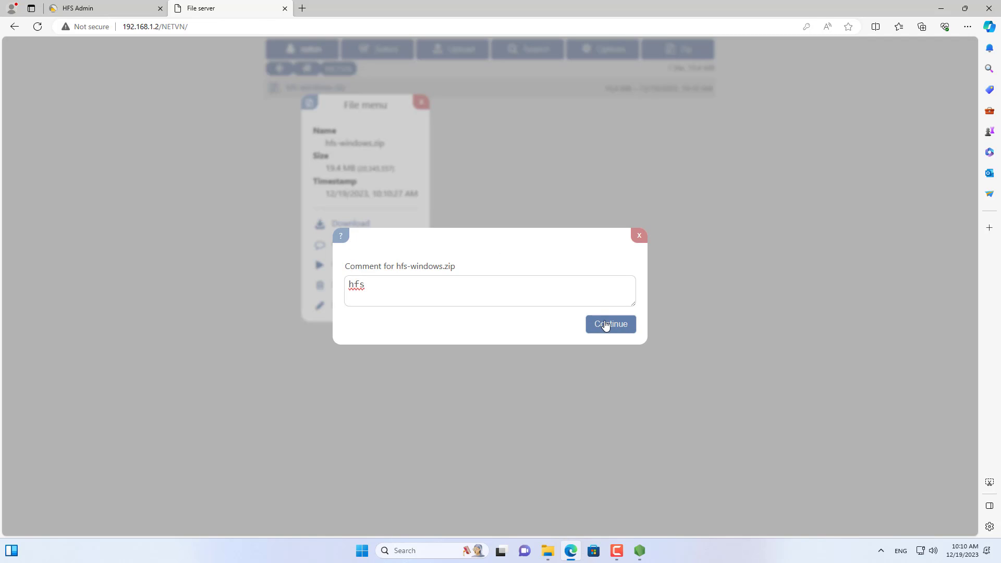
{"action": "left_click", "coordinate": [609, 324]}
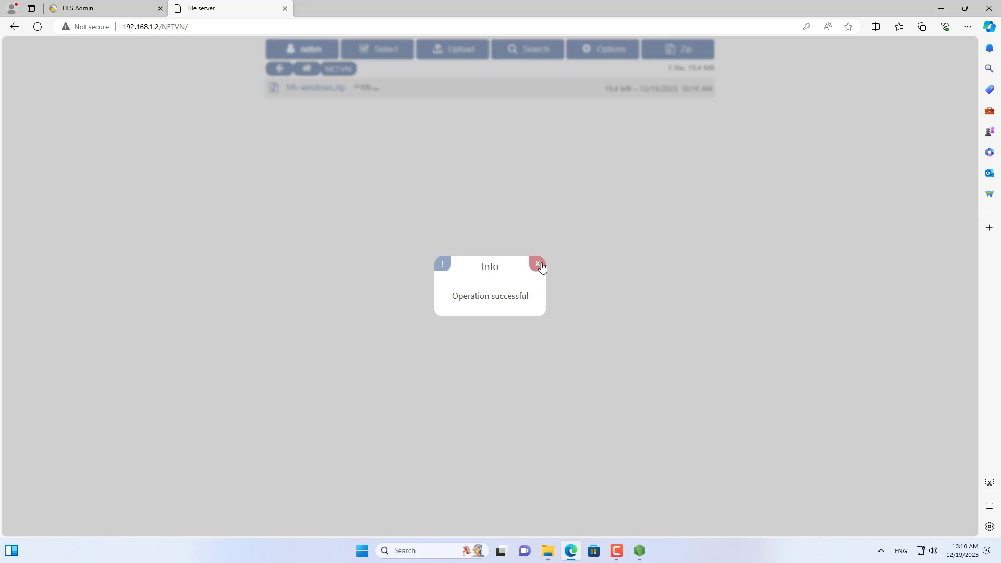
{"action": "left_click", "coordinate": [537, 264]}
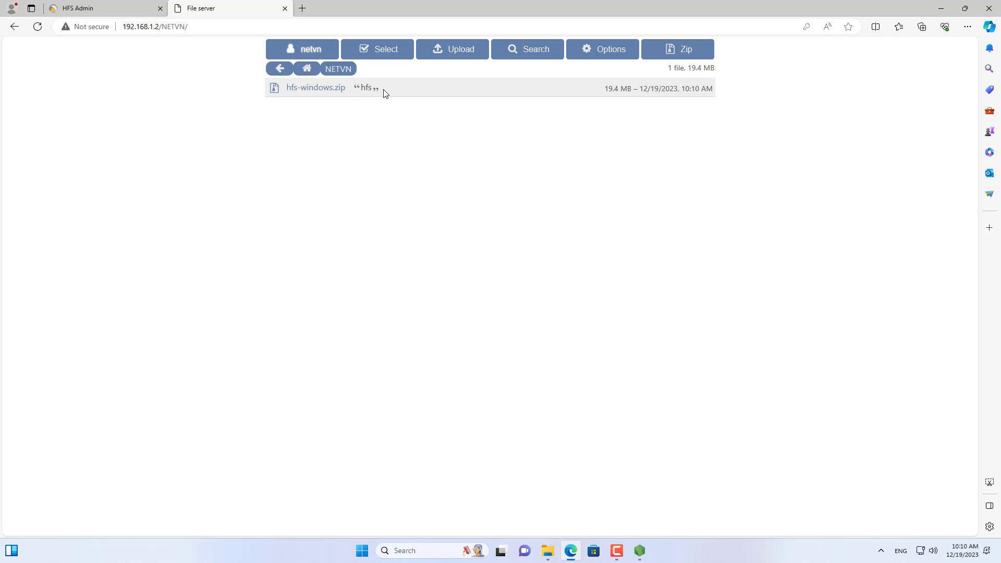
{"action": "mouse_move", "coordinate": [319, 88]}
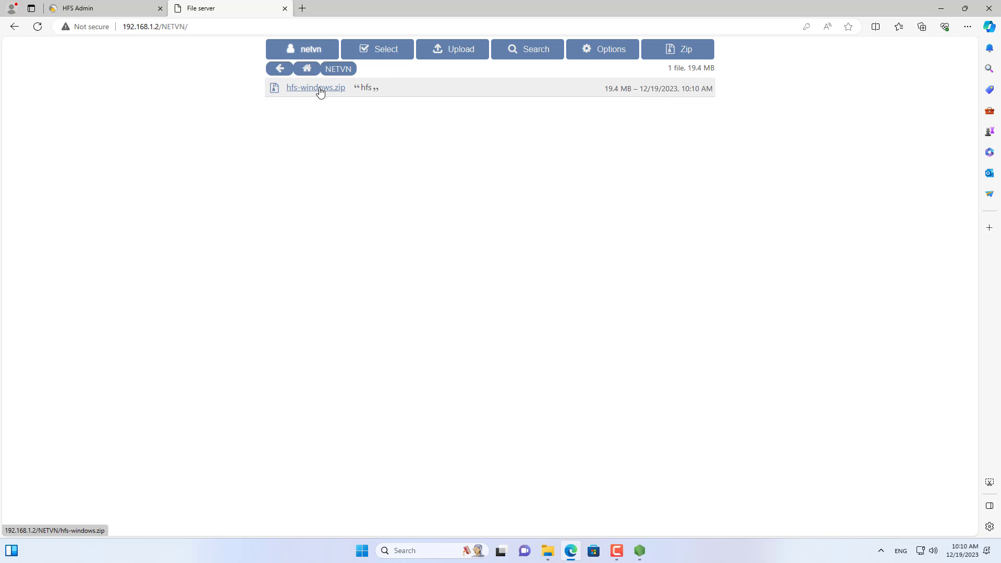
{"action": "mouse_move", "coordinate": [379, 230]}
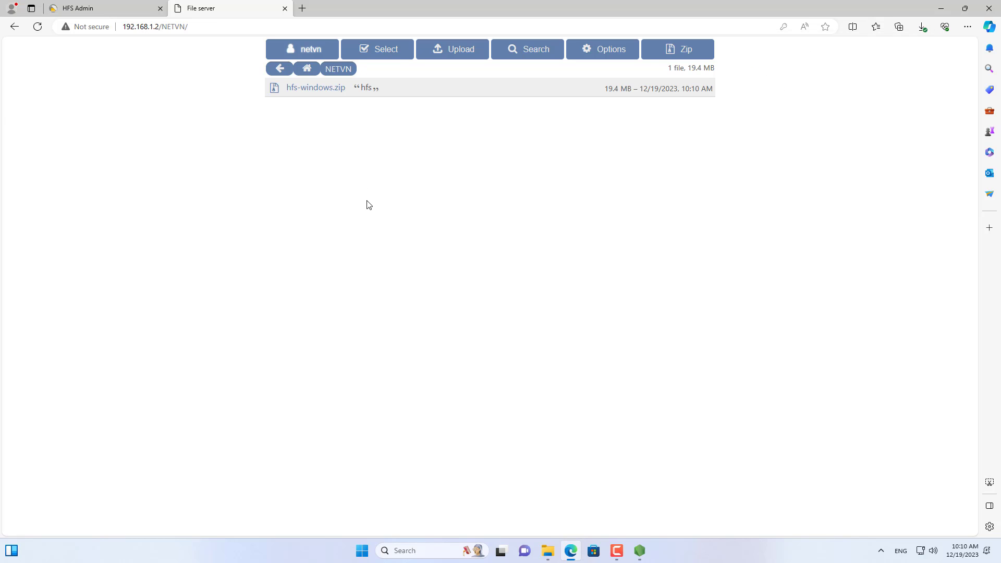
{"action": "left_click", "coordinate": [77, 8]}
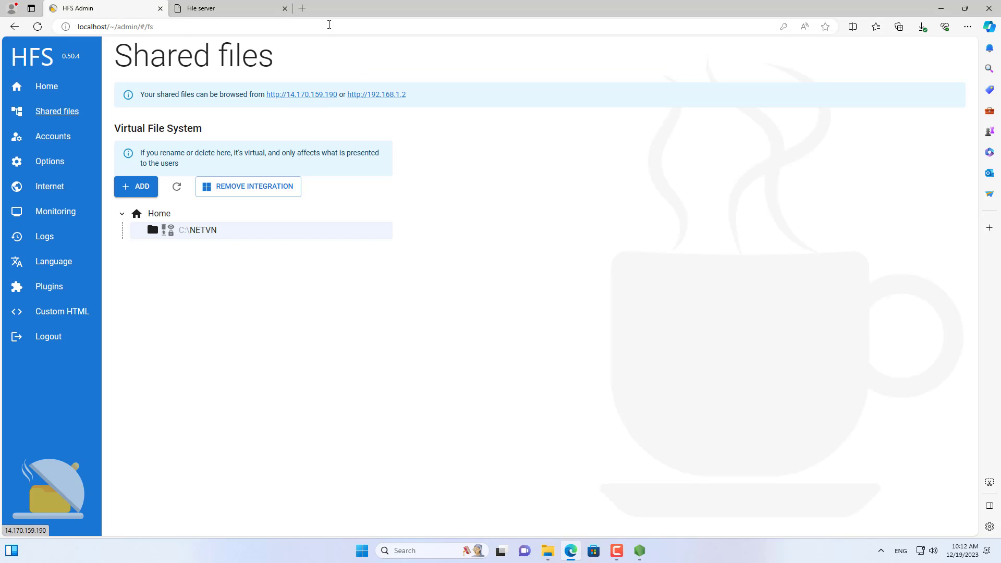
Step: Open the router at 192.168.1.1 and go to Advanced Setup > Port Forwarding
{"action": "left_click", "coordinate": [299, 9]}
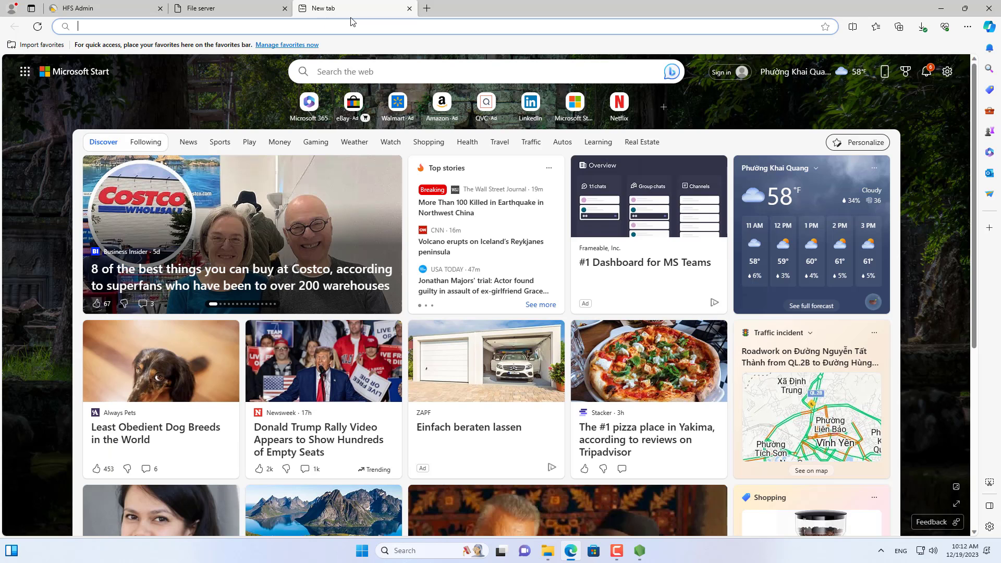
{"action": "type", "text": "192.168.1.1"}
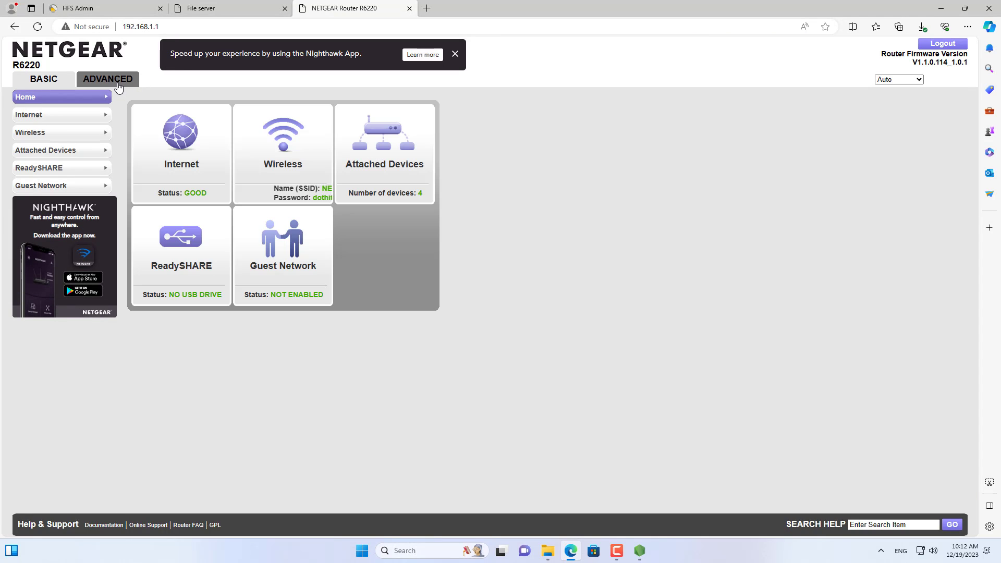
{"action": "left_click", "coordinate": [108, 79]}
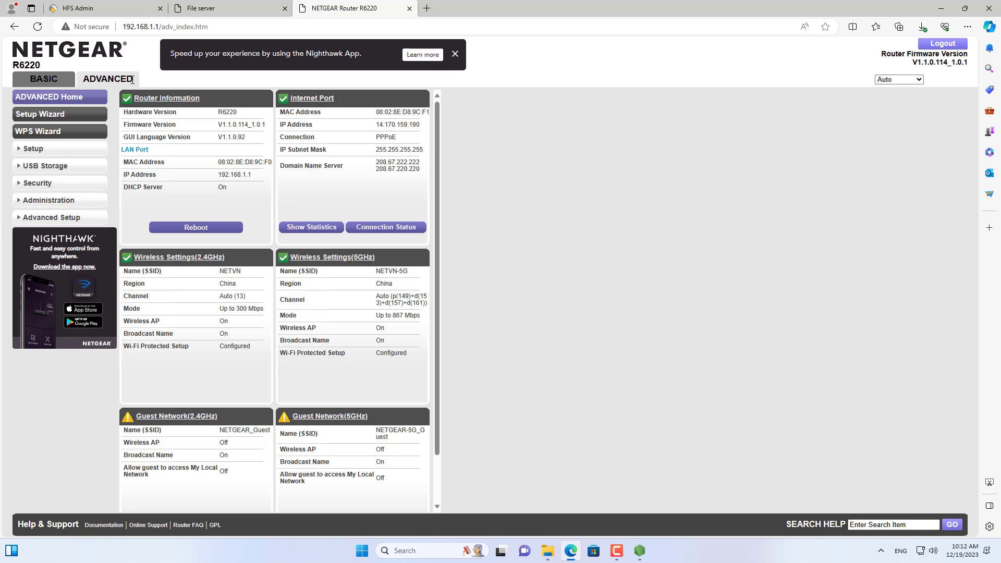
{"action": "left_click", "coordinate": [51, 217]}
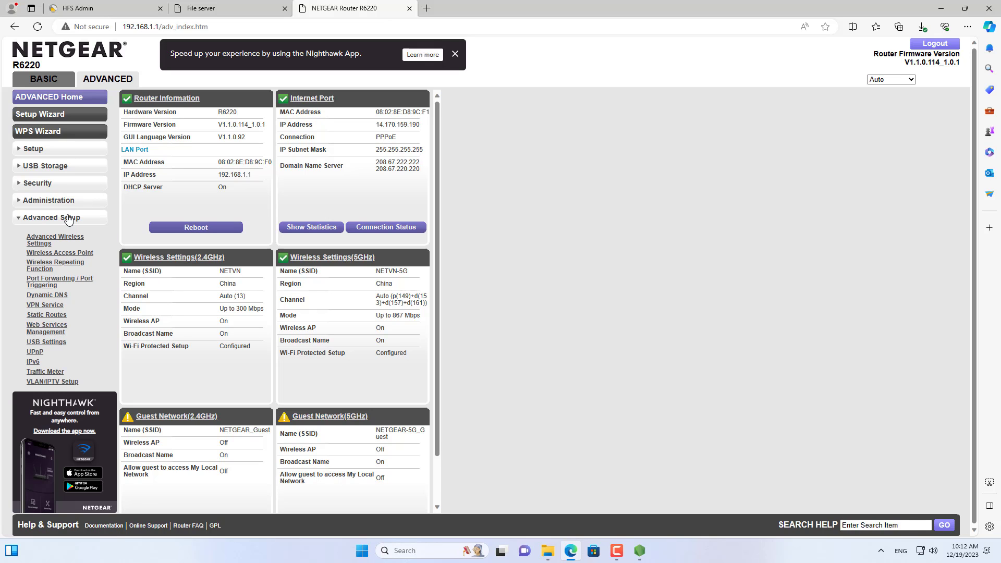
{"action": "mouse_move", "coordinate": [63, 285]}
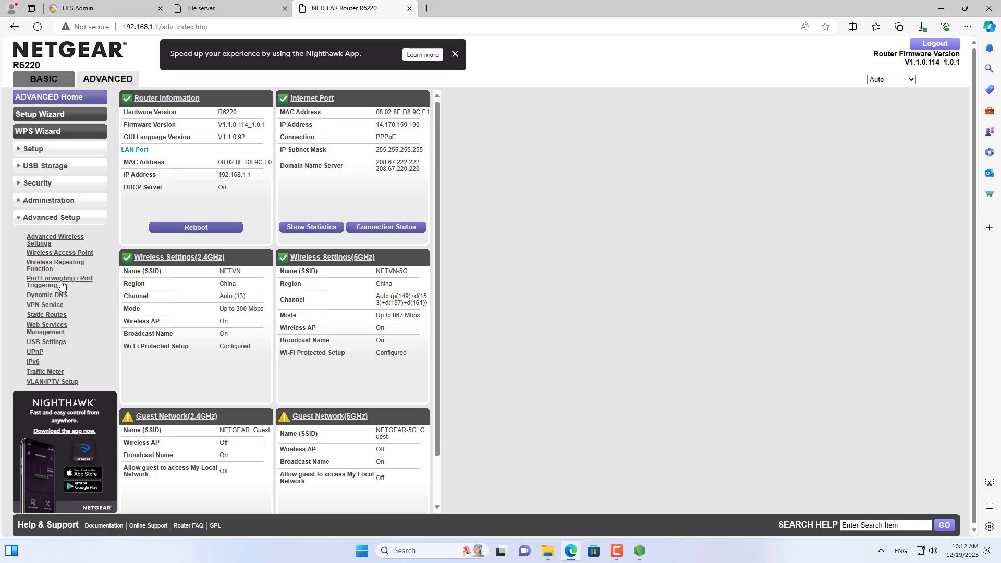
{"action": "left_click", "coordinate": [59, 282]}
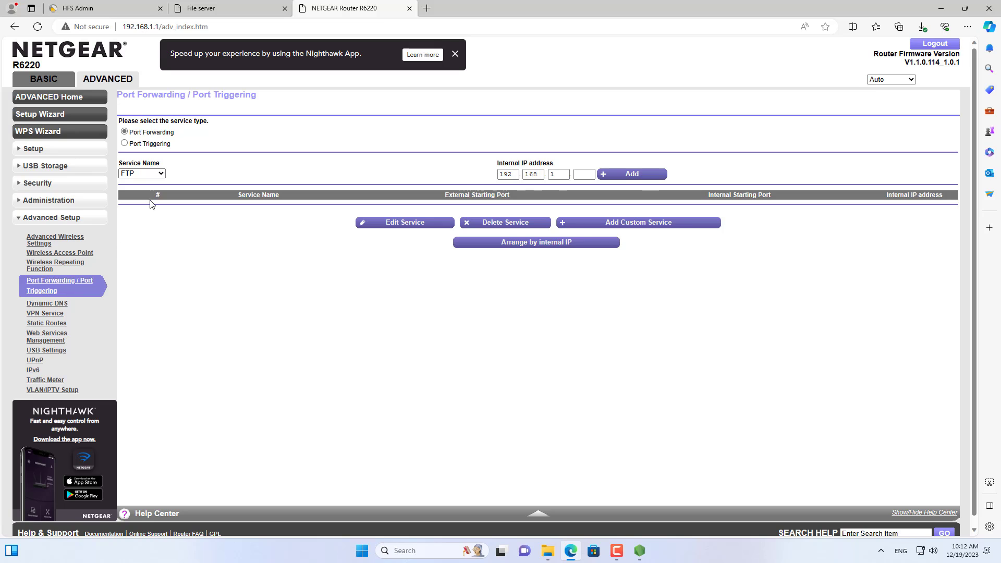
Step: Add an HTTP port 80 forwarding rule to internal IP 192.168.1.2
{"action": "left_click", "coordinate": [141, 173]}
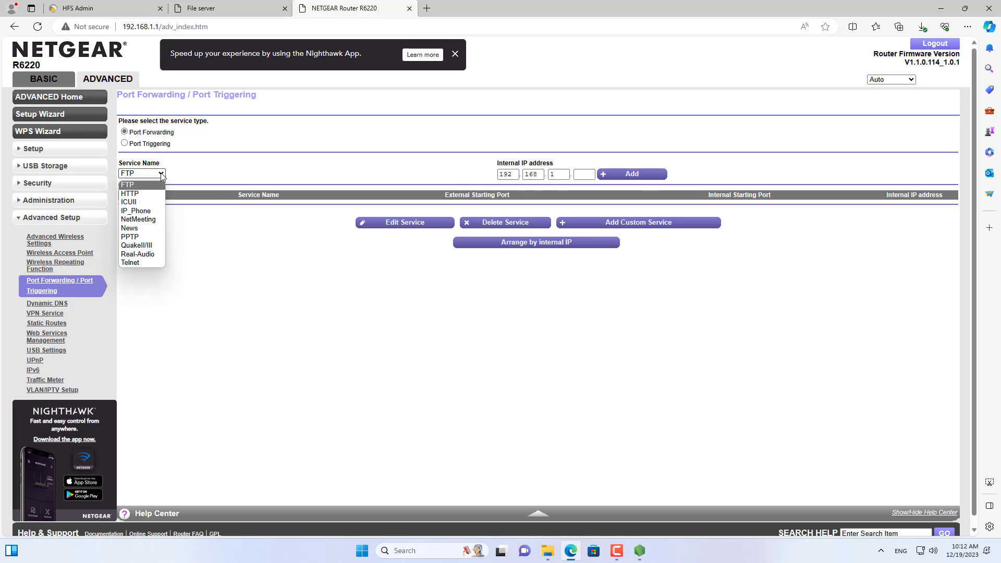
{"action": "left_click", "coordinate": [129, 194]}
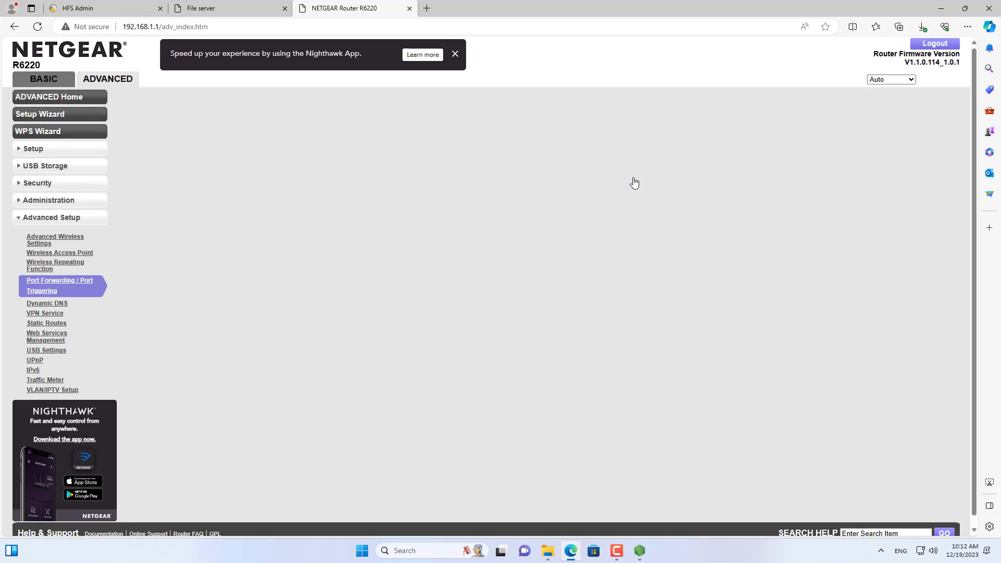
{"action": "left_click", "coordinate": [59, 285]}
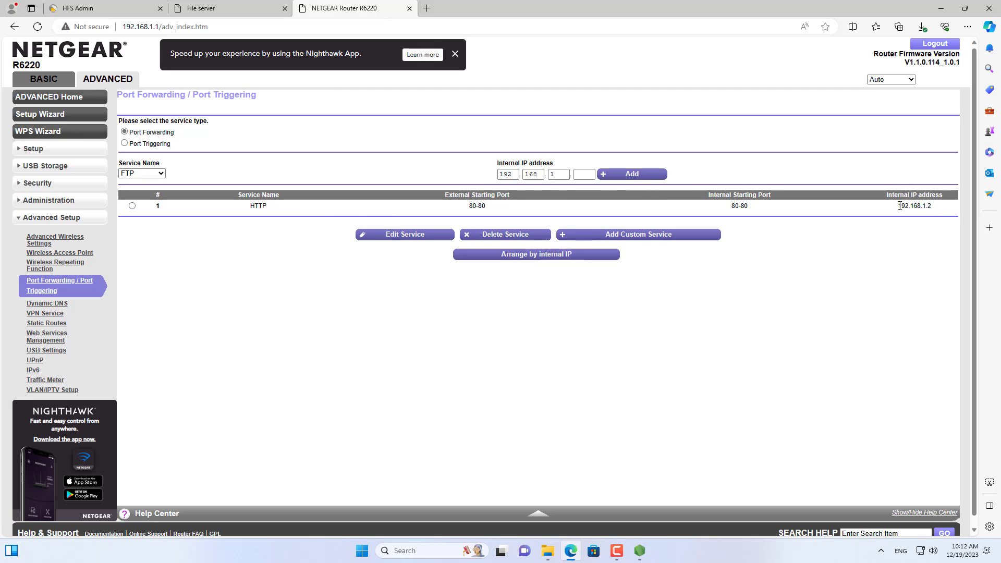
{"action": "double_click", "coordinate": [913, 205]}
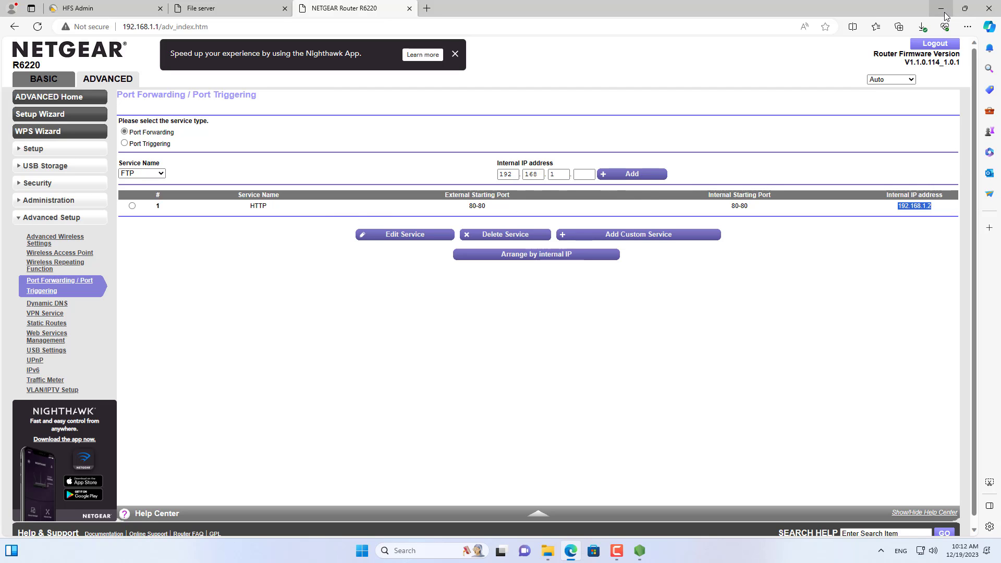
Step: Open the Ethernet adapter's connection properties from Windows advanced network settings
{"action": "left_click", "coordinate": [945, 9]}
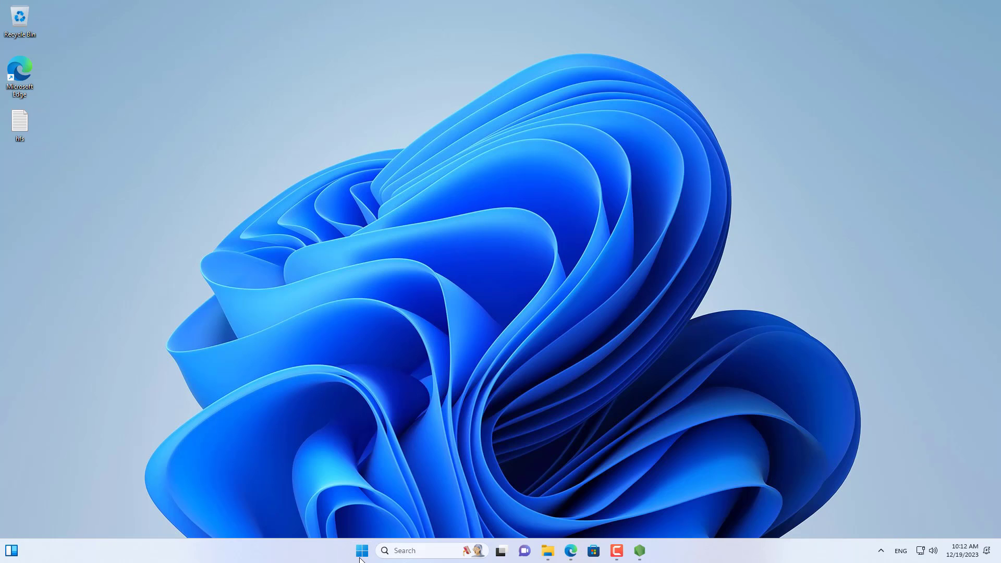
{"action": "right_click", "coordinate": [362, 550]}
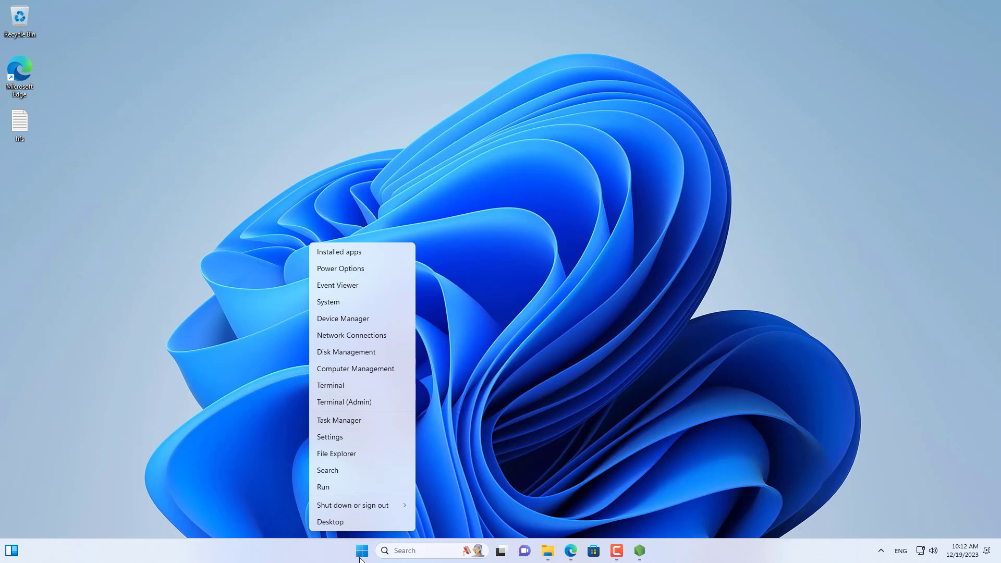
{"action": "left_click", "coordinate": [330, 437]}
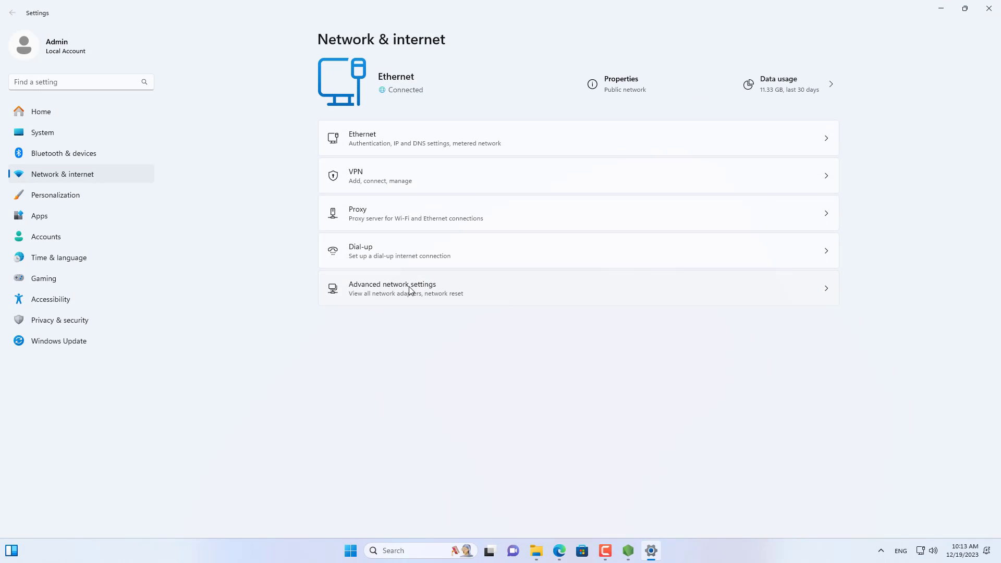
{"action": "left_click", "coordinate": [393, 289]}
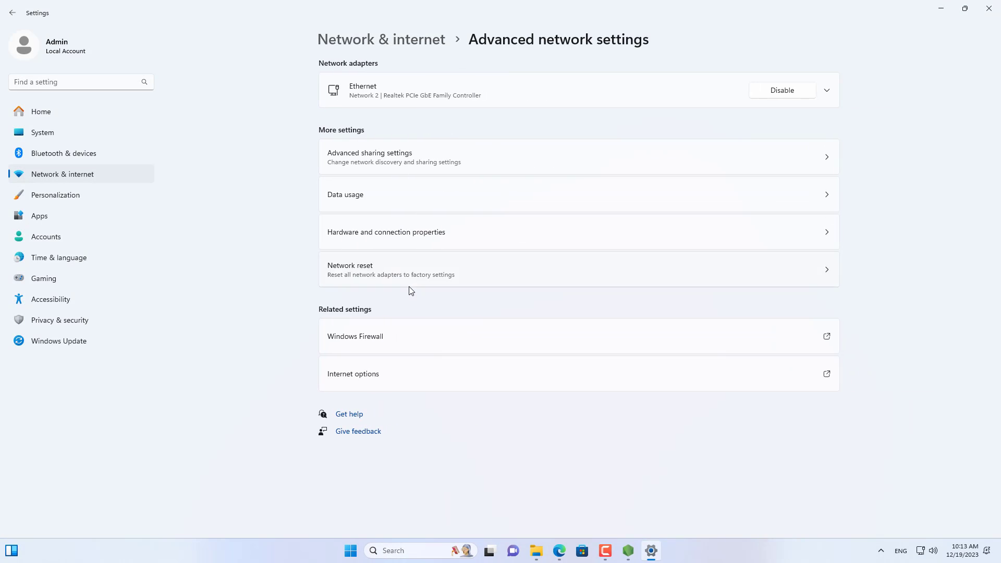
{"action": "left_click", "coordinate": [826, 90]}
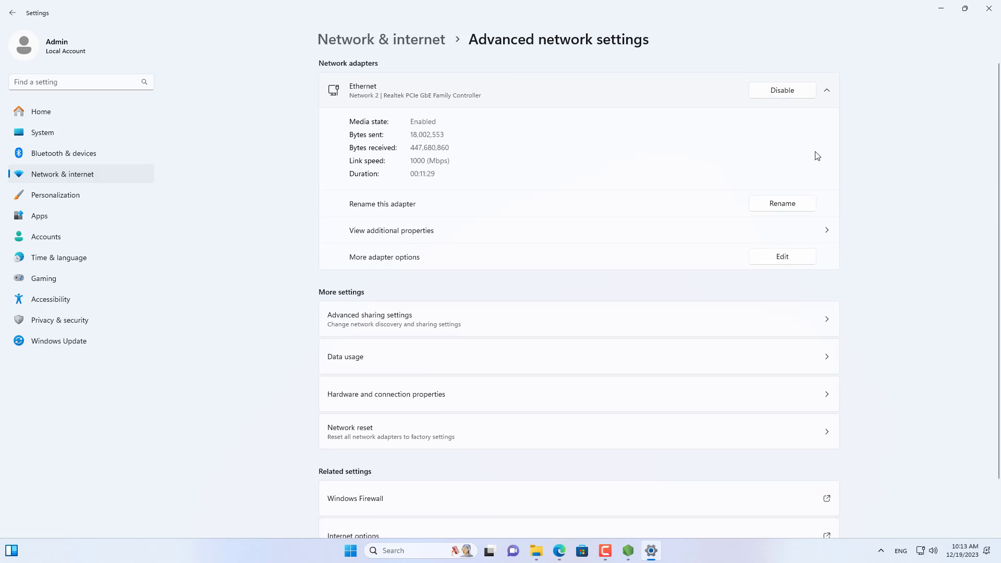
{"action": "left_click", "coordinate": [782, 257]}
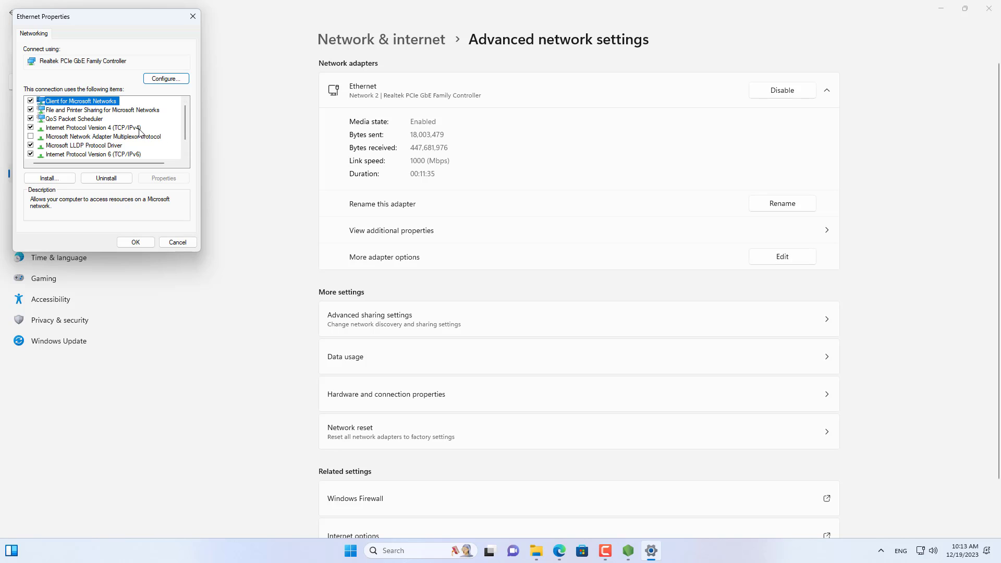
Step: Confirm static IPv4 192.168.1.2, gateway 192.168.1.1, DNS 8.8.8.8 and 8.8.4.4
{"action": "left_click", "coordinate": [94, 127]}
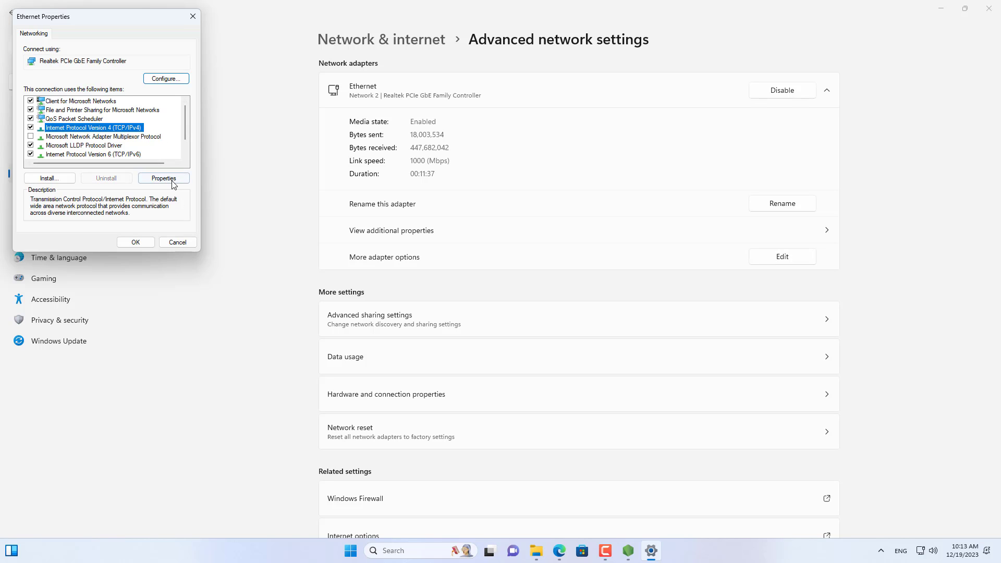
{"action": "left_click", "coordinate": [163, 178]}
{"action": "type", "text": "8.8.8.4"}
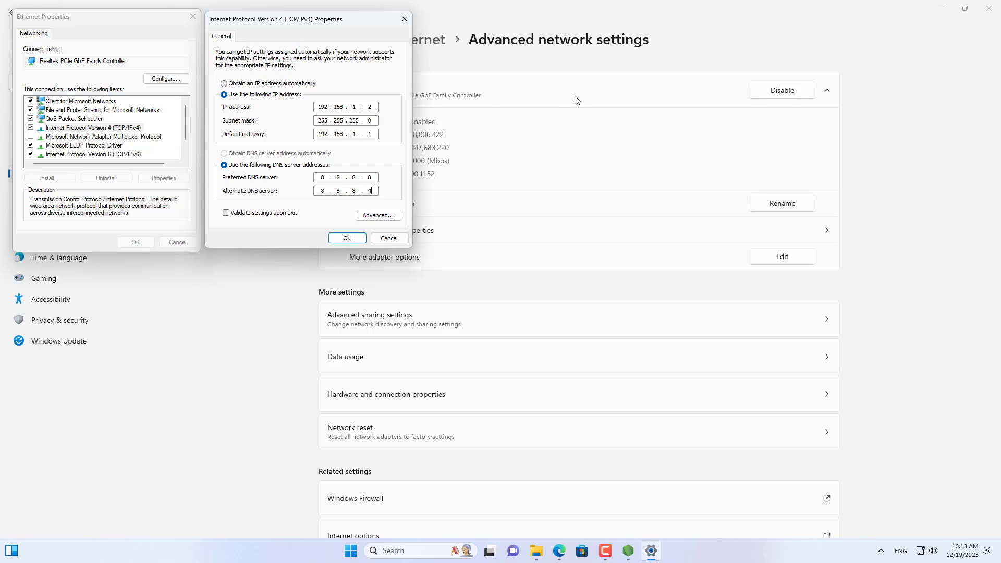
{"action": "left_click", "coordinate": [368, 107]}
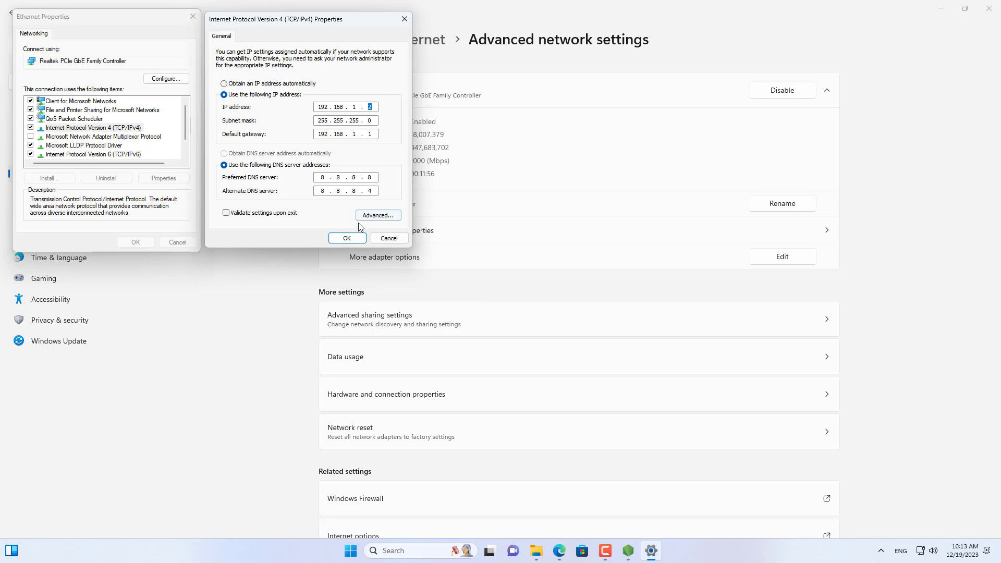
{"action": "left_click", "coordinate": [347, 238]}
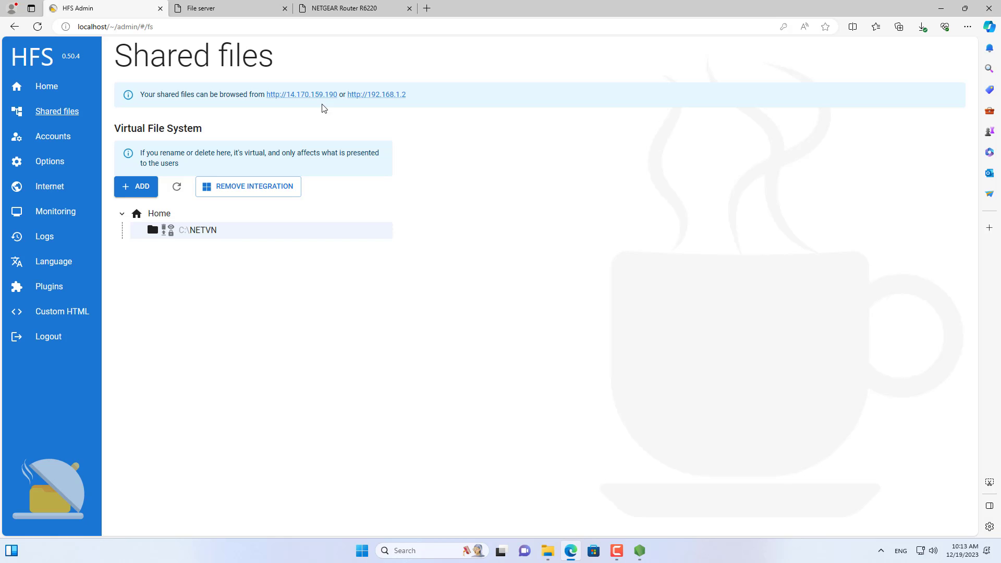
Step: Browse the NETVN share from the public address, then close those tabs
{"action": "left_click", "coordinate": [301, 95]}
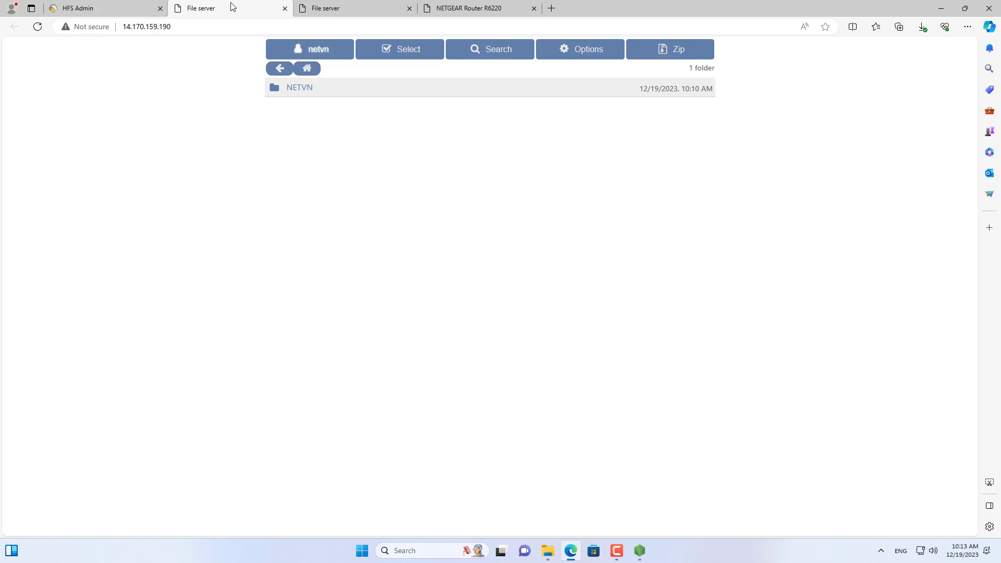
{"action": "left_click", "coordinate": [299, 88]}
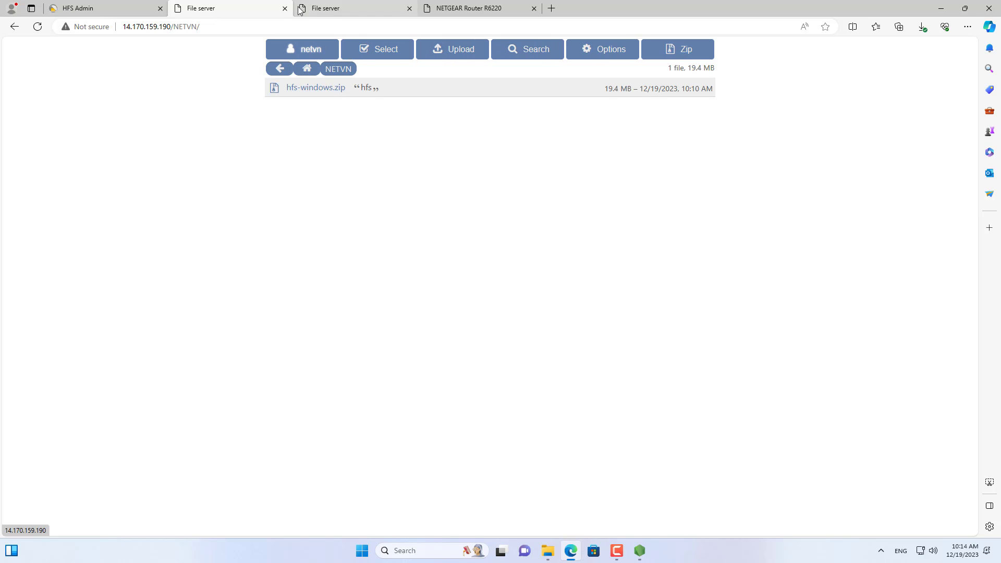
{"action": "left_click", "coordinate": [103, 8]}
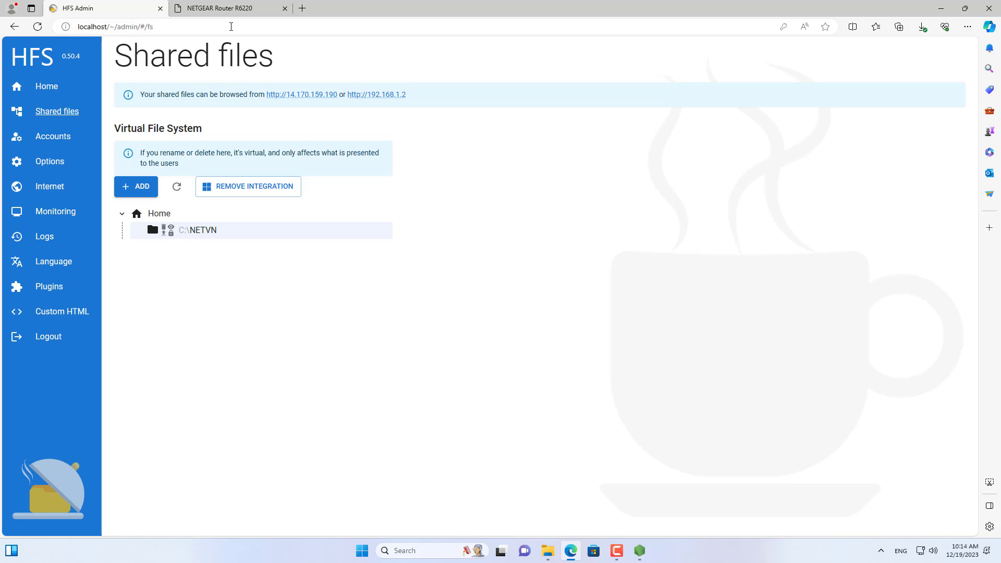
{"action": "mouse_move", "coordinate": [50, 186]}
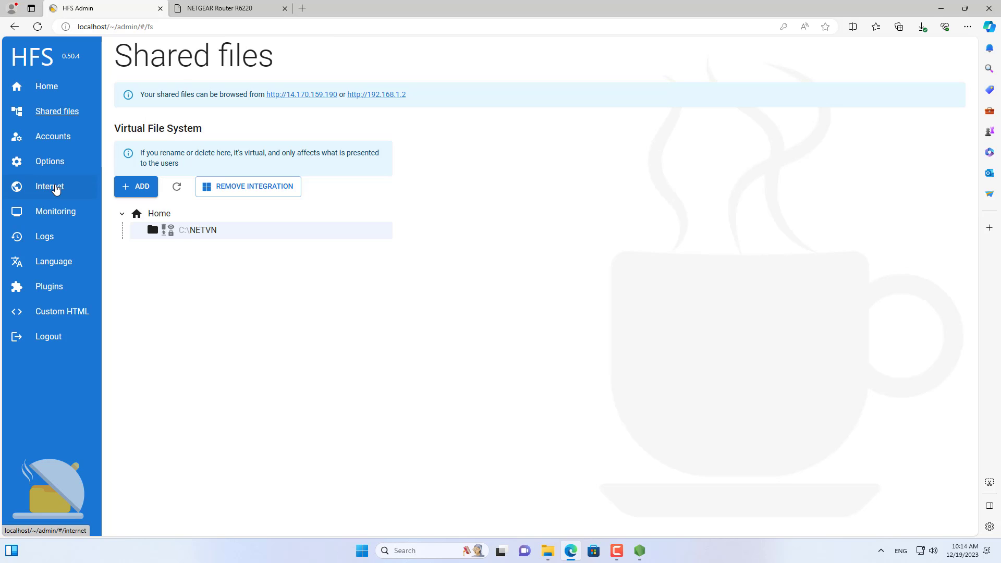
{"action": "left_click", "coordinate": [49, 186]}
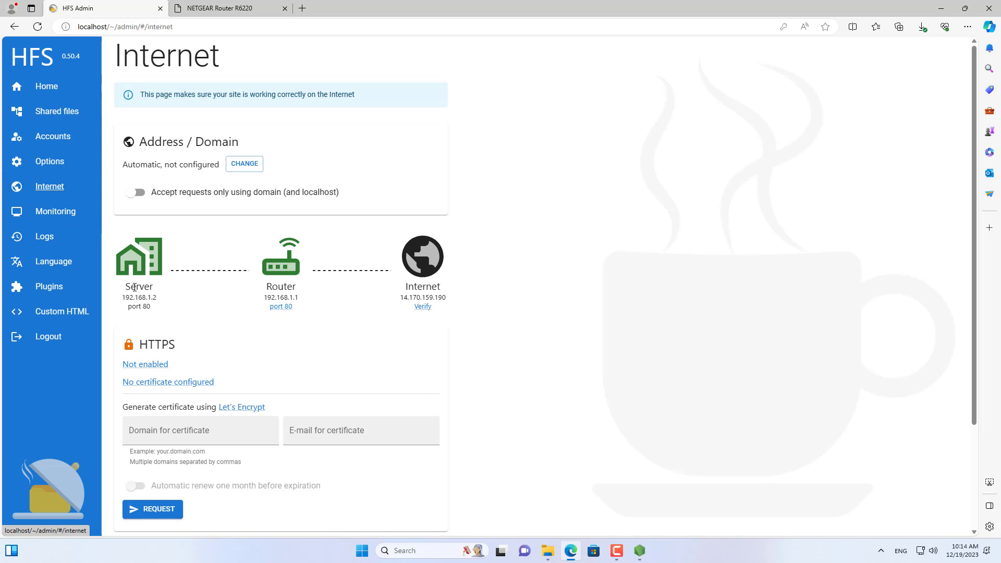
{"action": "mouse_move", "coordinate": [420, 324]}
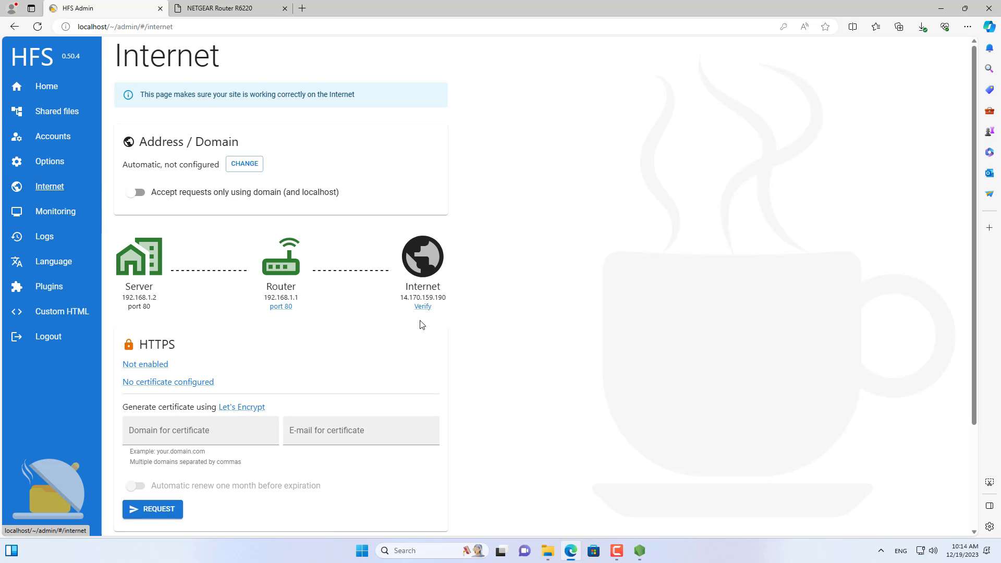
{"action": "left_click", "coordinate": [423, 306]}
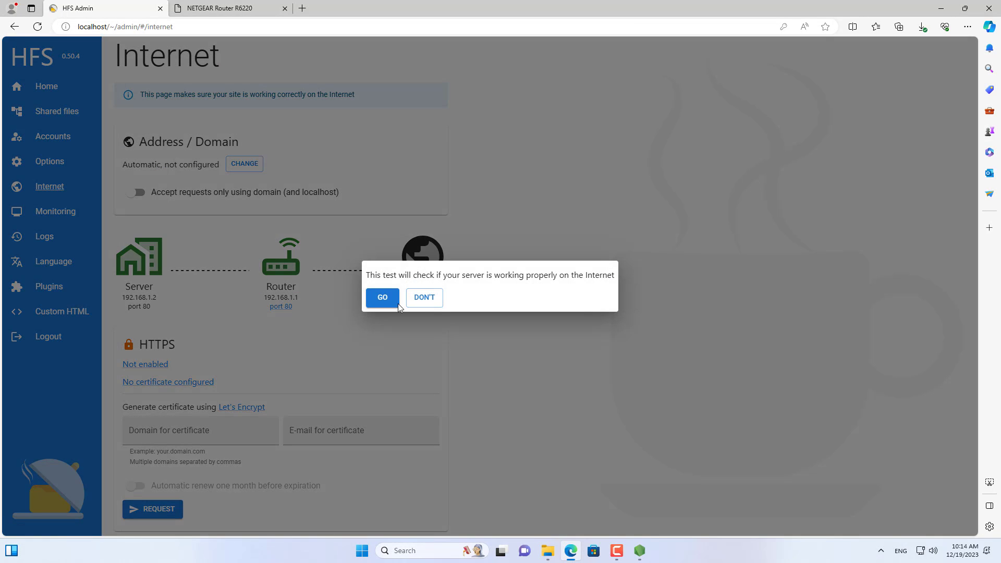
{"action": "left_click", "coordinate": [382, 297]}
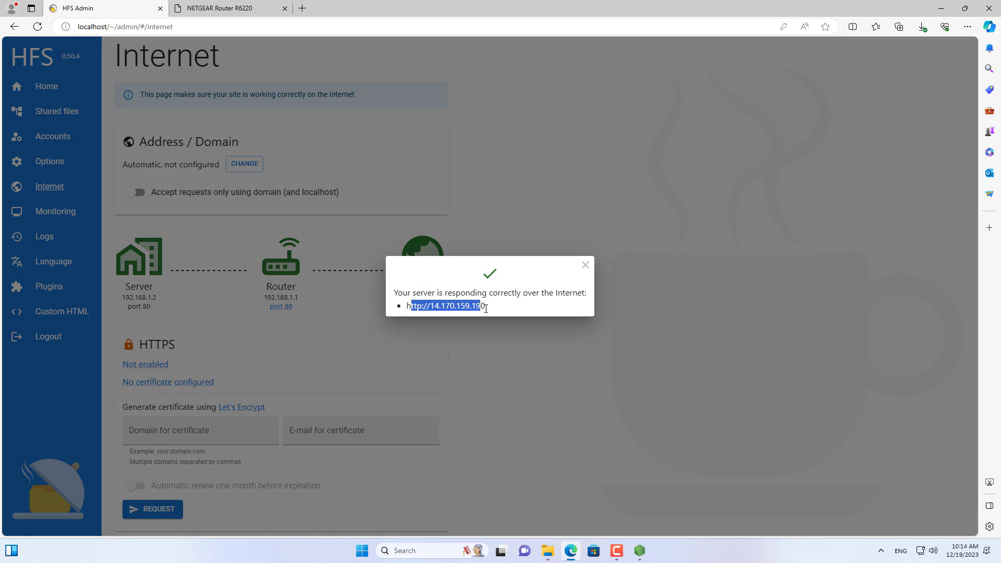
{"action": "left_click", "coordinate": [584, 264]}
{"action": "type", "text": "d"}
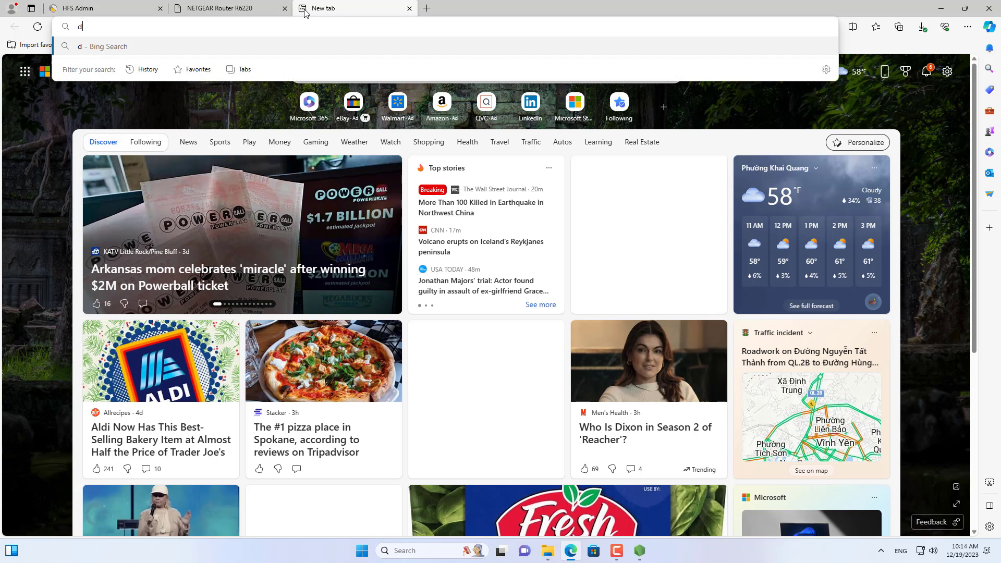
Step: Sign in to dynu.com and view netvn.freeddns.org at 14.170.159.190 in DDNS Services
{"action": "type", "text": "ynu.com"}
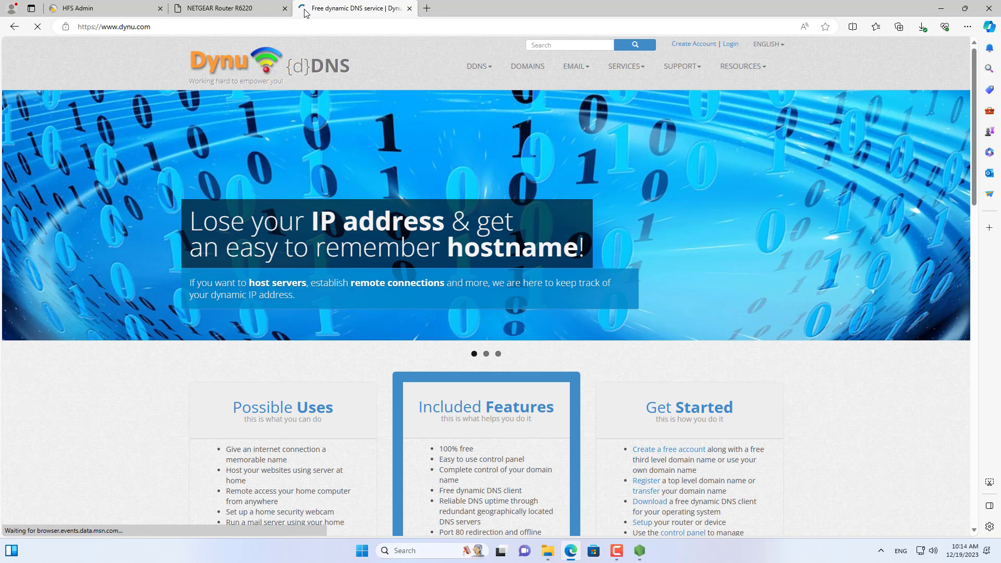
{"action": "mouse_move", "coordinate": [731, 45]}
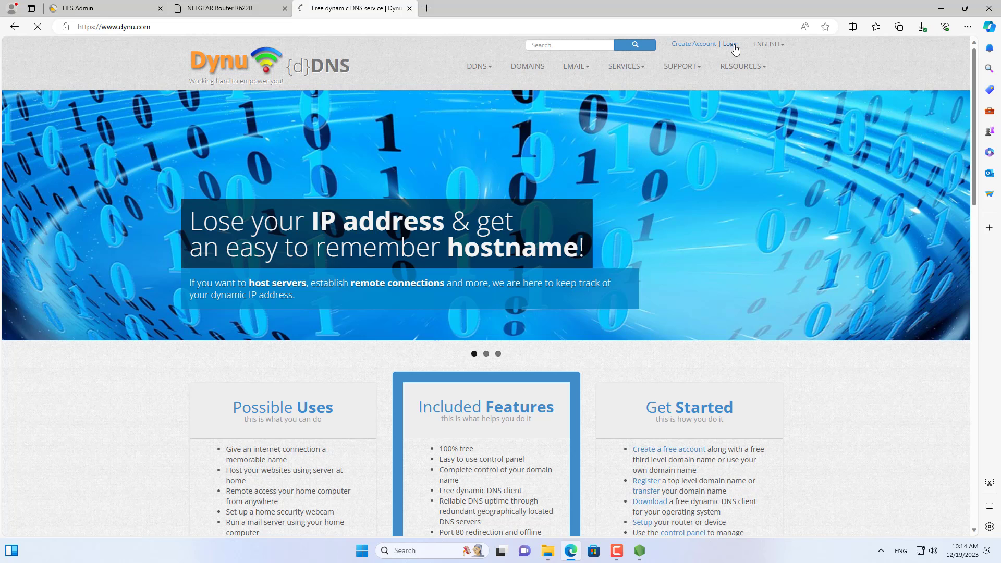
{"action": "left_click", "coordinate": [730, 43]}
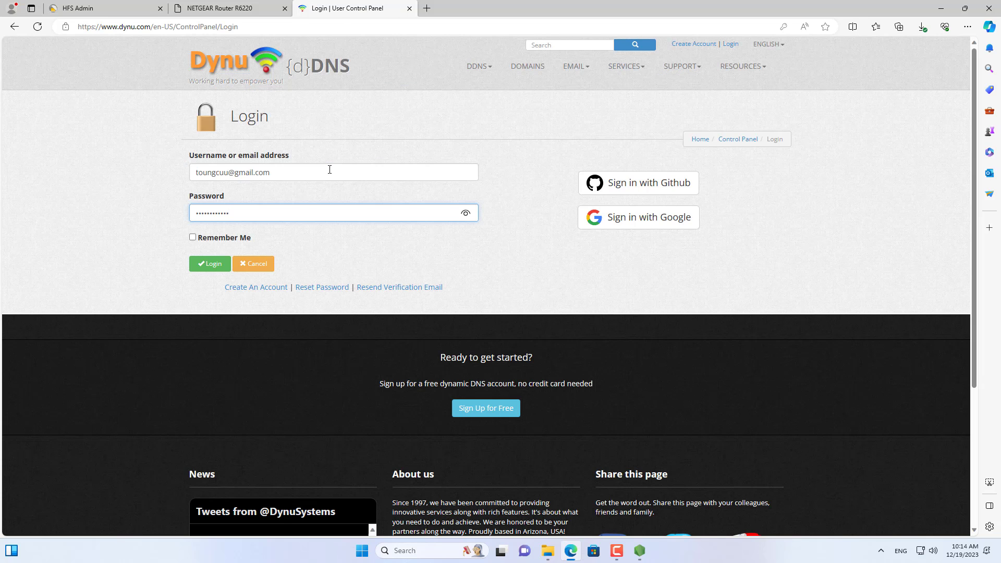
{"action": "left_click", "coordinate": [210, 263]}
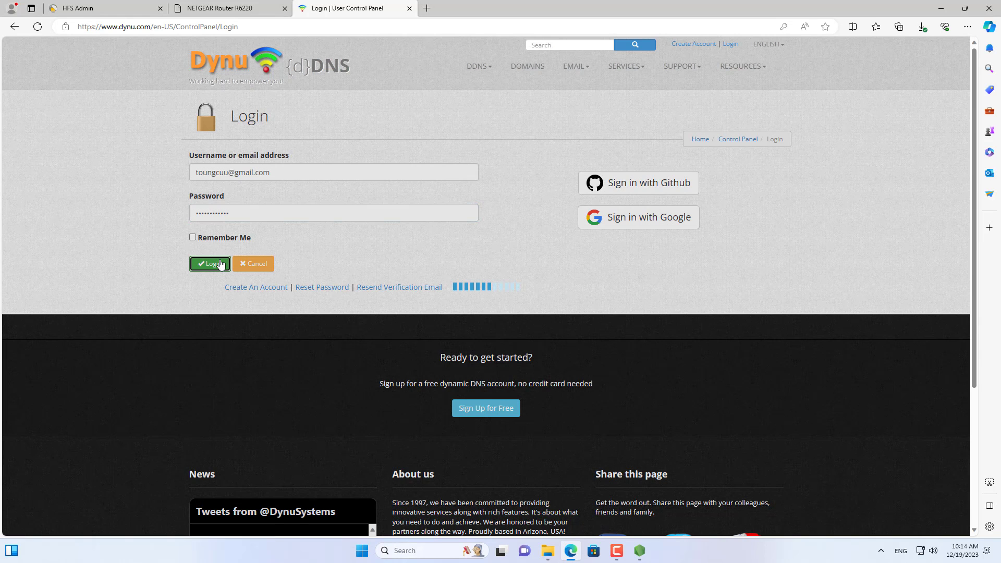
{"action": "left_click", "coordinate": [210, 264]}
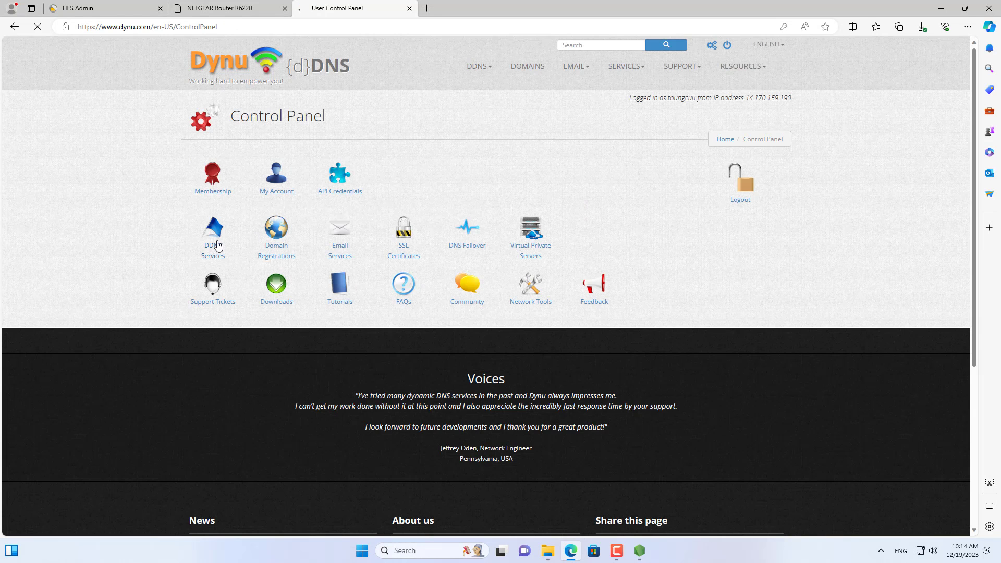
{"action": "left_click", "coordinate": [212, 233]}
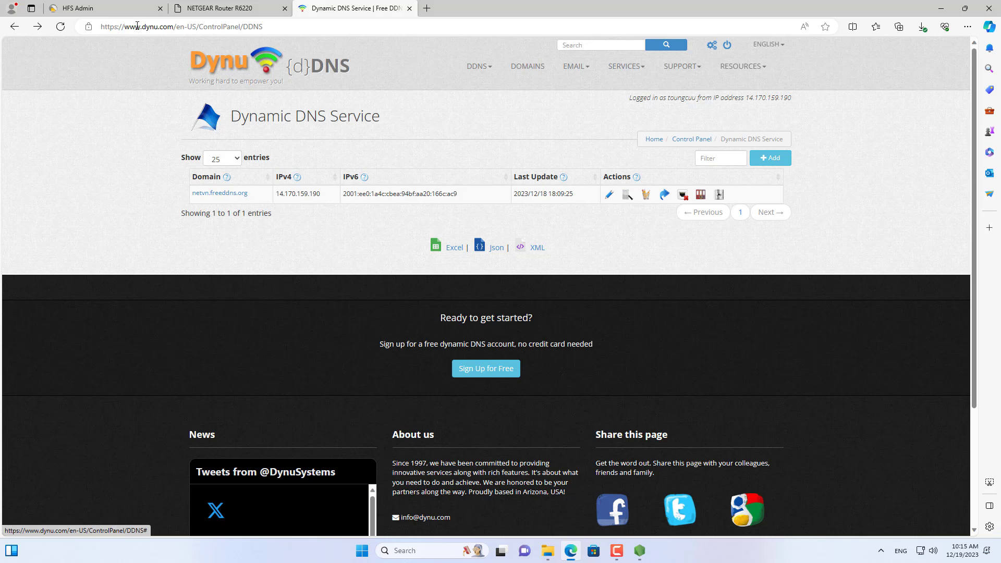
{"action": "left_click", "coordinate": [103, 8]}
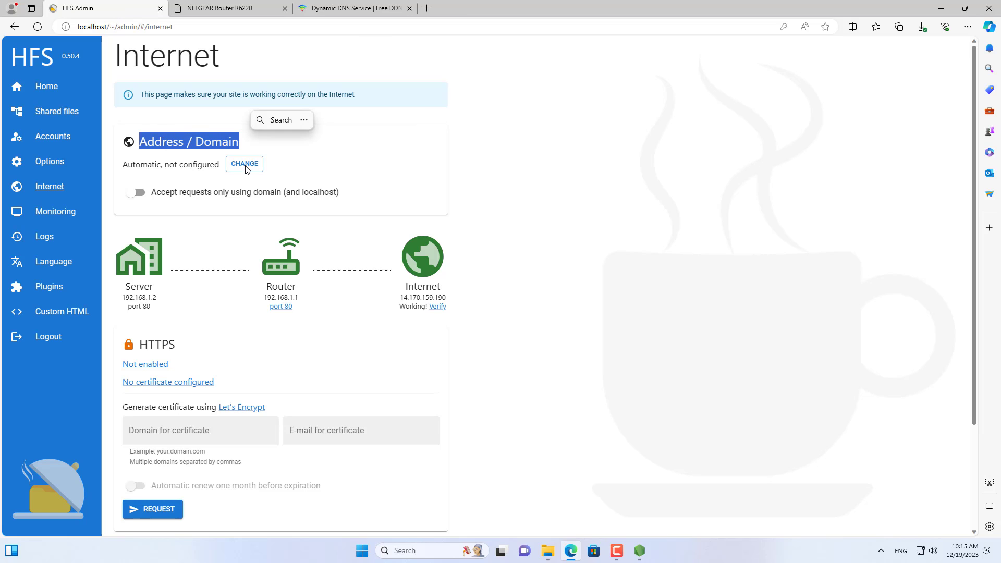
Step: Change the HFS base address to the custom domain netvn.freeddns.org
{"action": "left_click", "coordinate": [244, 163]}
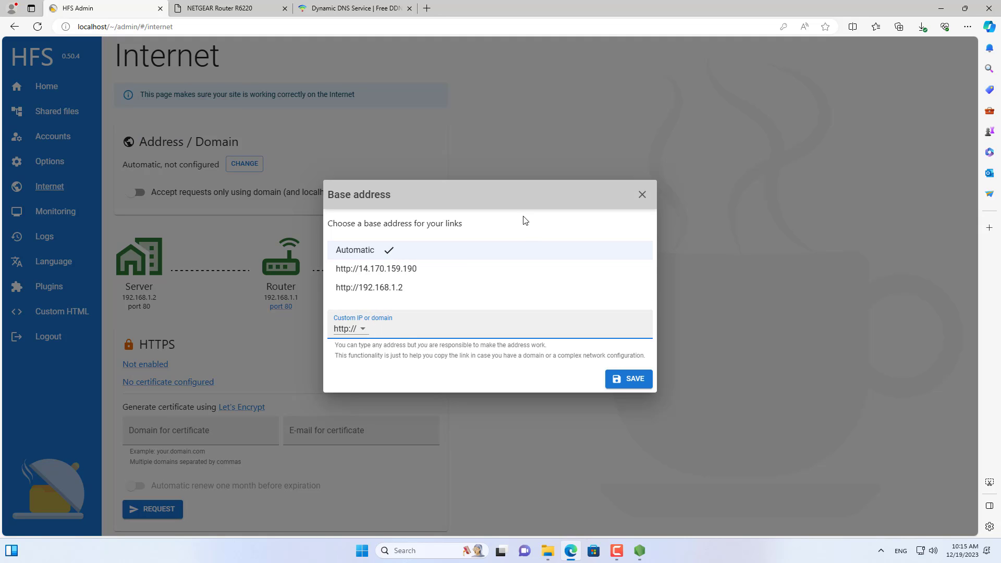
{"action": "type", "text": "netvn."}
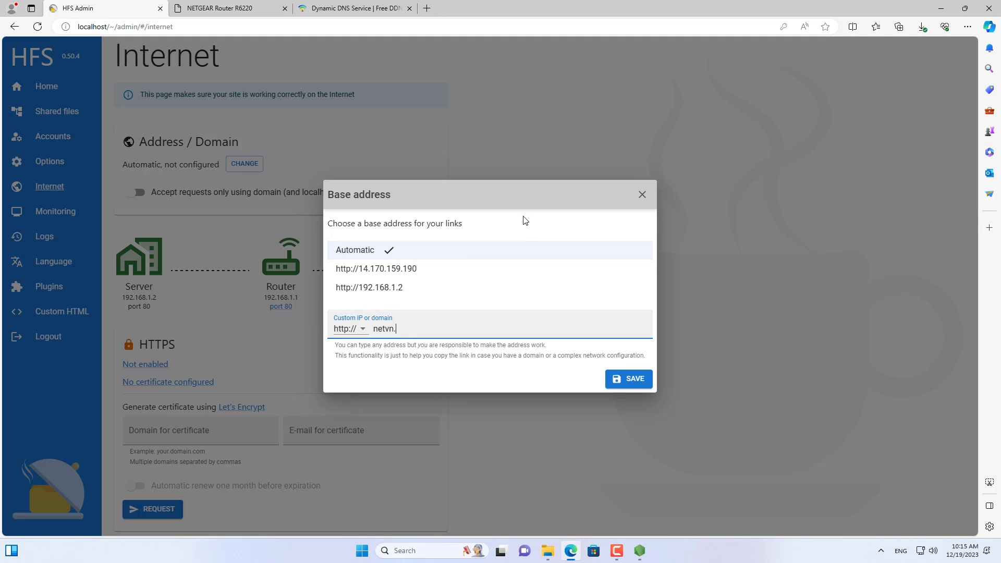
{"action": "type", "text": "freedd"}
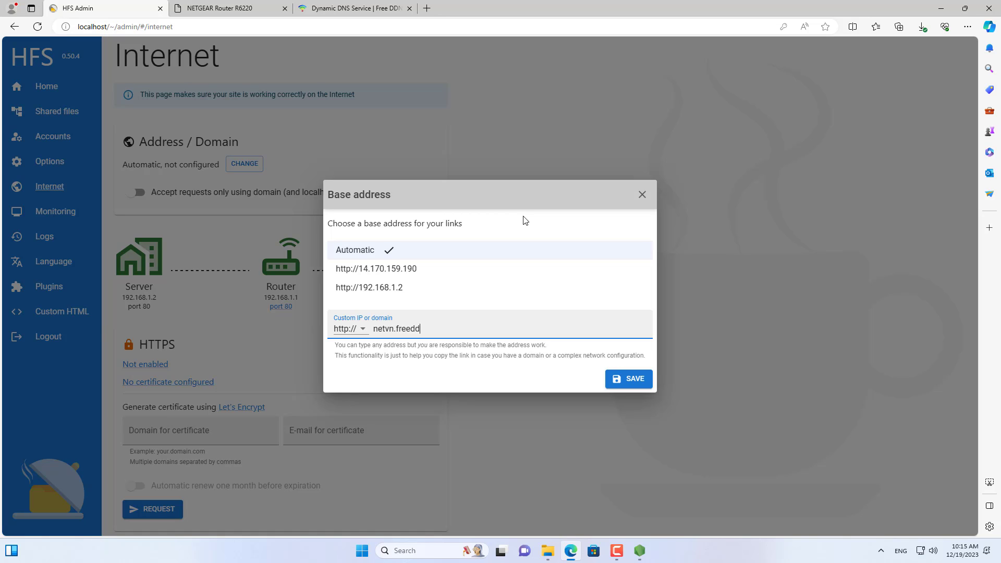
{"action": "type", "text": "ns.org"}
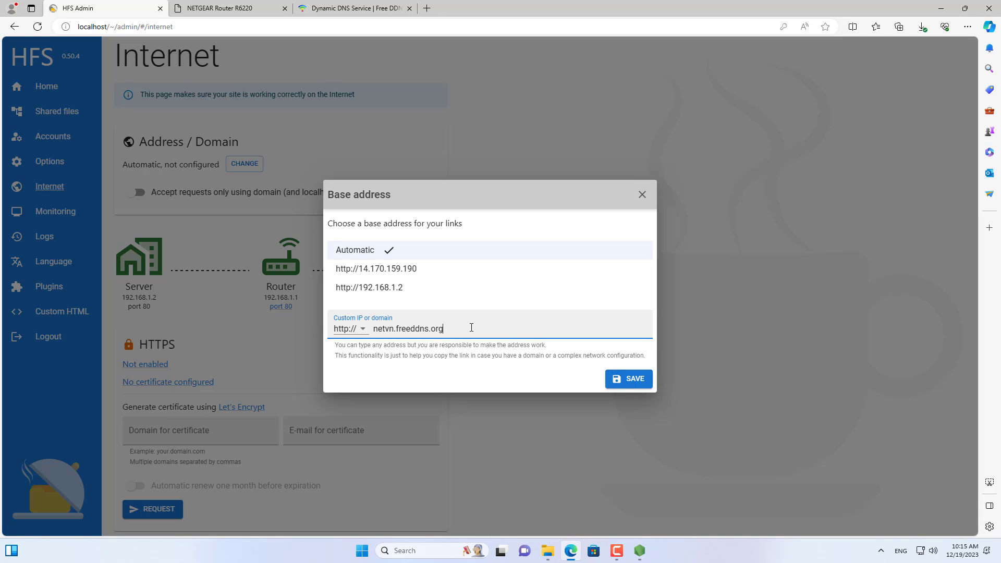
{"action": "left_click", "coordinate": [628, 378]}
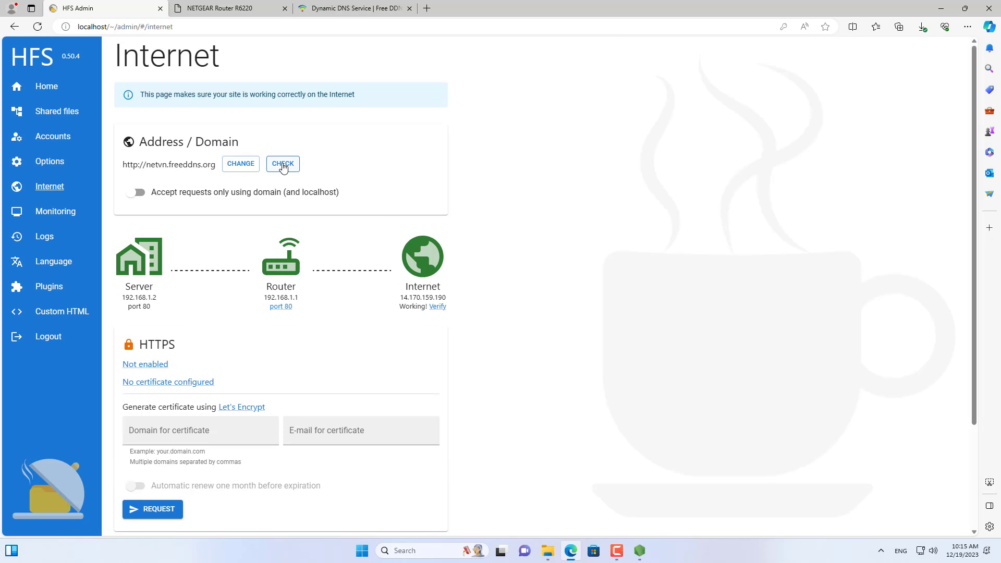
Step: Check the domain reports it seems ok, then copy the address
{"action": "left_click", "coordinate": [282, 164]}
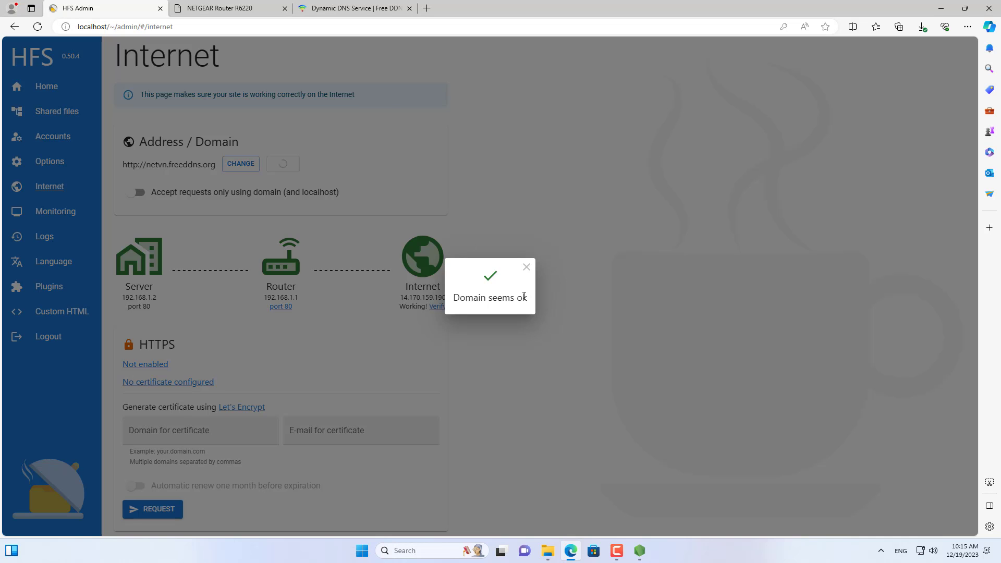
{"action": "left_click", "coordinate": [526, 267]}
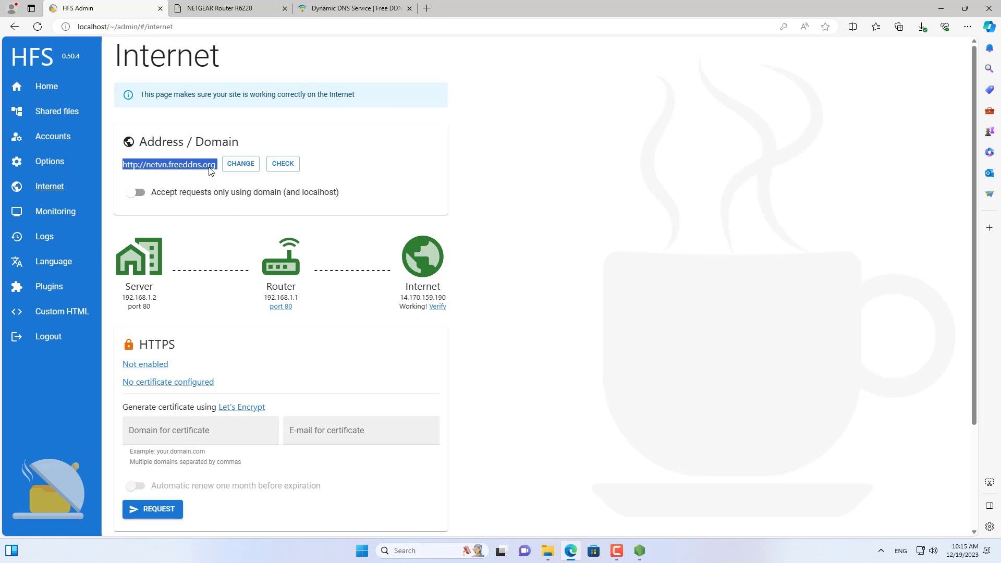
{"action": "right_click", "coordinate": [169, 164]}
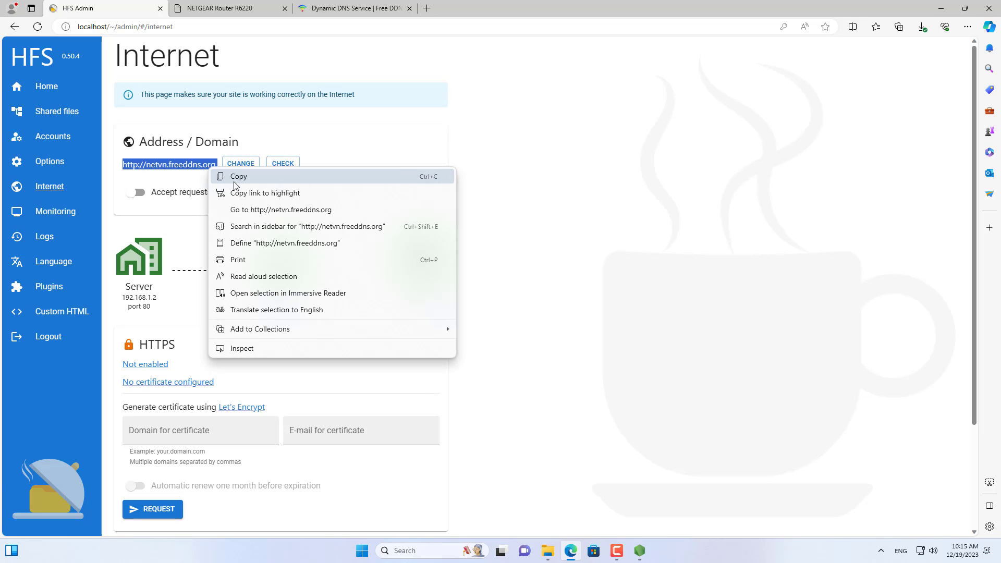
{"action": "left_click", "coordinate": [551, 8]}
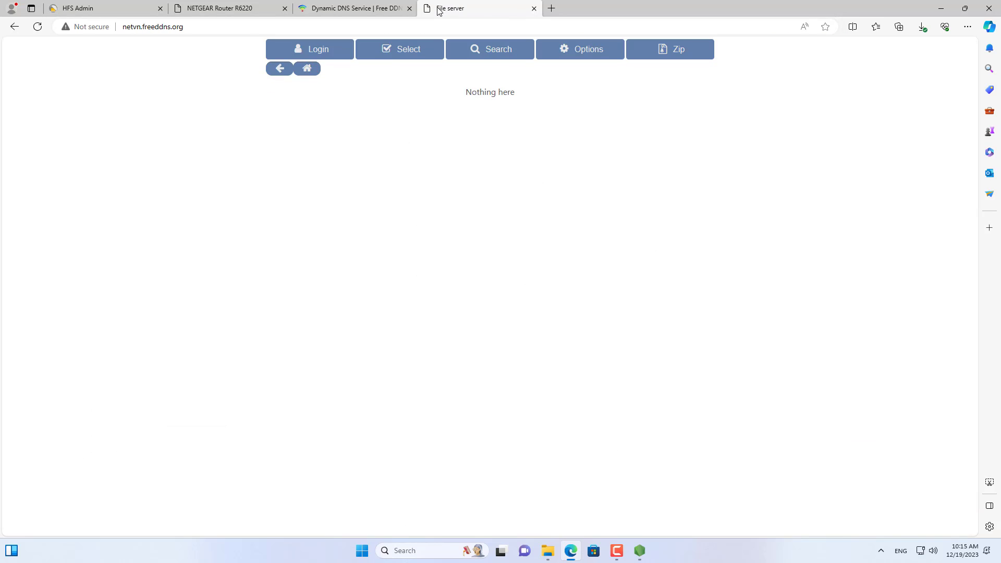
Step: Log in at netvn.freeddns.org, open NETVN to see hfs-windows.zip, and return to HFS admin
{"action": "left_click", "coordinate": [310, 49]}
{"action": "type", "text": "netvn"}
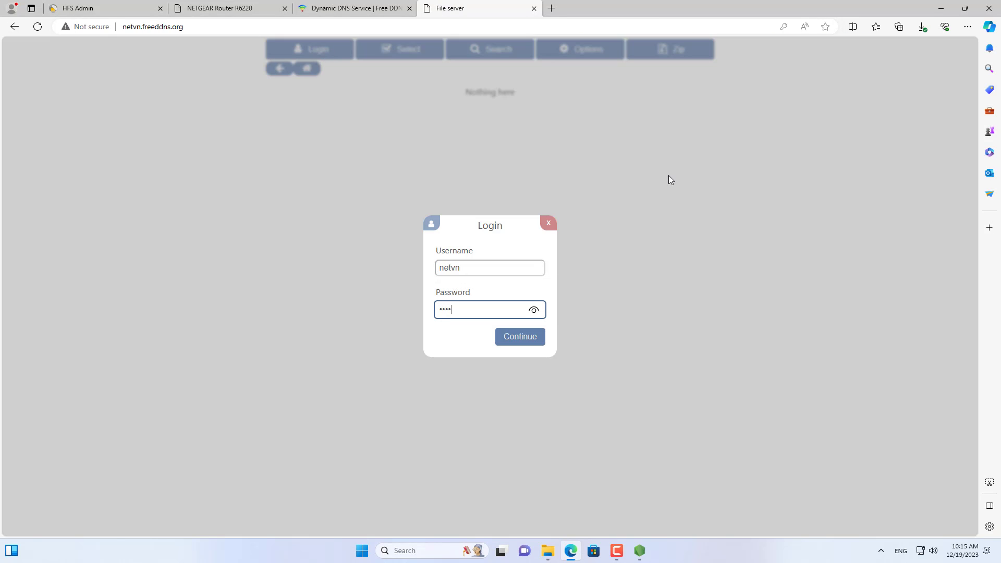
{"action": "left_click", "coordinate": [520, 336]}
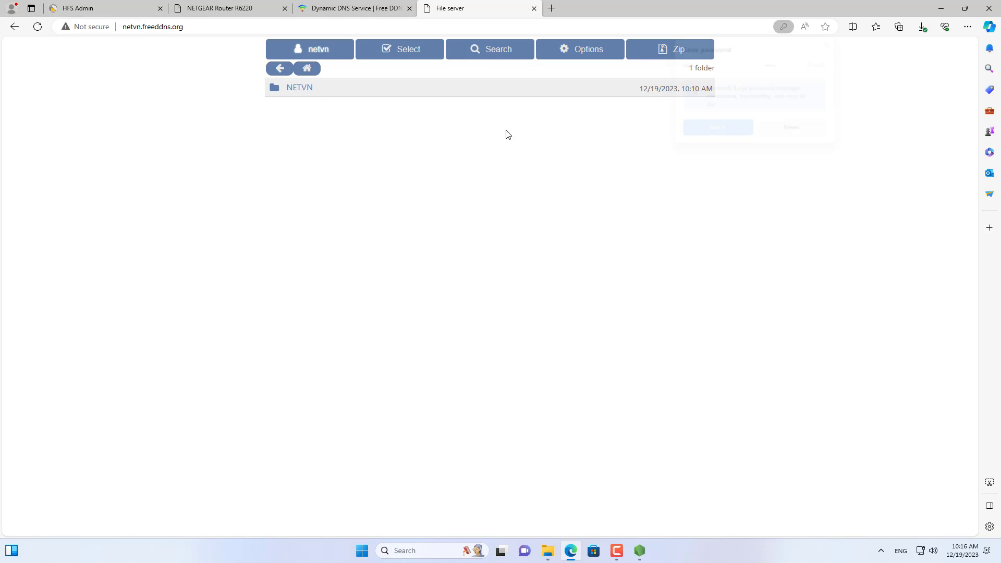
{"action": "left_click", "coordinate": [299, 88]}
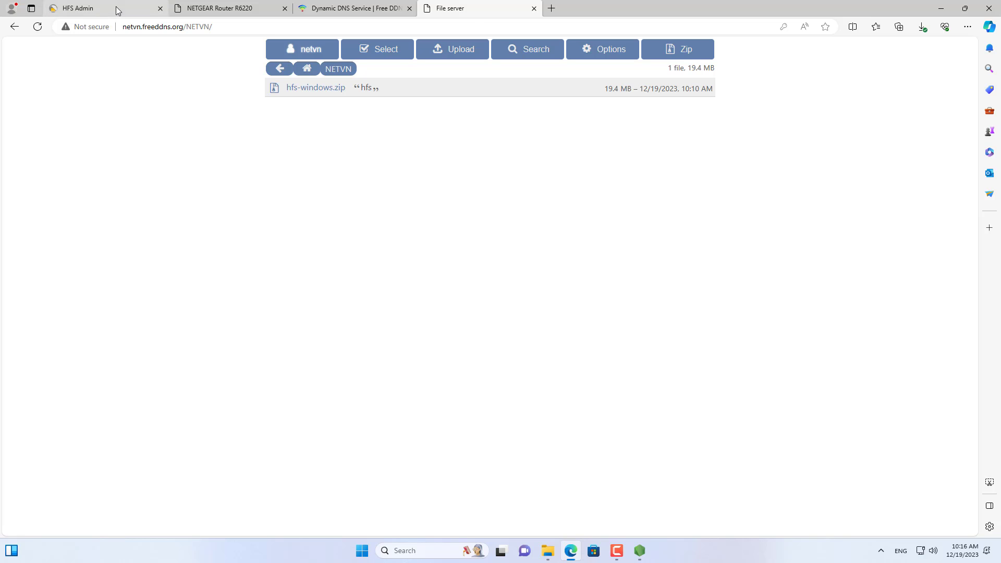
{"action": "left_click", "coordinate": [76, 8]}
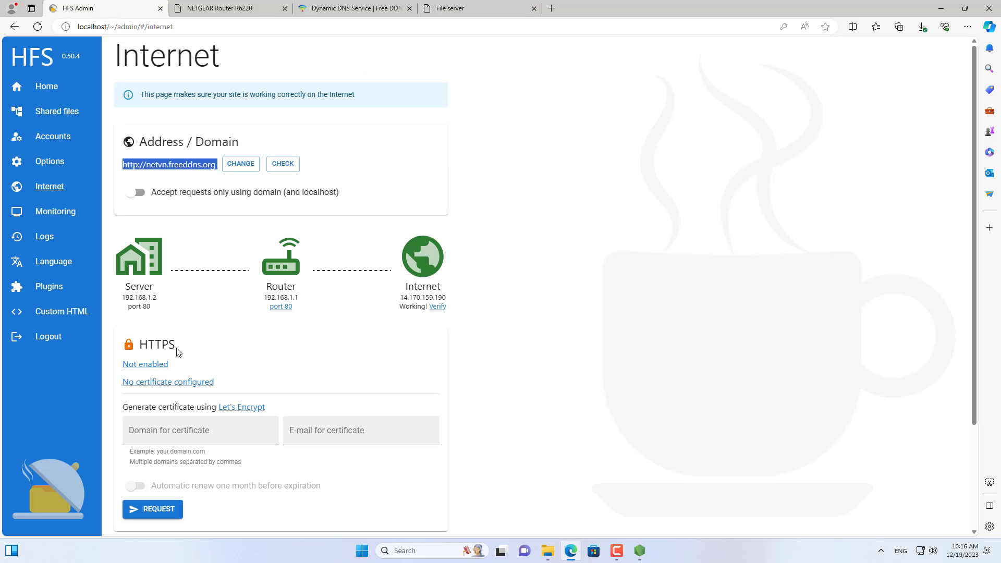
Step: Turn on HTTPS for the HFS server on port 443
{"action": "double_click", "coordinate": [157, 344]}
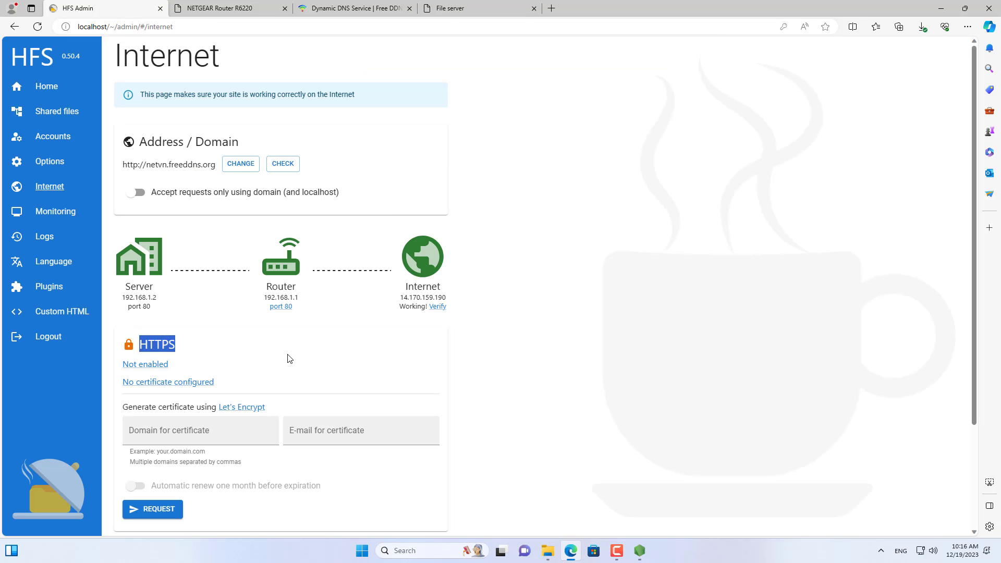
{"action": "left_click", "coordinate": [288, 358]}
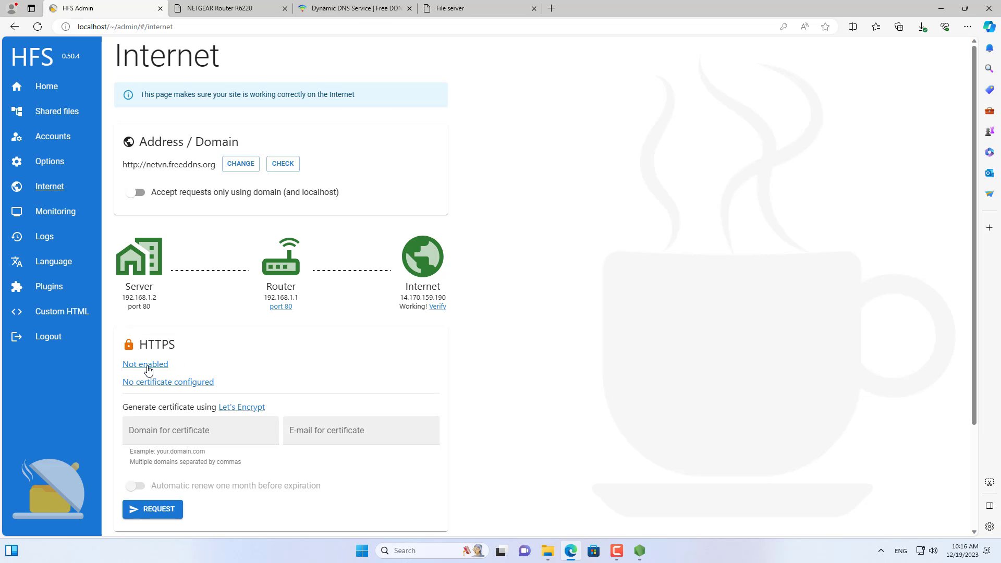
{"action": "left_click", "coordinate": [145, 364]}
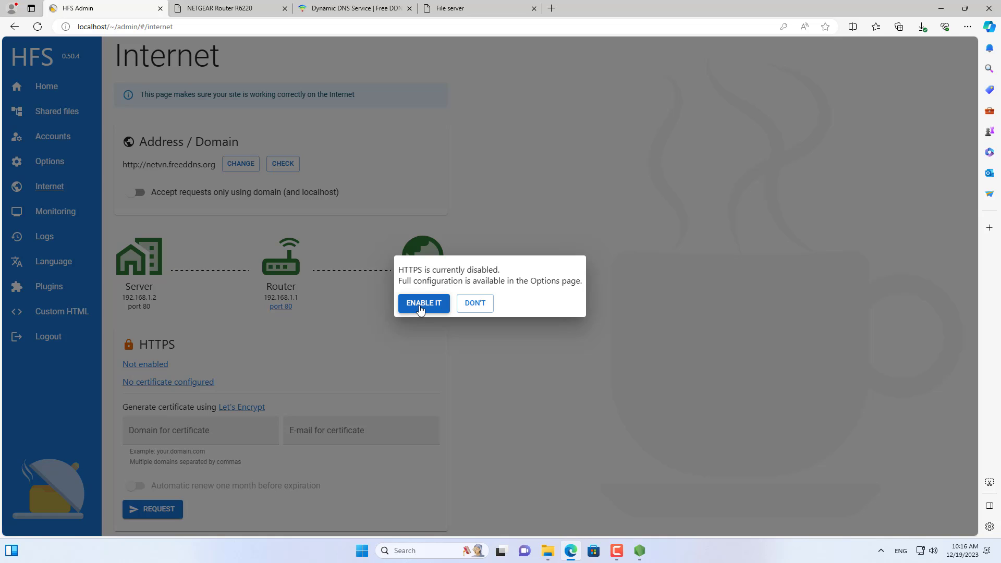
{"action": "left_click", "coordinate": [422, 302]}
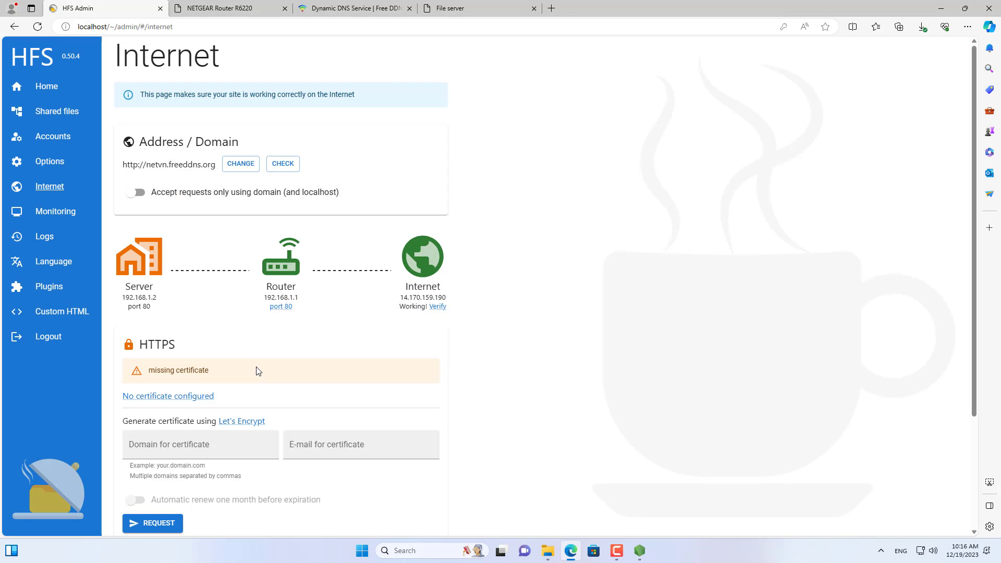
{"action": "mouse_move", "coordinate": [168, 374]}
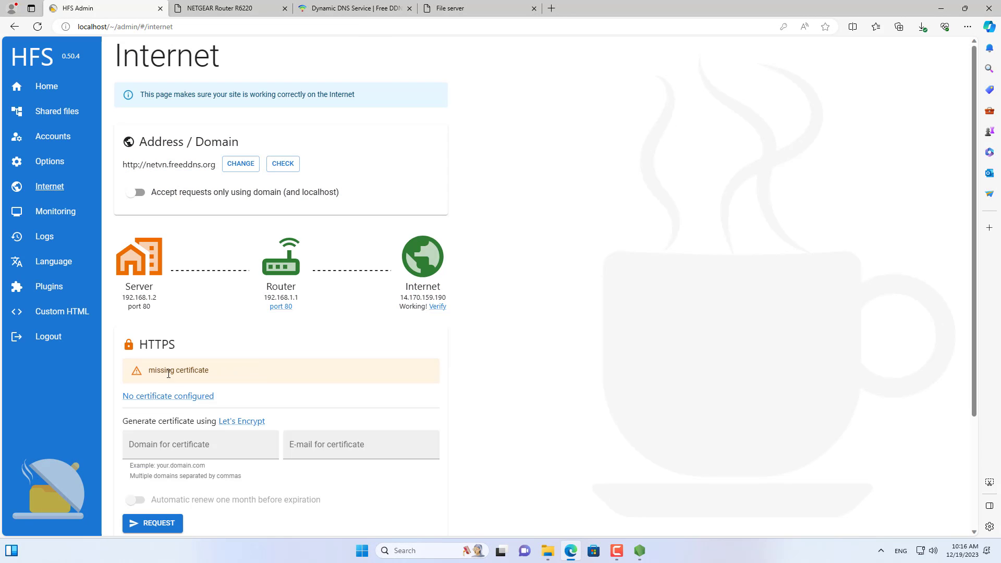
{"action": "mouse_move", "coordinate": [240, 372]}
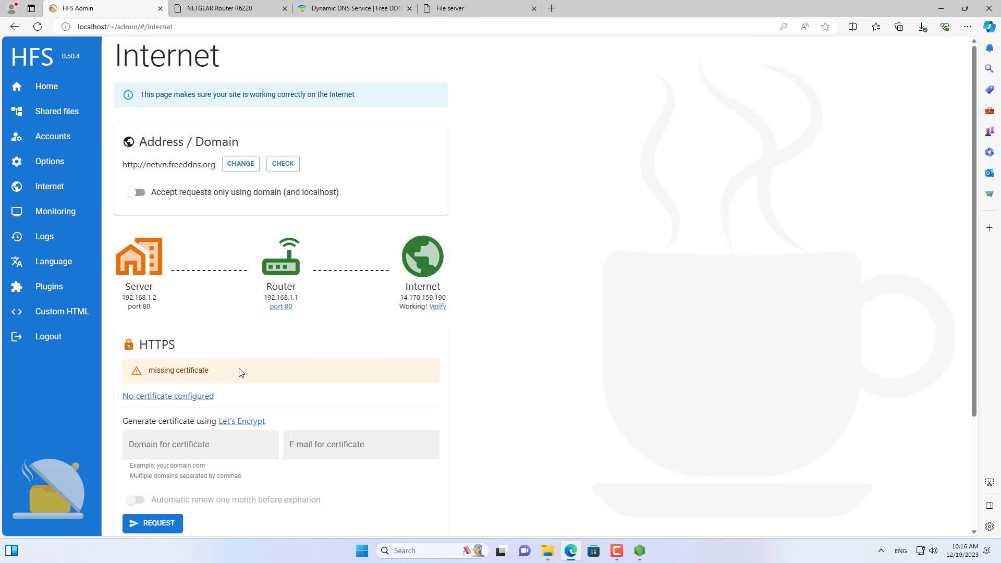
Step: Create and save a self-signed certificate valid until 12/19/2024
{"action": "scroll", "scroll_direction": "down", "scroll_amount": 3}
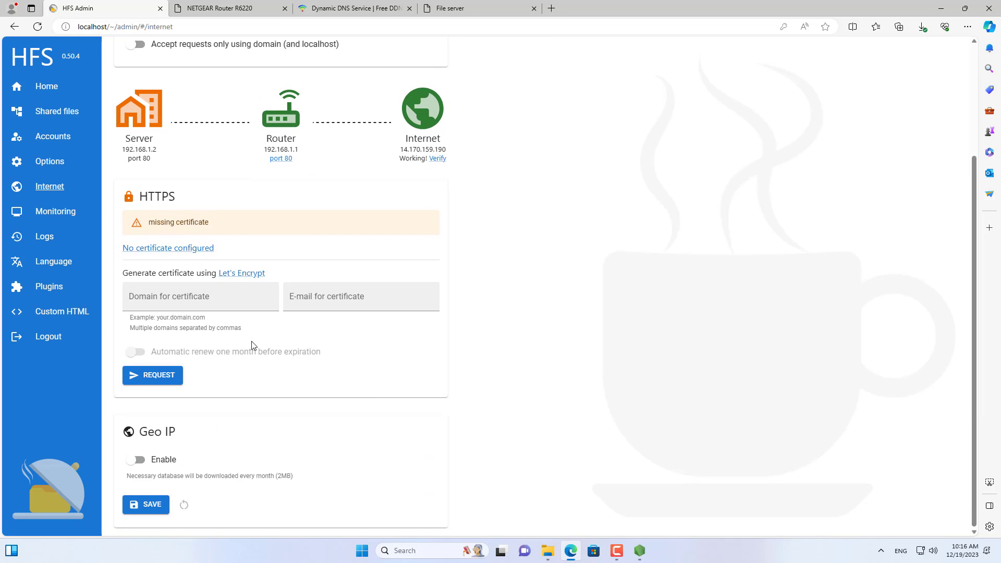
{"action": "left_click", "coordinate": [168, 248]}
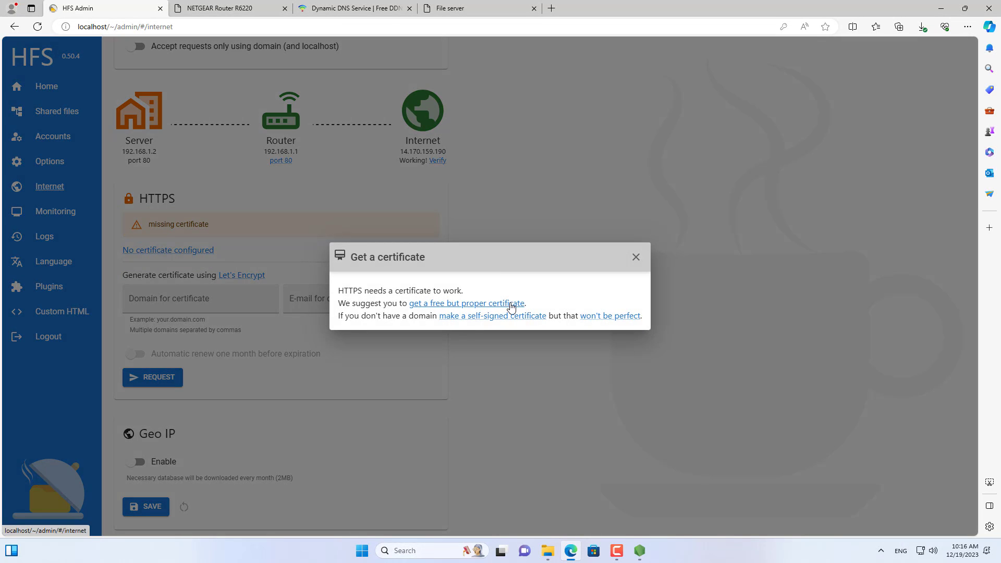
{"action": "mouse_move", "coordinate": [504, 318]}
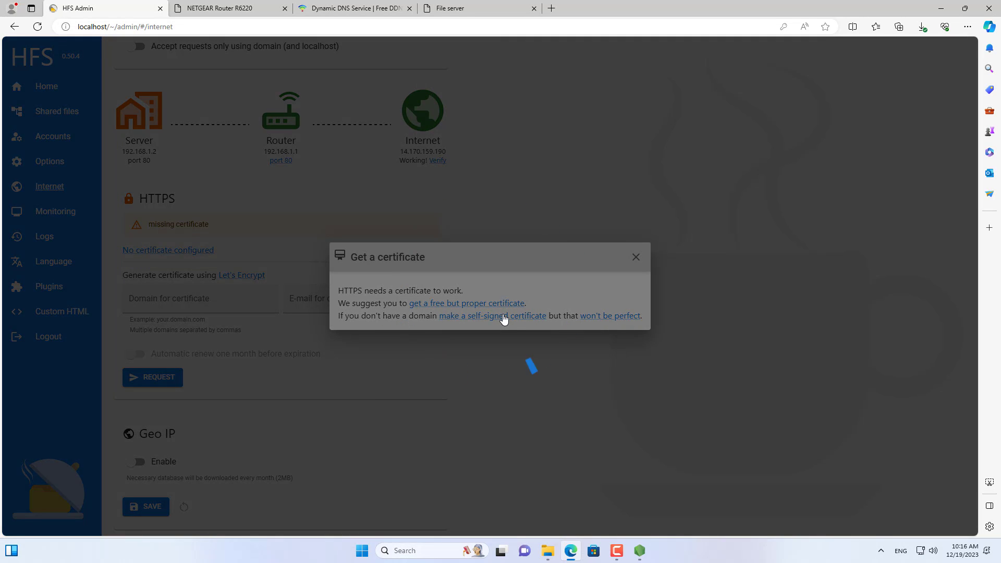
{"action": "left_click", "coordinate": [492, 316]}
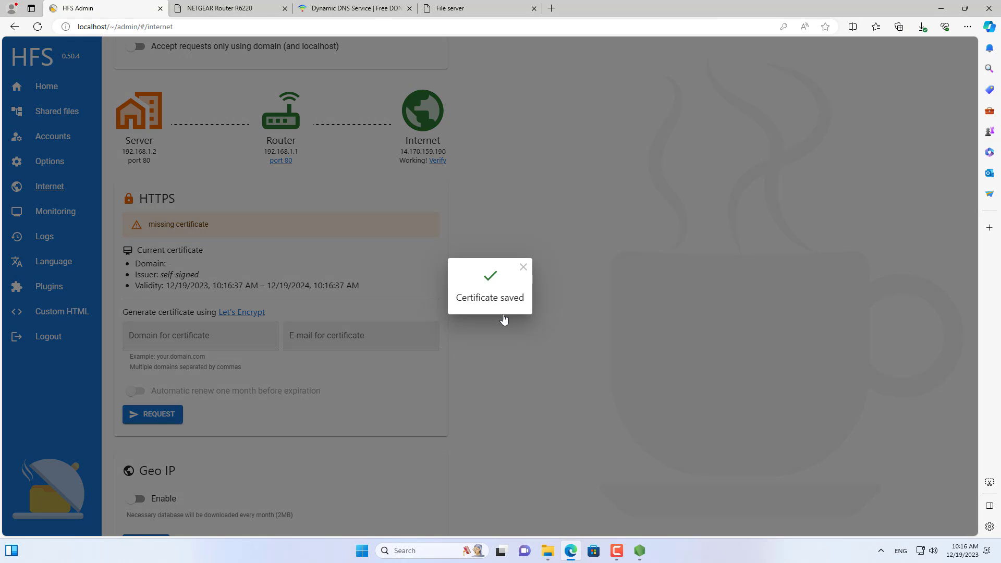
{"action": "left_click", "coordinate": [523, 267]}
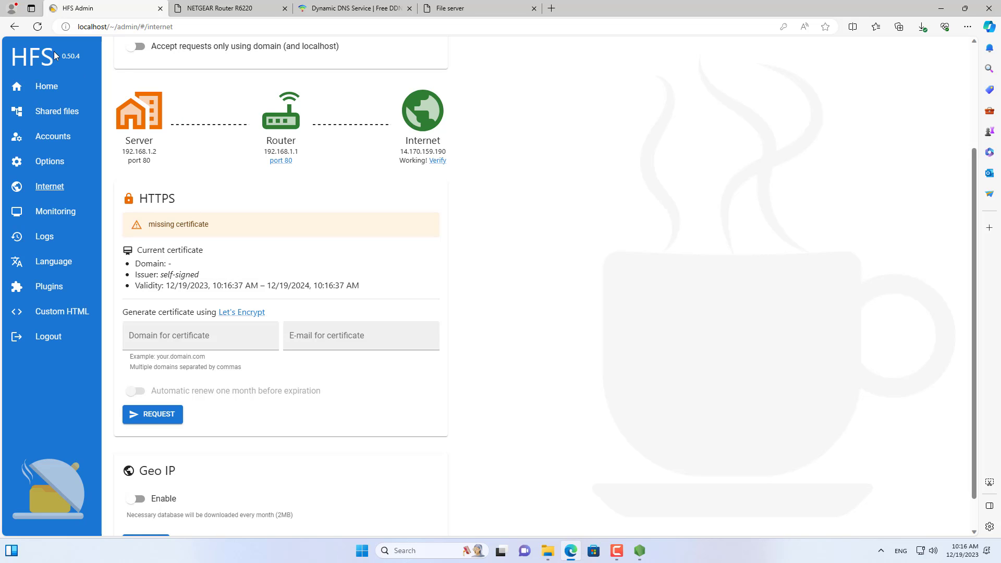
{"action": "scroll", "scroll_direction": "up", "scroll_amount": 3}
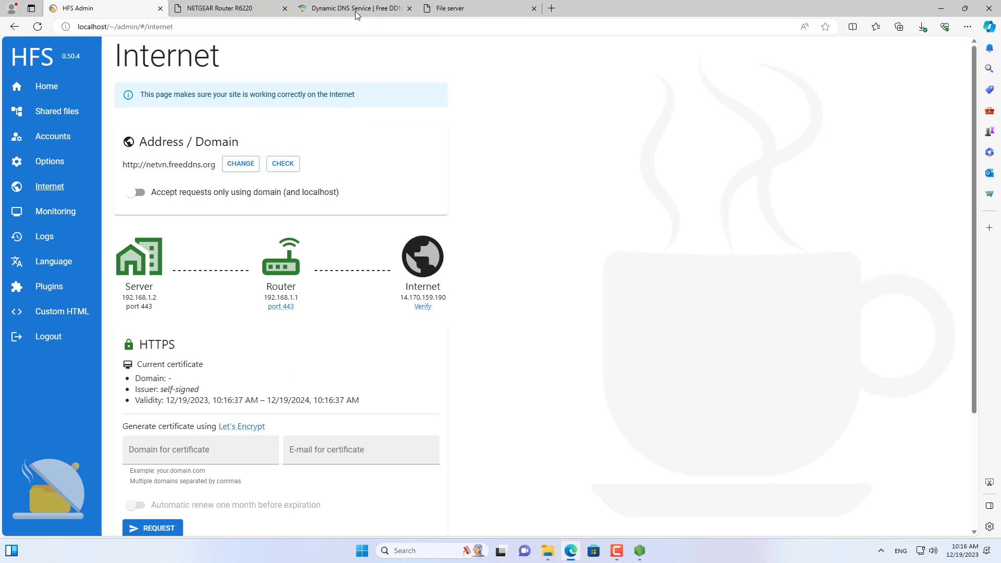
Step: Show Dynu's Dynamic DNS Service page listing netvn.freeddns.org at 14.170.159.190
{"action": "left_click", "coordinate": [351, 9]}
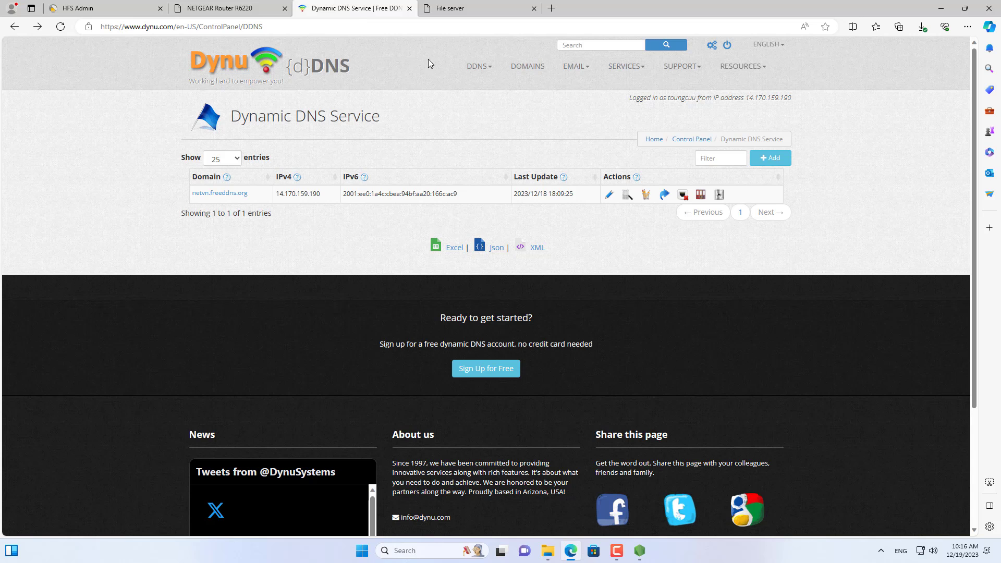
{"action": "left_click", "coordinate": [477, 66]}
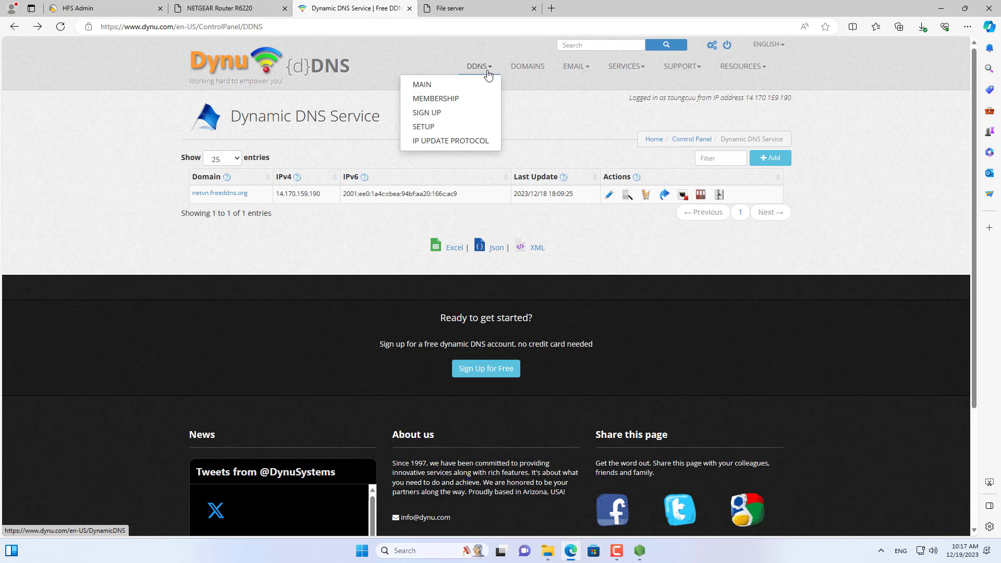
{"action": "left_click", "coordinate": [420, 84]}
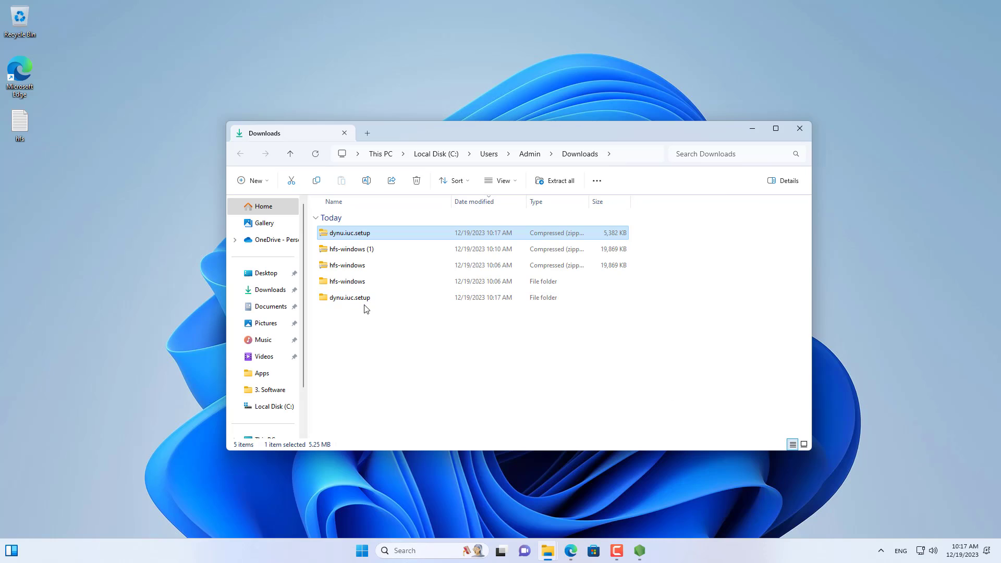
Step: Open the extracted dynu.iuc.setup folder in Downloads
{"action": "left_click", "coordinate": [349, 296]}
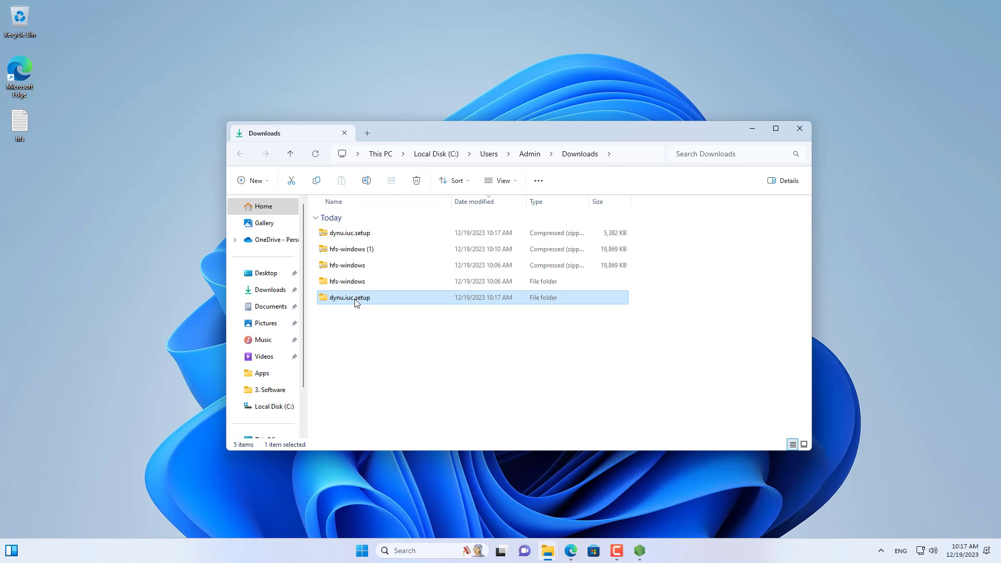
{"action": "double_click", "coordinate": [350, 296]}
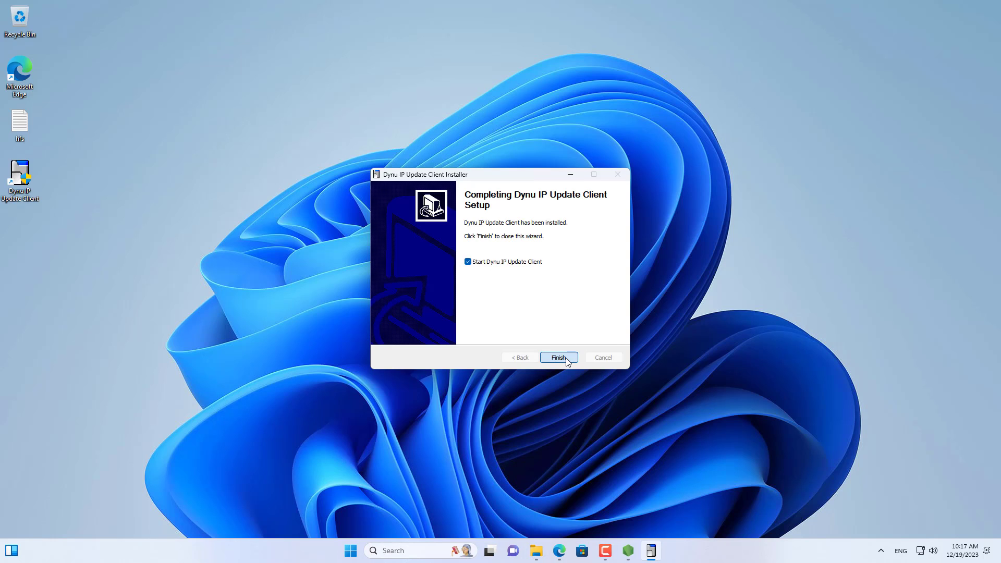
{"action": "left_click", "coordinate": [557, 356]}
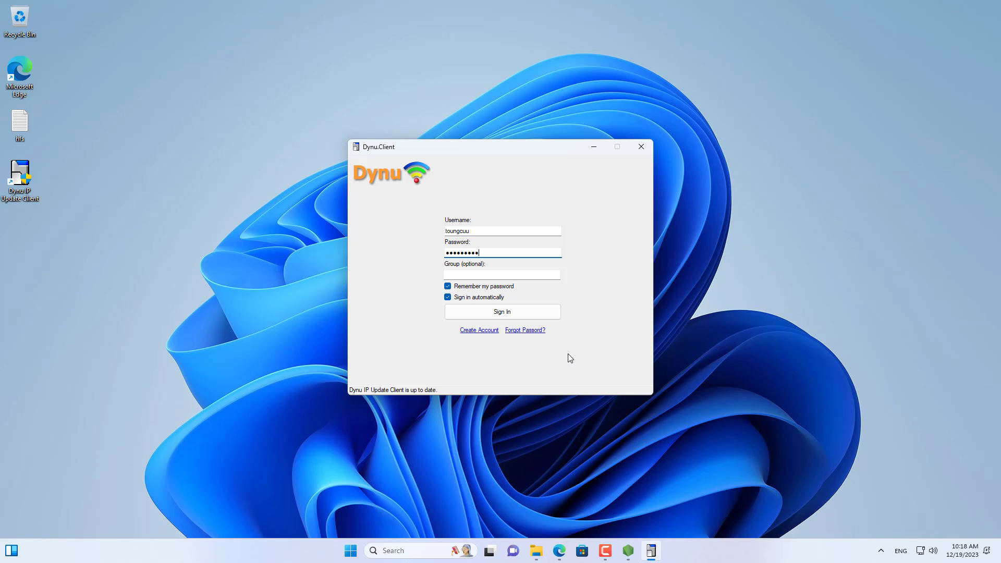
{"action": "left_click", "coordinate": [502, 312]}
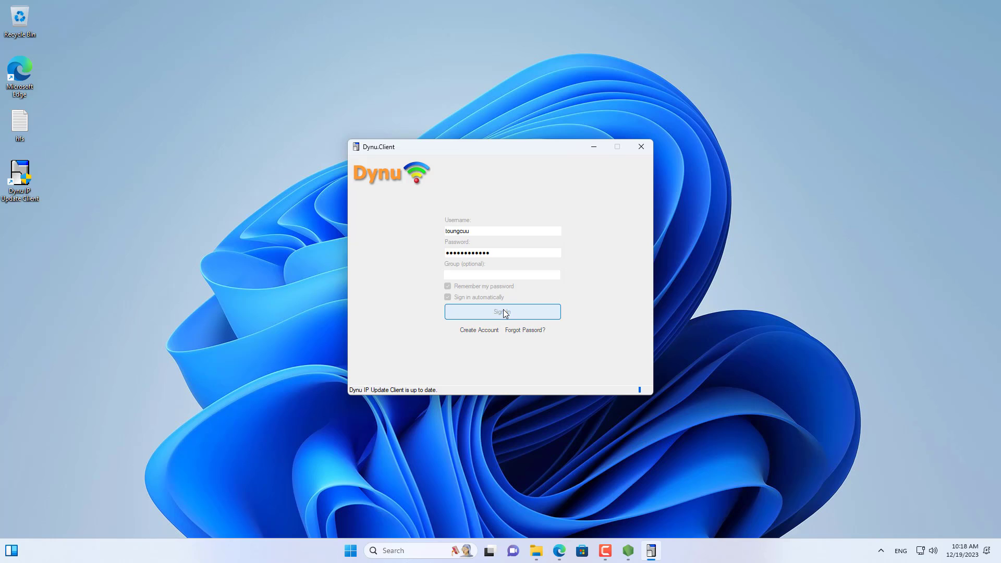
{"action": "left_click", "coordinate": [502, 312]}
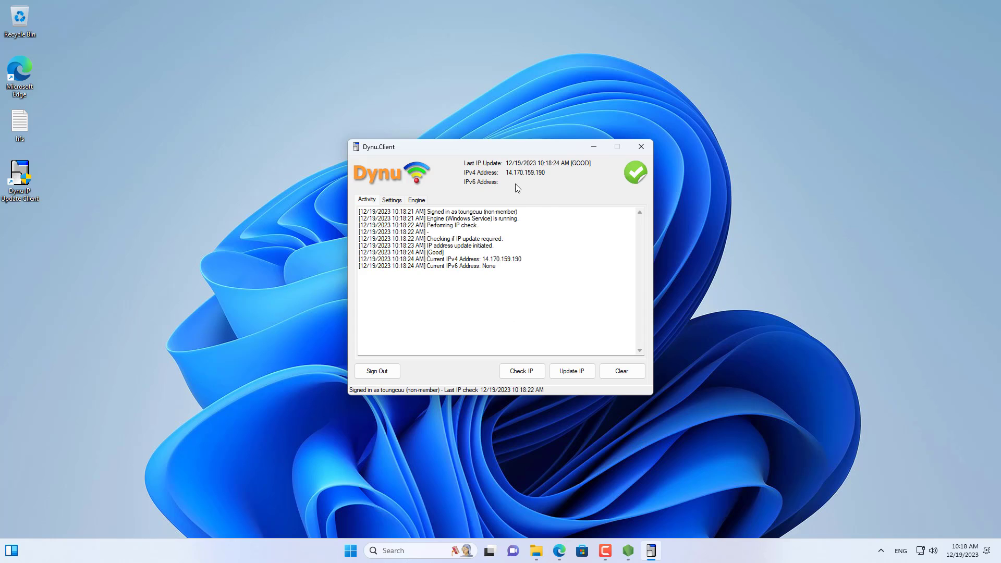
{"action": "mouse_move", "coordinate": [629, 185]}
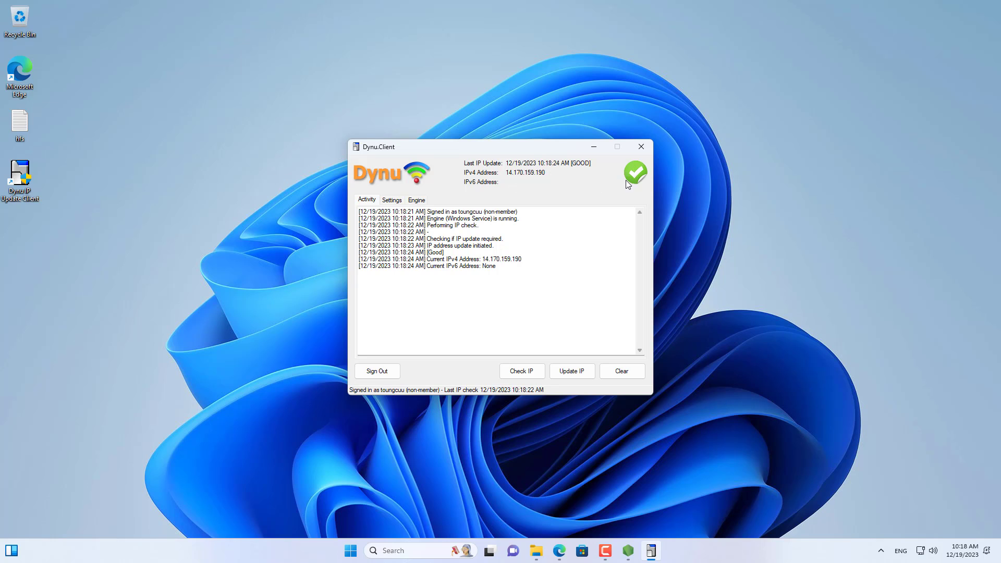
{"action": "left_click", "coordinate": [641, 147]}
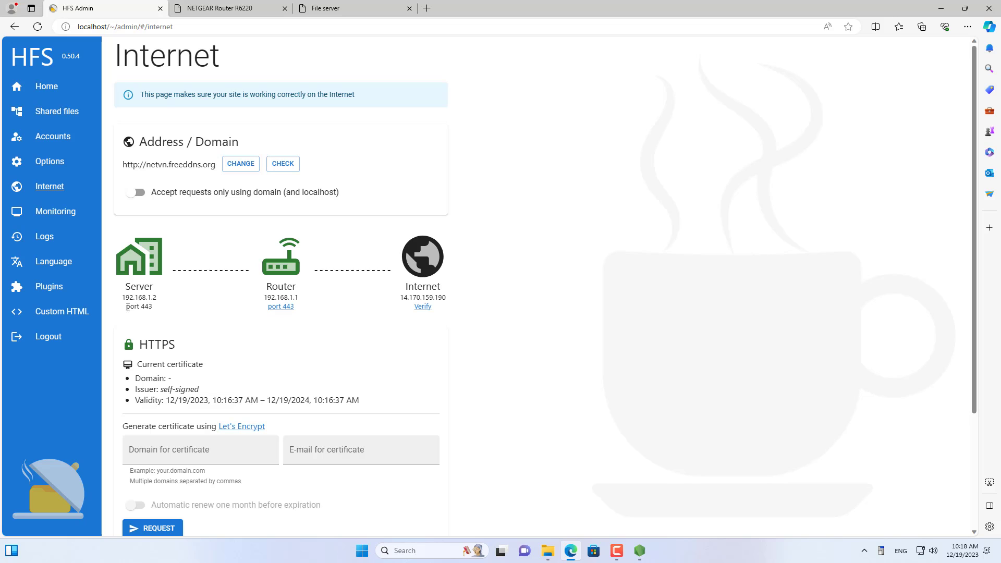
{"action": "left_click", "coordinate": [227, 8]}
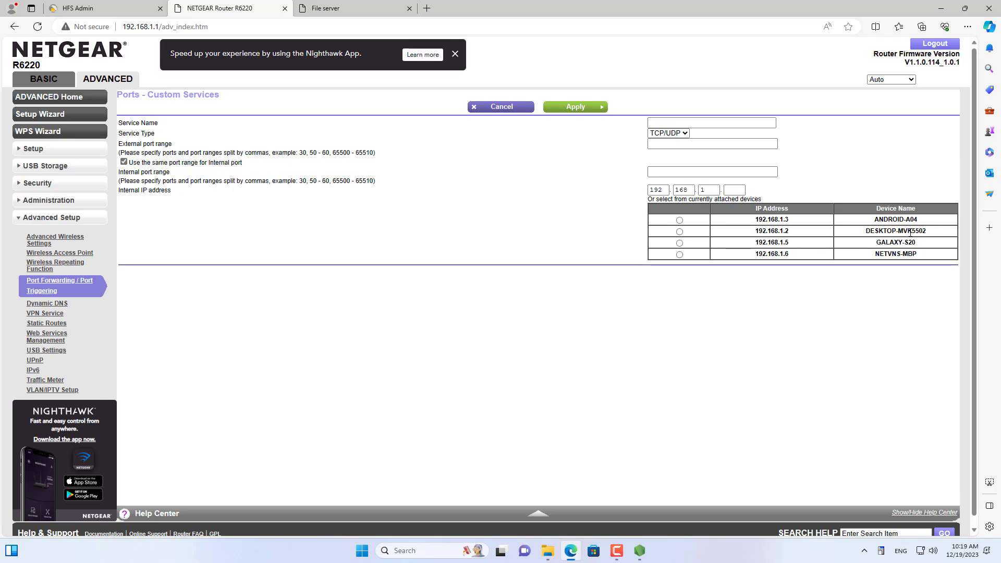
{"action": "mouse_move", "coordinate": [795, 236]}
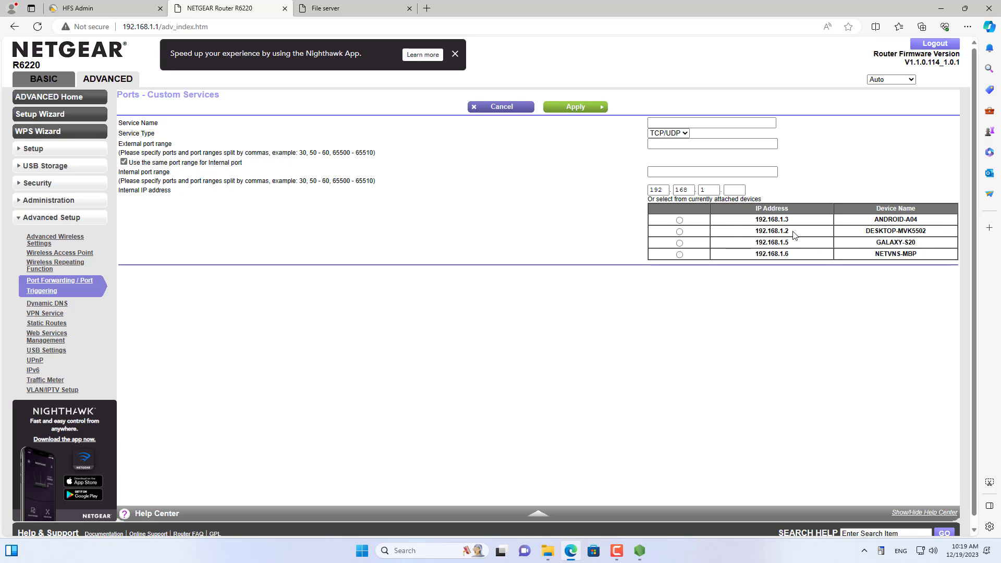
Step: Add a custom HTTPS forwarding rule sending port 443 to 192.168.1.2, then check it
{"action": "left_click", "coordinate": [680, 231]}
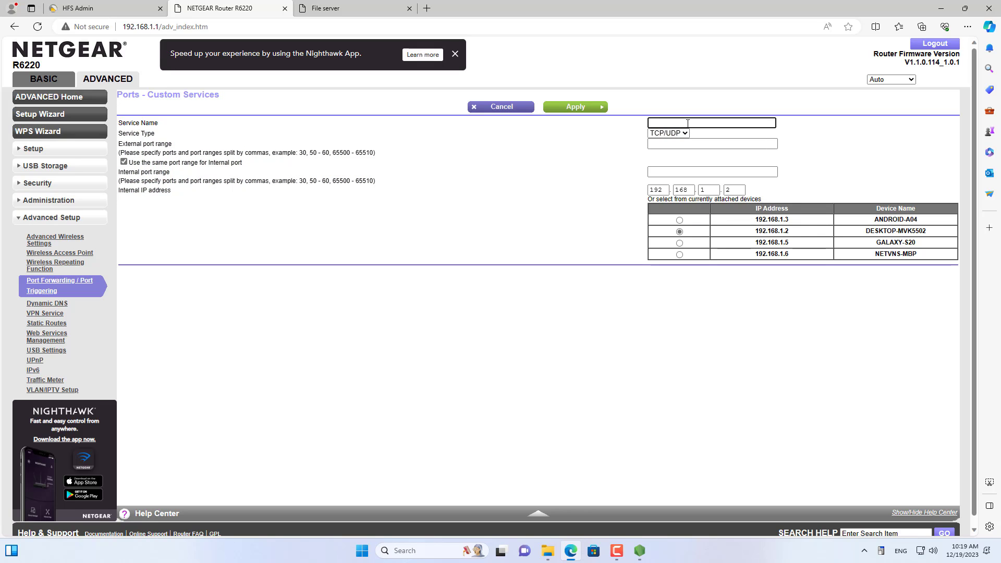
{"action": "type", "text": "HTTPS"}
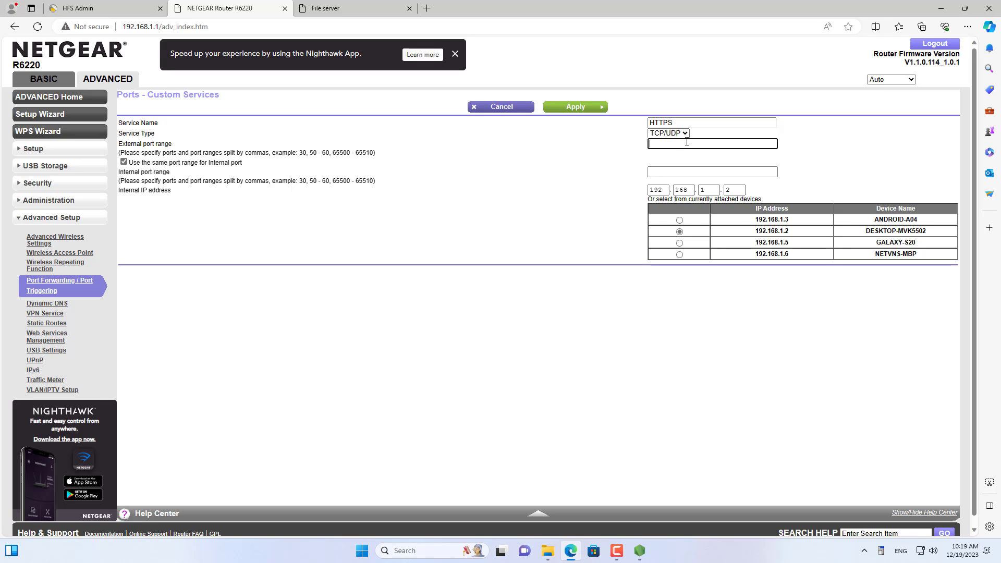
{"action": "type", "text": "443"}
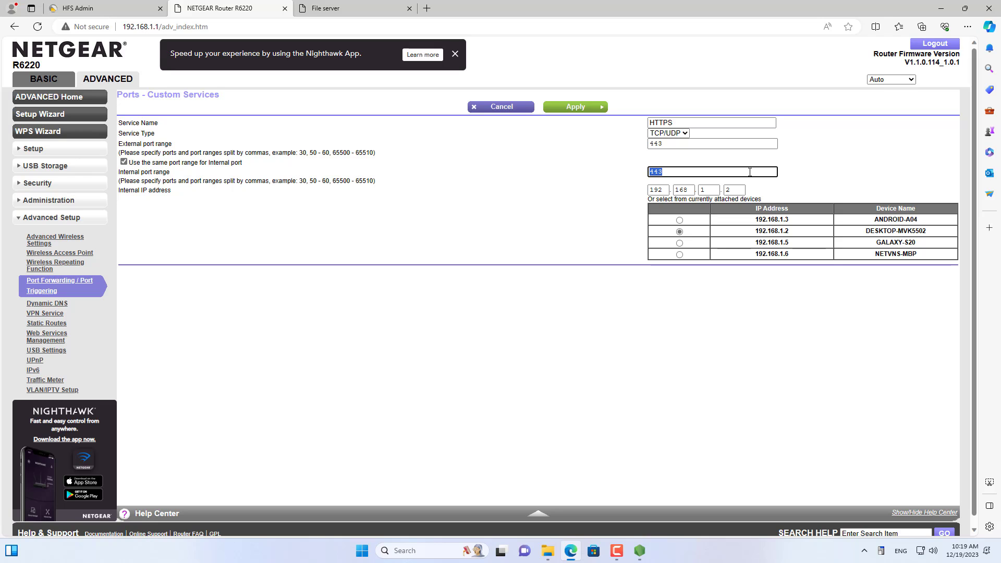
{"action": "left_click", "coordinate": [574, 107]}
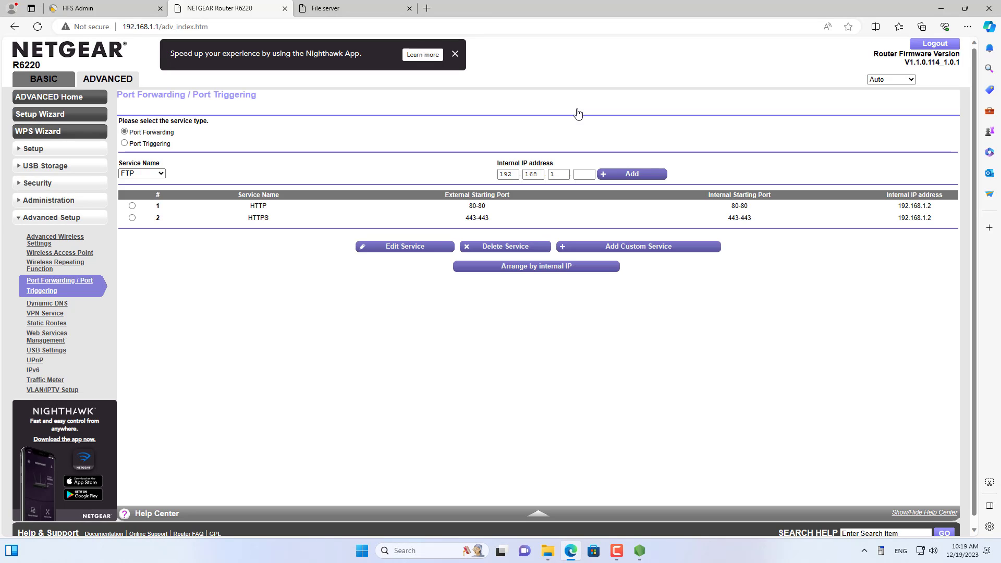
{"action": "mouse_move", "coordinate": [469, 217]}
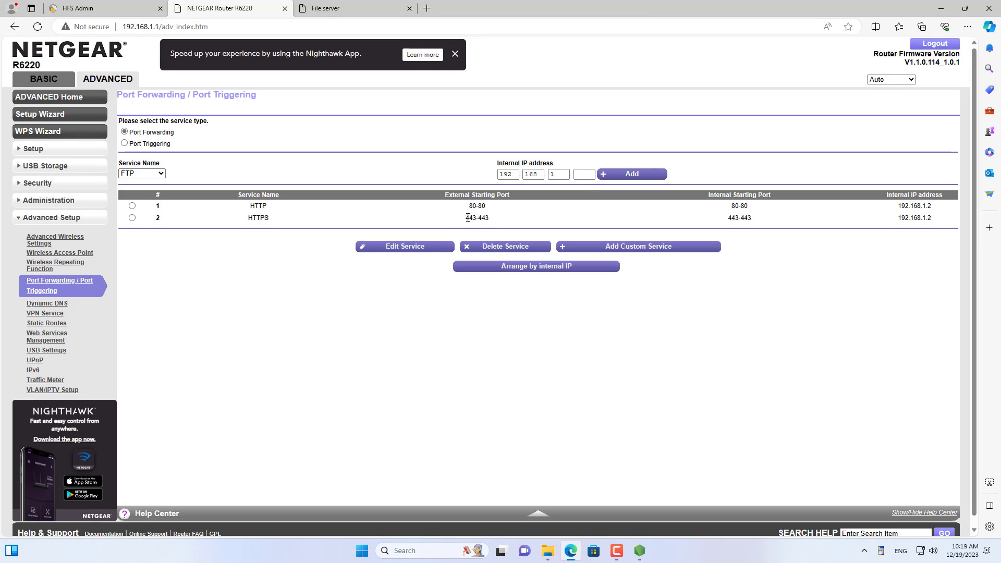
{"action": "double_click", "coordinate": [903, 218]}
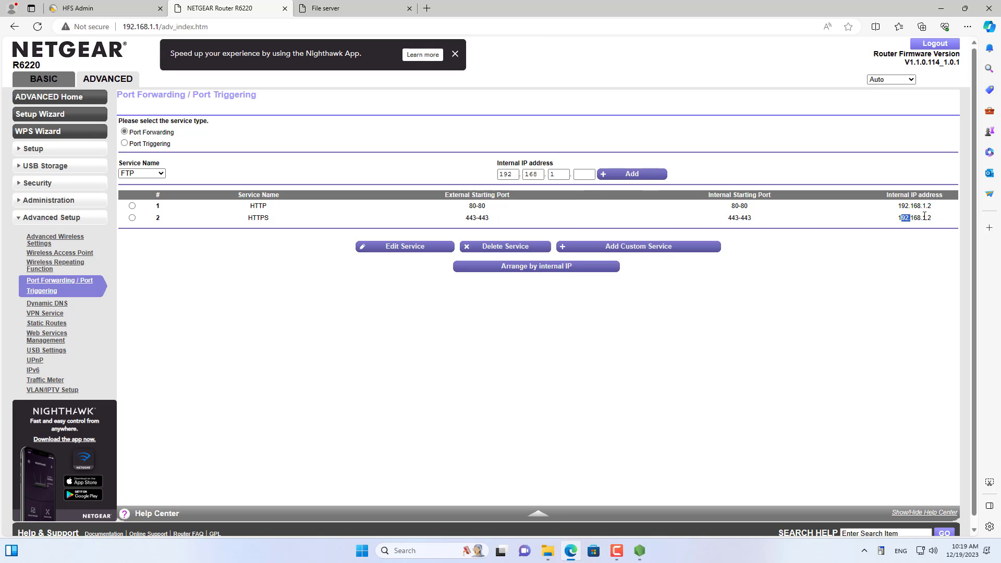
{"action": "double_click", "coordinate": [914, 218]}
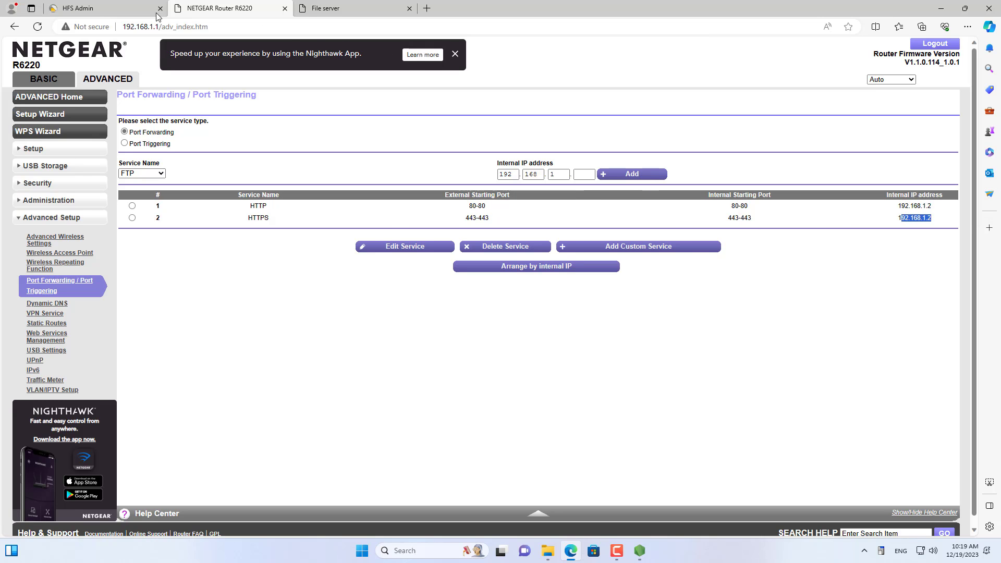
Step: In HFS admin, pass the Internet check for netvn.freeddns.org and reload the page
{"action": "left_click", "coordinate": [75, 8]}
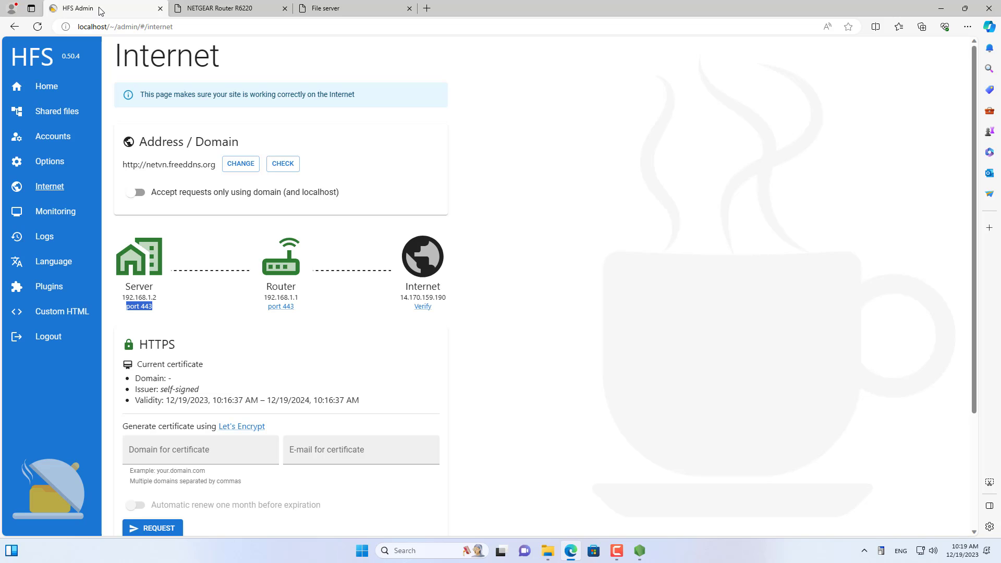
{"action": "left_click", "coordinate": [422, 307]}
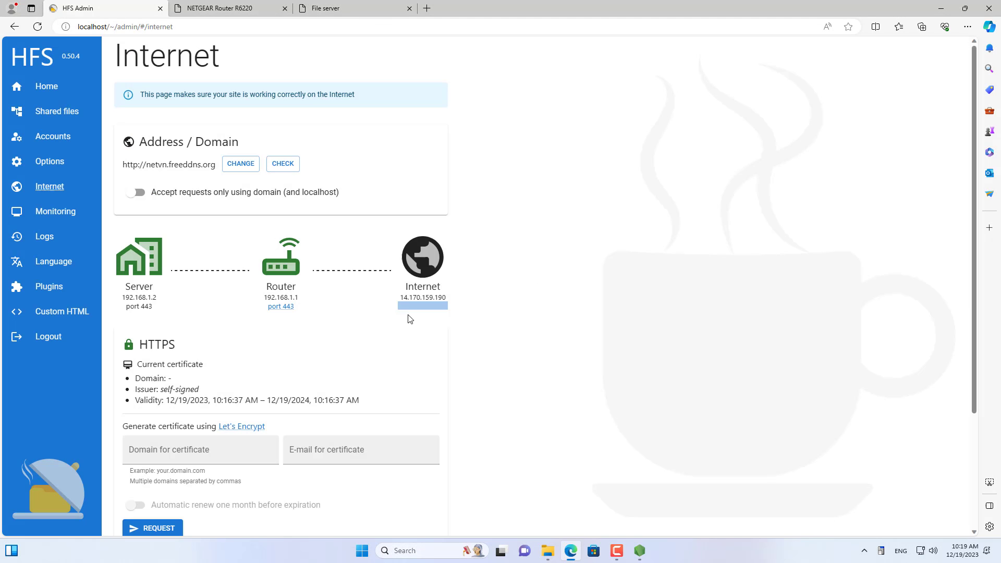
{"action": "left_click", "coordinate": [282, 163]}
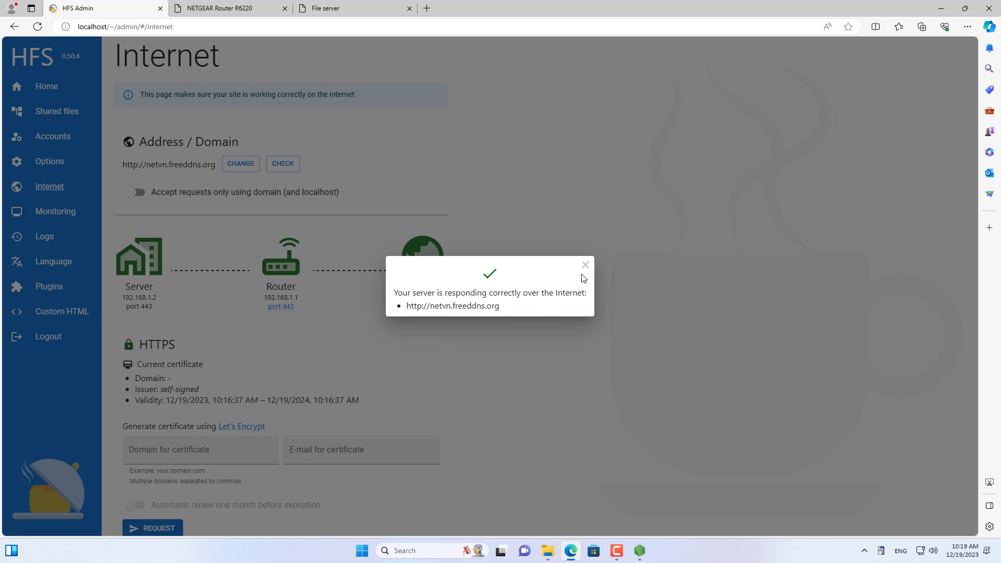
{"action": "left_click", "coordinate": [585, 265]}
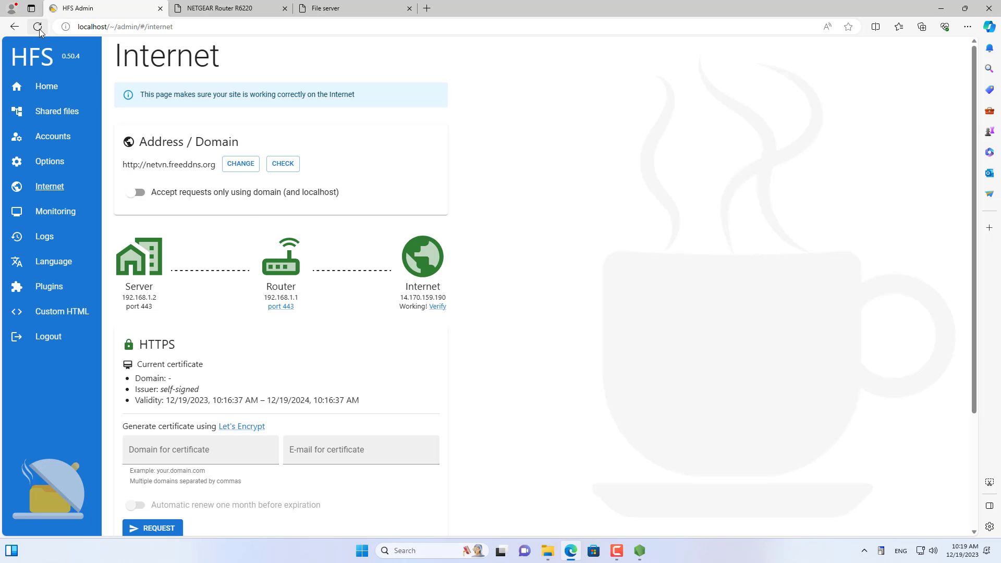
{"action": "left_click", "coordinate": [37, 26]}
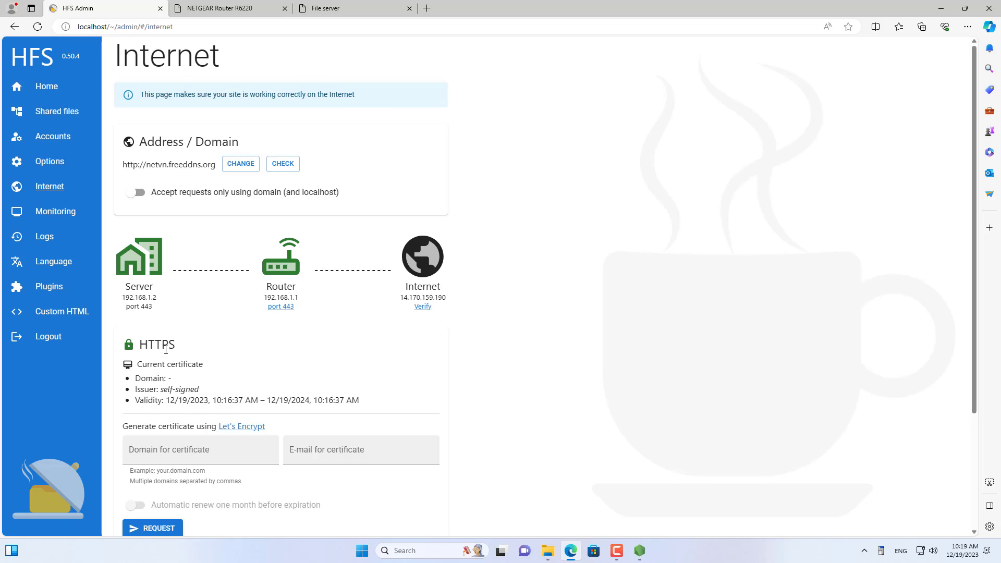
{"action": "left_click", "coordinate": [57, 111]}
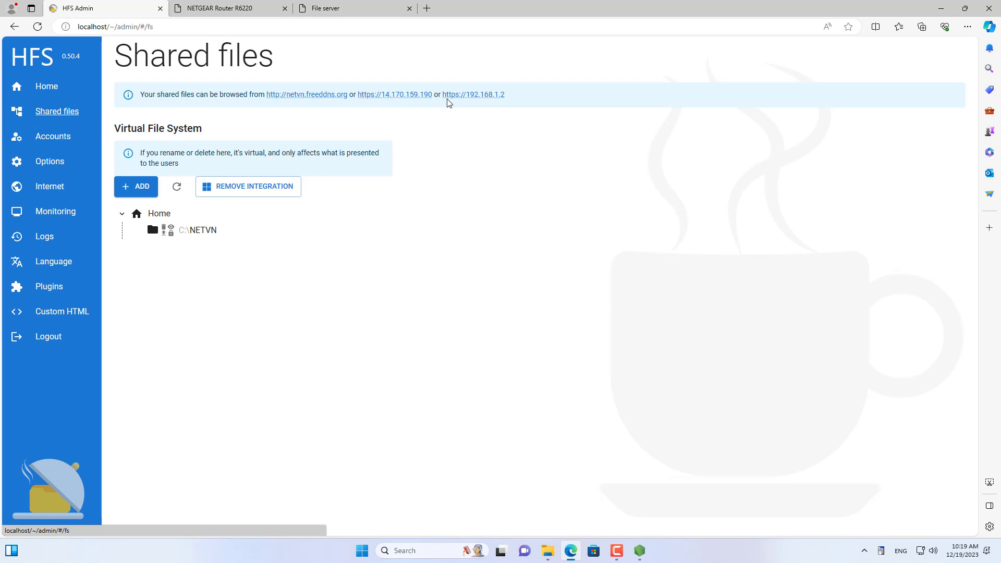
{"action": "mouse_move", "coordinate": [473, 94]}
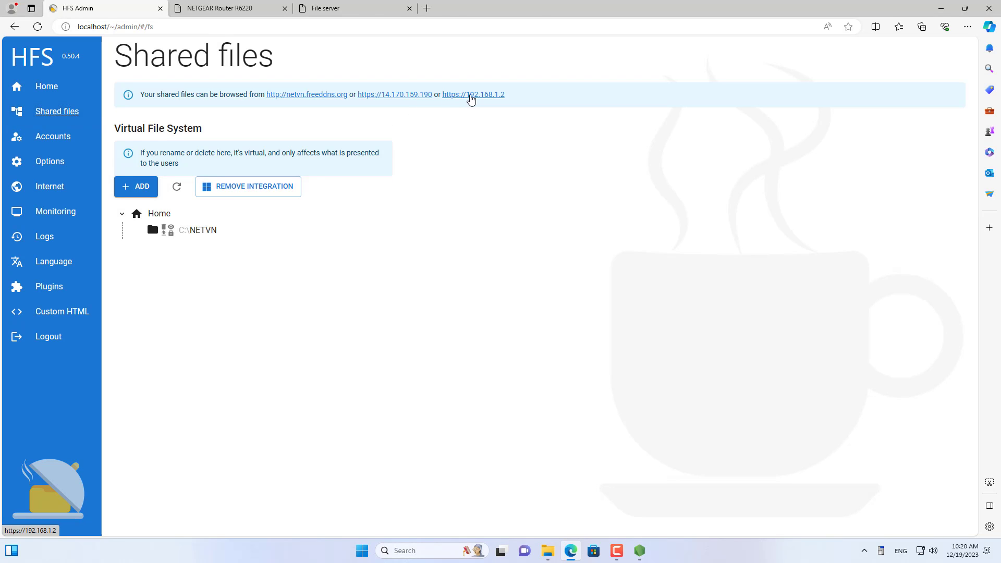
{"action": "left_click", "coordinate": [473, 94]}
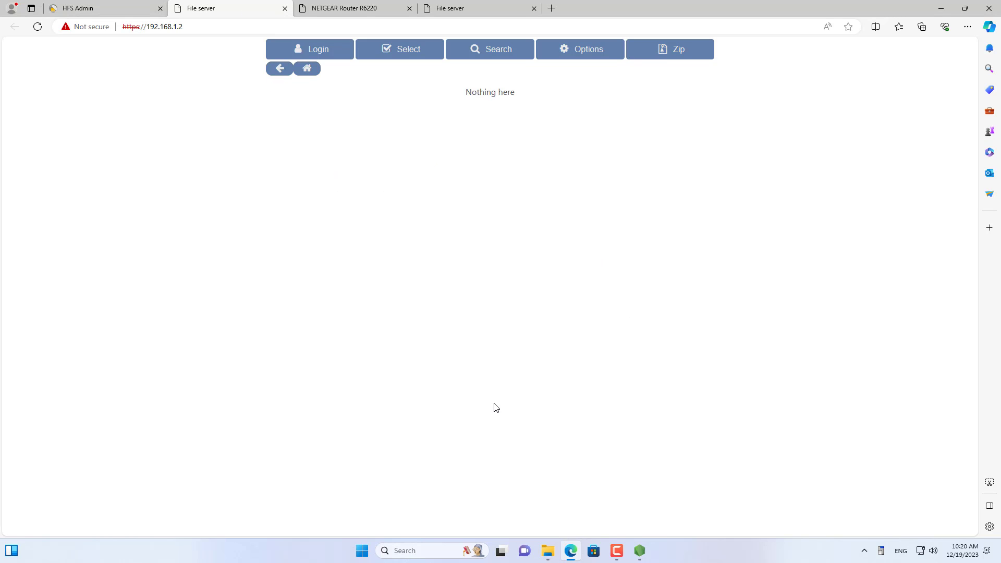
{"action": "left_click", "coordinate": [310, 49]}
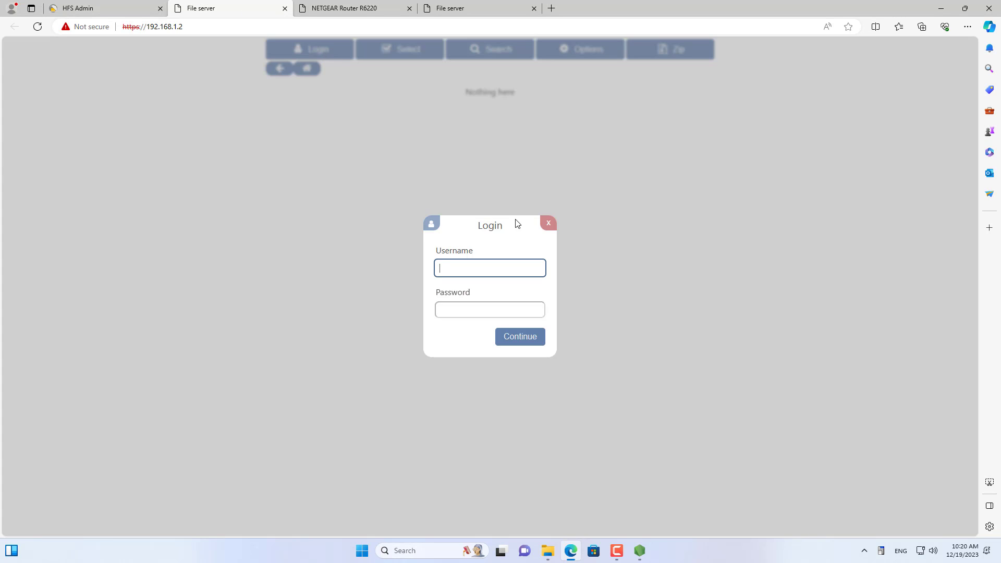
{"action": "type", "text": "netvn"}
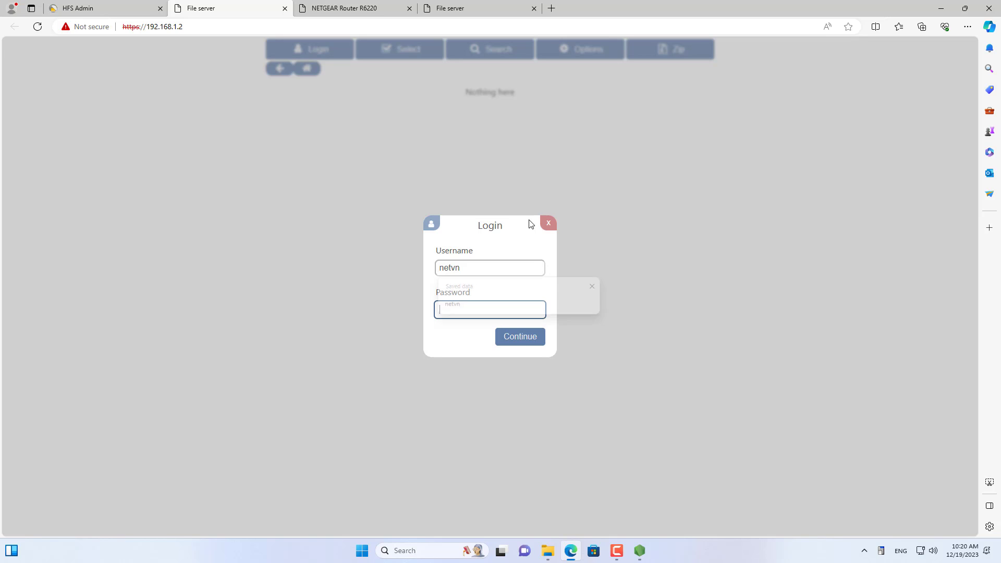
{"action": "type", "text": "netvn"}
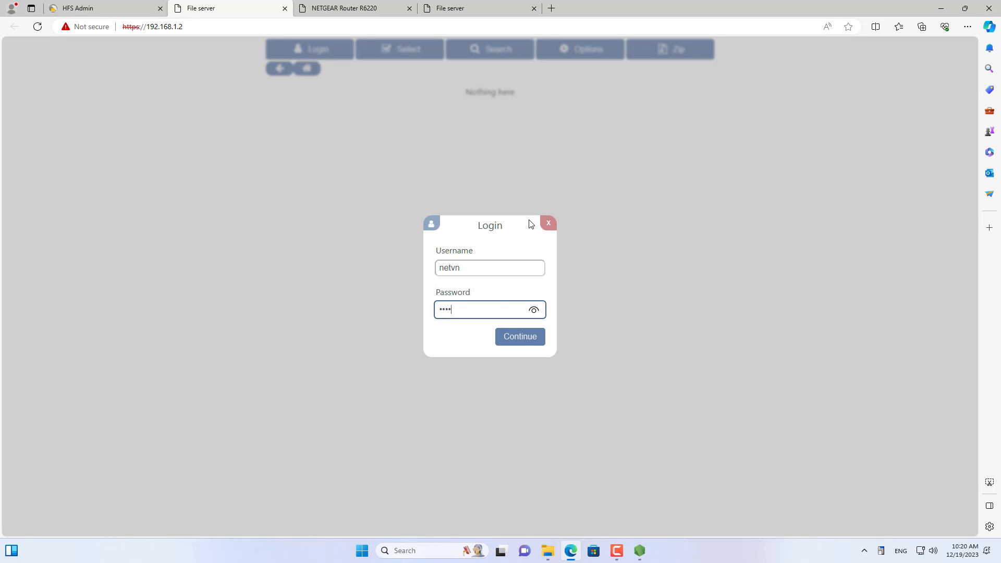
{"action": "left_click", "coordinate": [519, 336]}
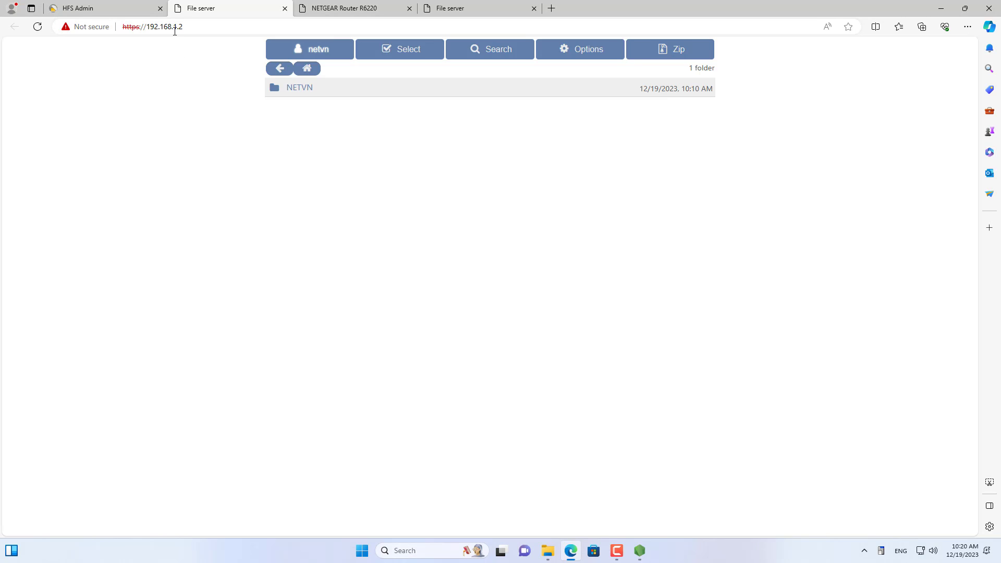
{"action": "left_click", "coordinate": [102, 8]}
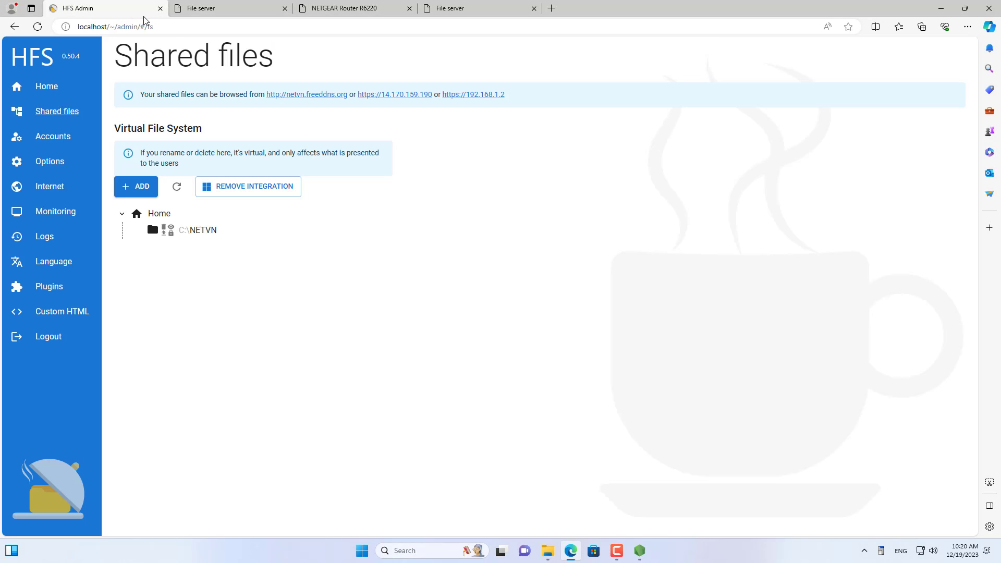
{"action": "mouse_move", "coordinate": [307, 94]}
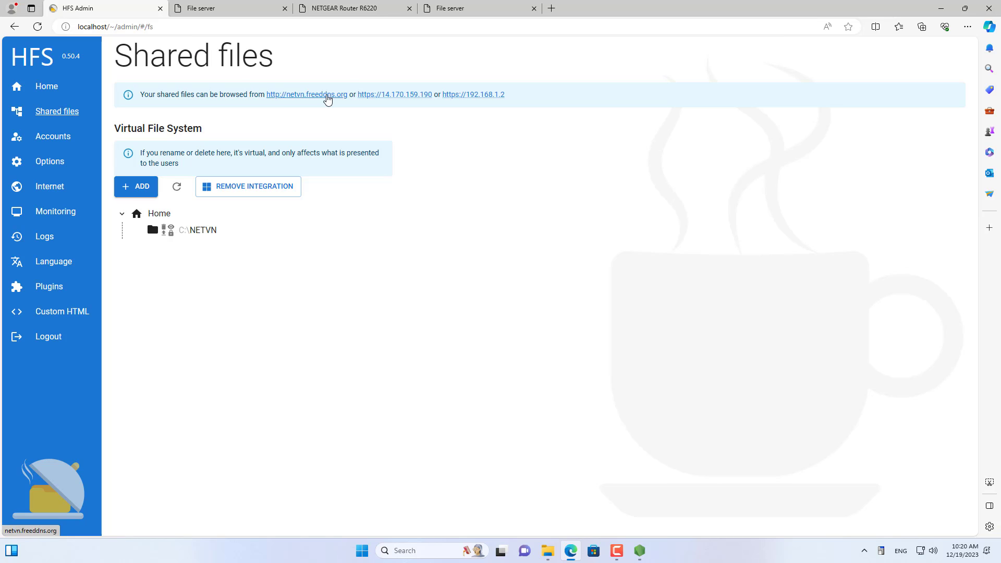
{"action": "left_click", "coordinate": [307, 94]}
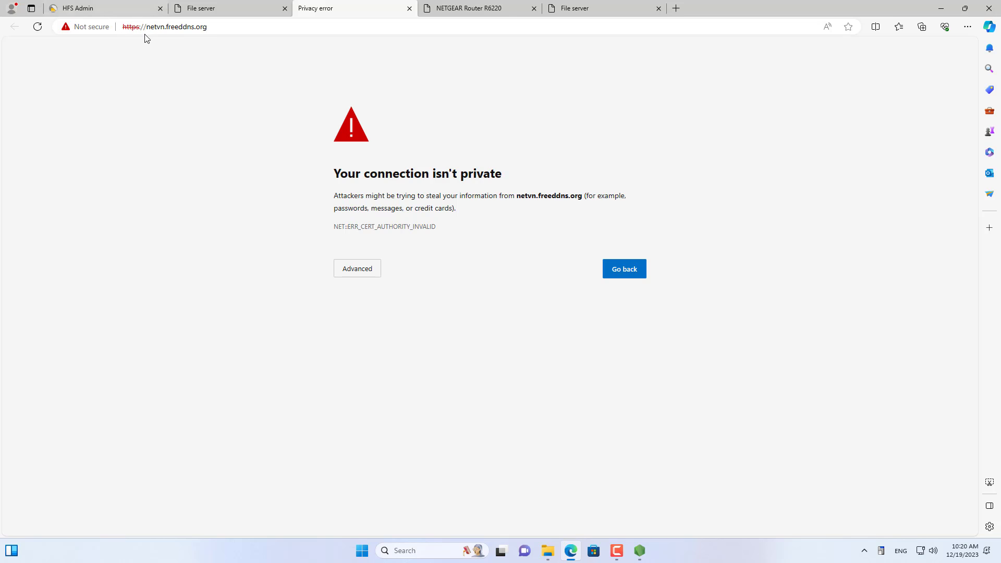
{"action": "left_click", "coordinate": [356, 268]}
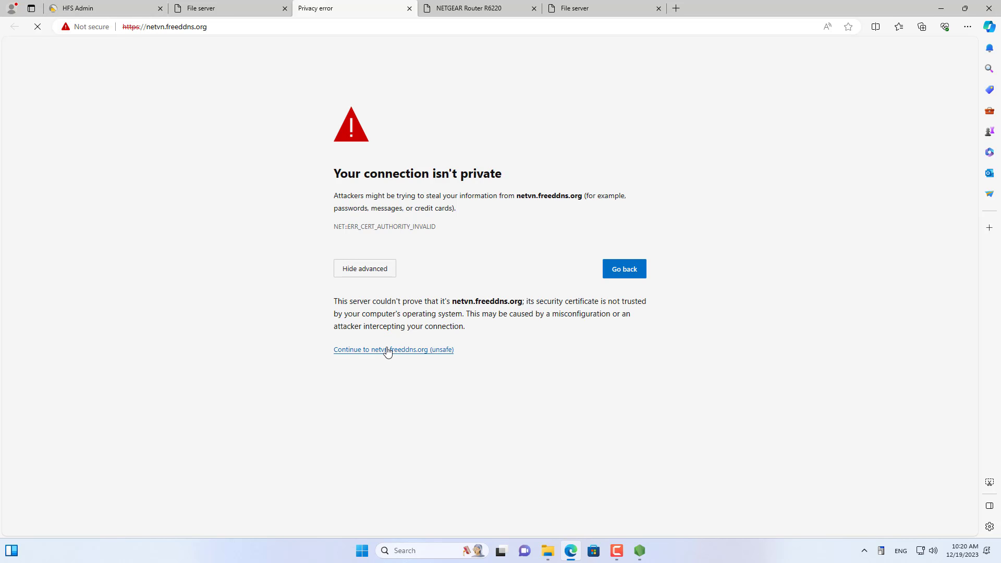
{"action": "left_click", "coordinate": [393, 349]}
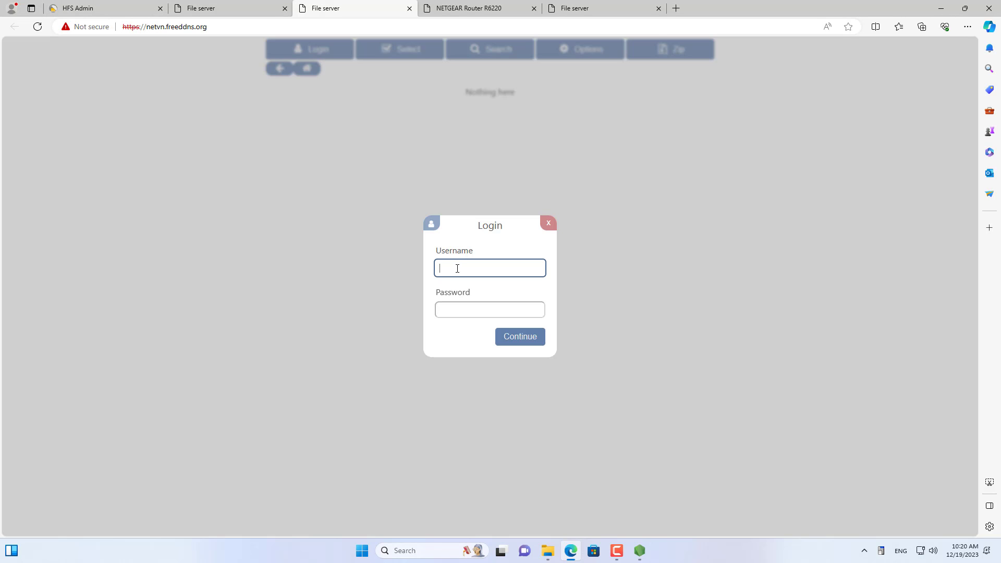
{"action": "type", "text": "netvn"}
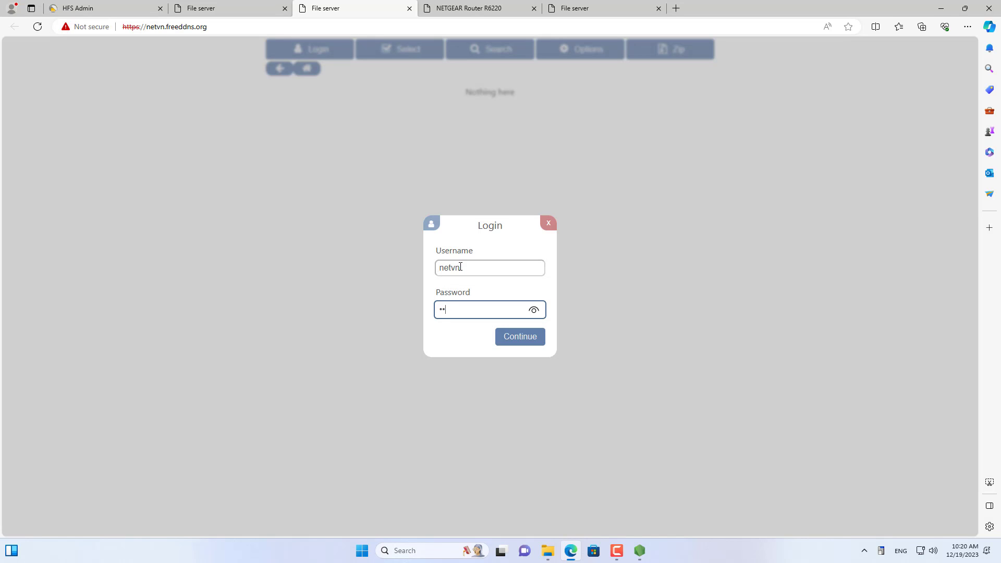
{"action": "left_click", "coordinate": [520, 336]}
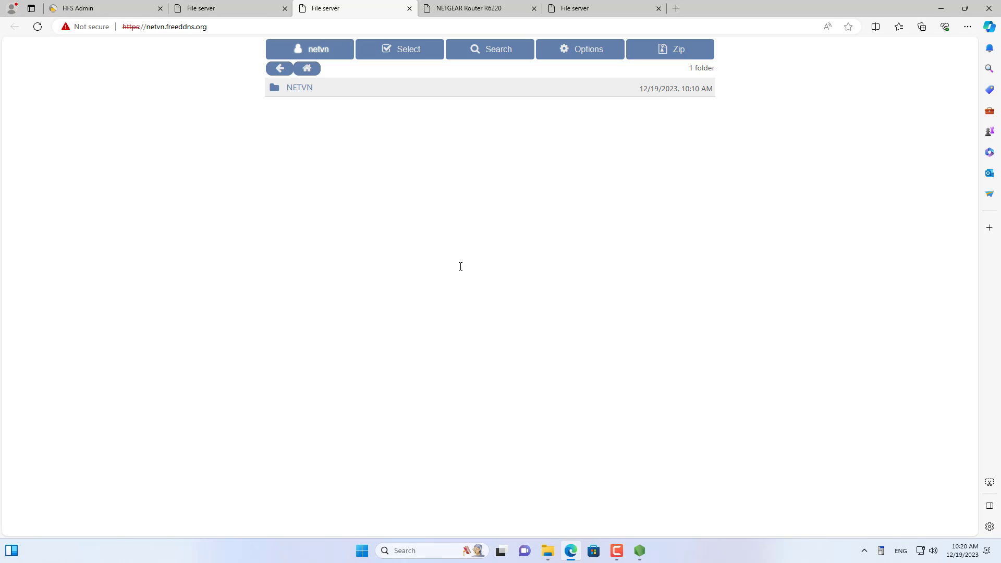
{"action": "left_click", "coordinate": [299, 88]}
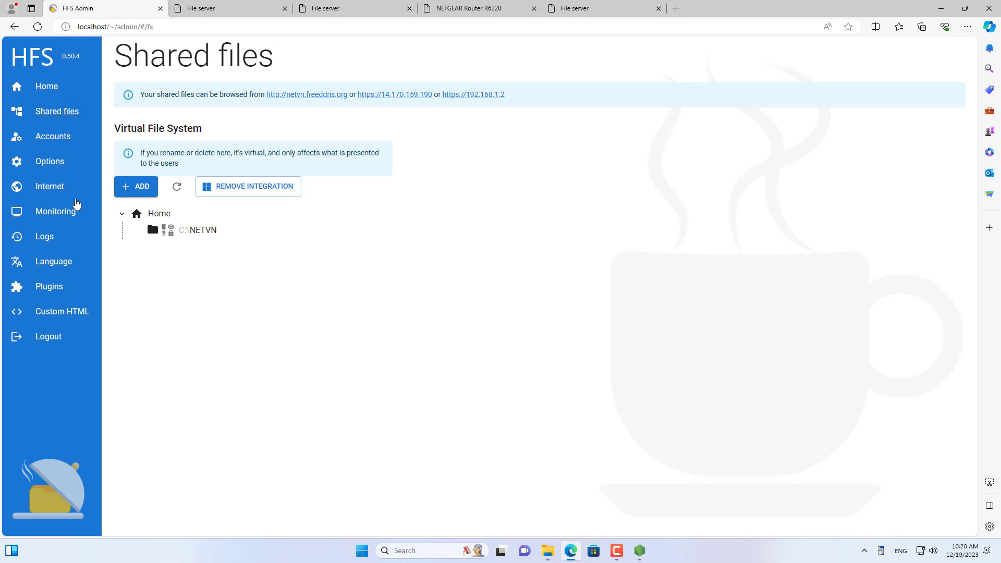
Step: View the Monitoring, Logs and Plugins pages in HFS admin, then close the browser
{"action": "left_click", "coordinate": [54, 211]}
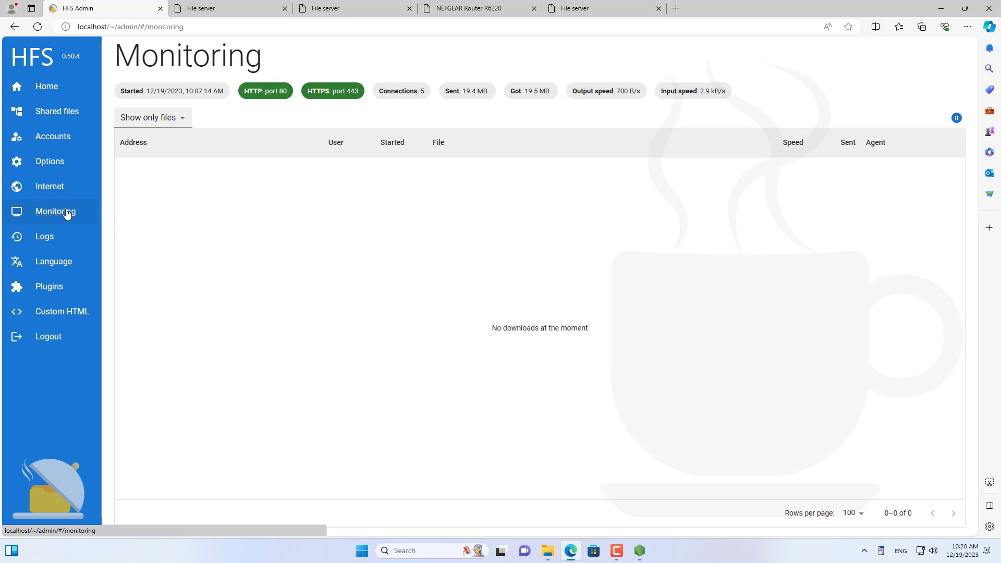
{"action": "mouse_move", "coordinate": [59, 241]}
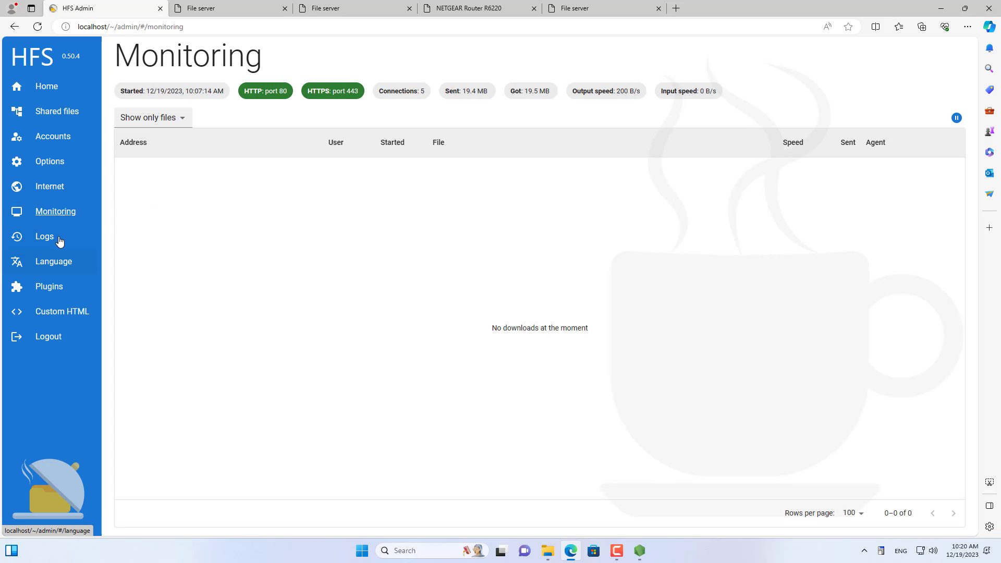
{"action": "left_click", "coordinate": [45, 236]}
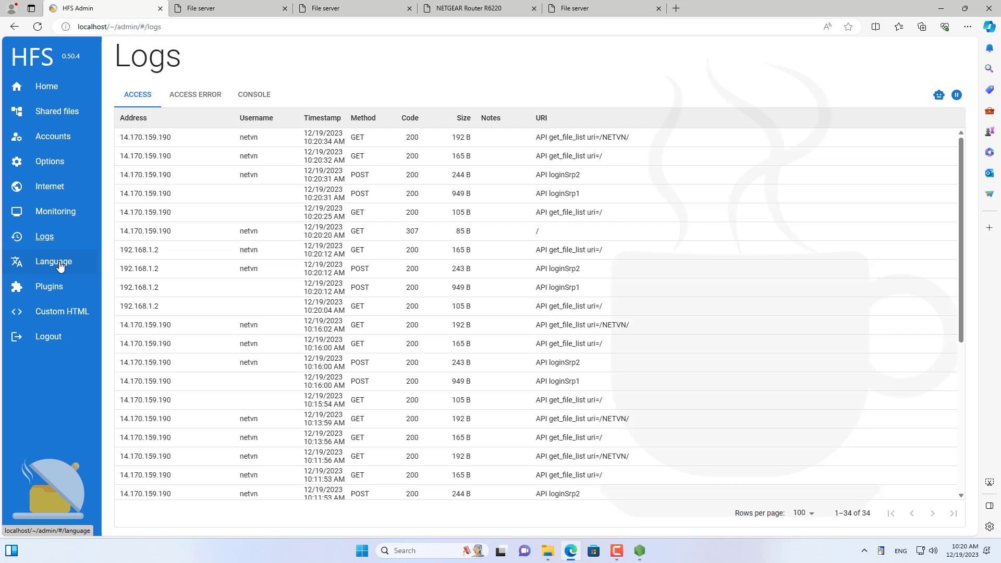
{"action": "left_click", "coordinate": [49, 286]}
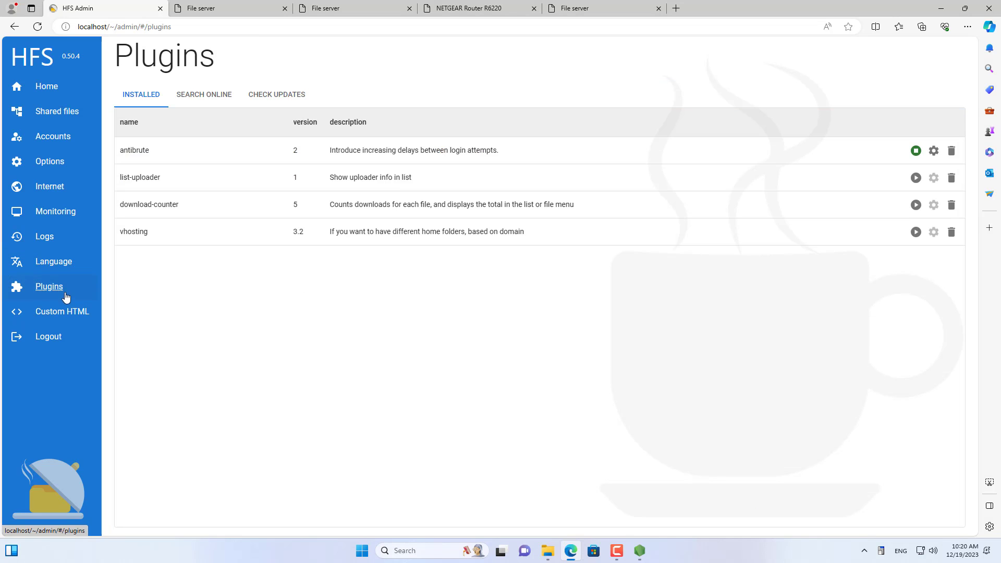
{"action": "left_click", "coordinate": [62, 312]}
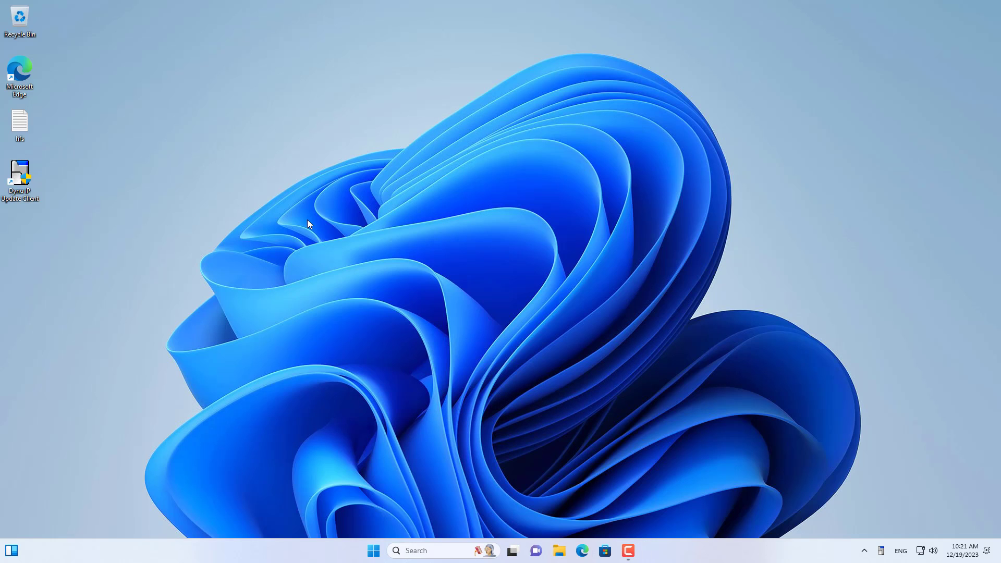
Step: Create a desktop shortcut named hfs targeting C:\hfs-windows\hfs.exe via New > Shortcut
{"action": "right_click", "coordinate": [308, 225]}
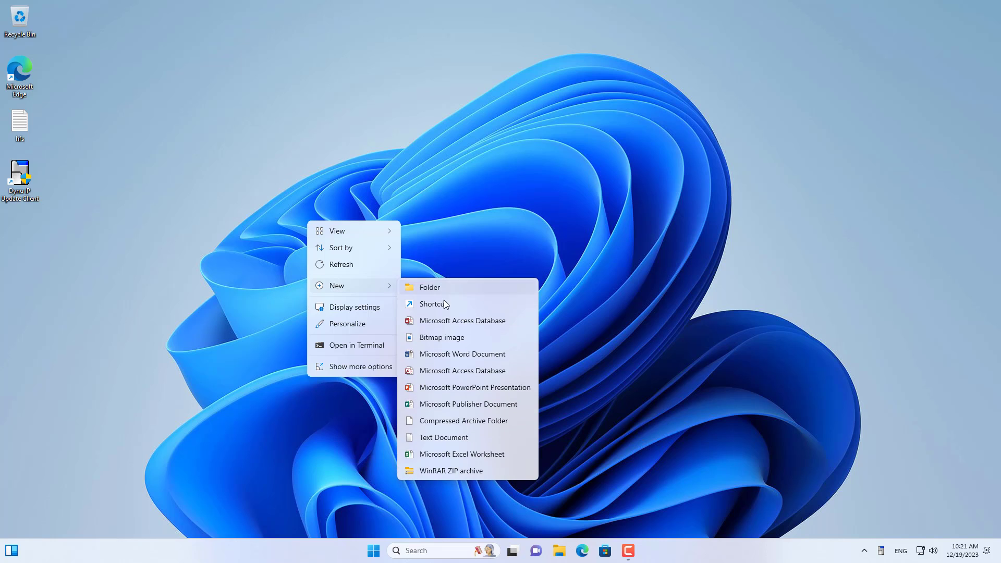
{"action": "left_click", "coordinate": [433, 303]}
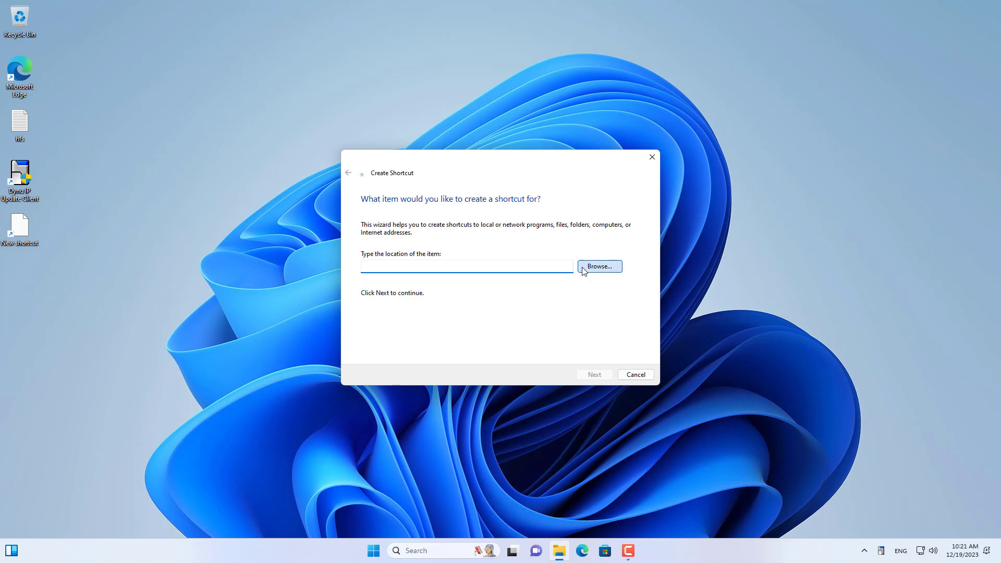
{"action": "left_click", "coordinate": [598, 266]}
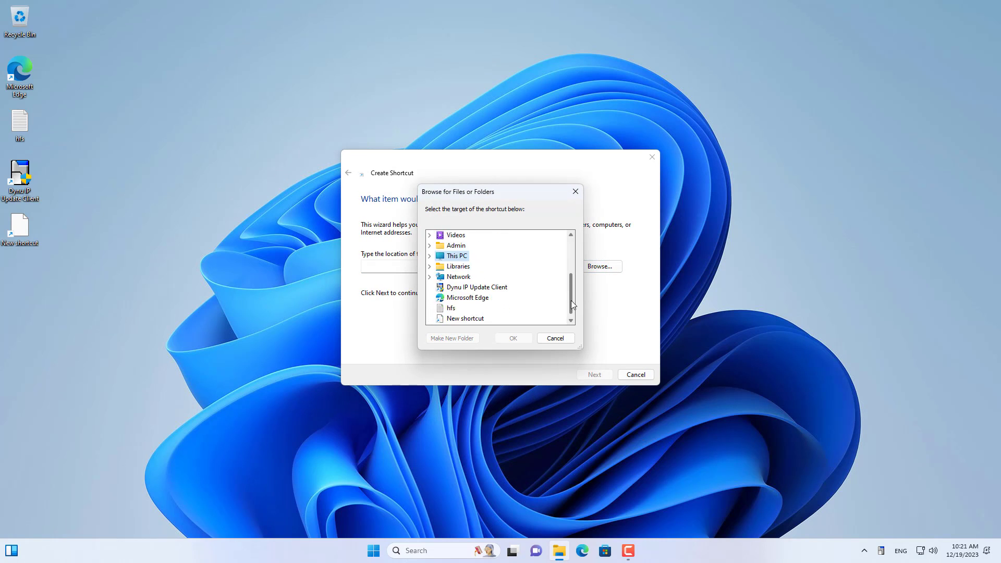
{"action": "mouse_move", "coordinate": [456, 256]}
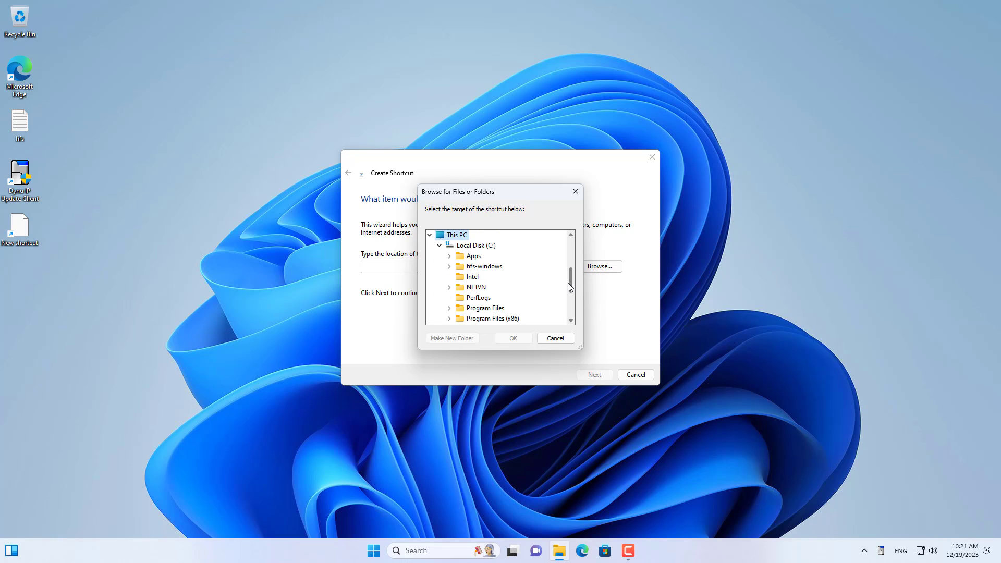
{"action": "left_click", "coordinate": [449, 267]}
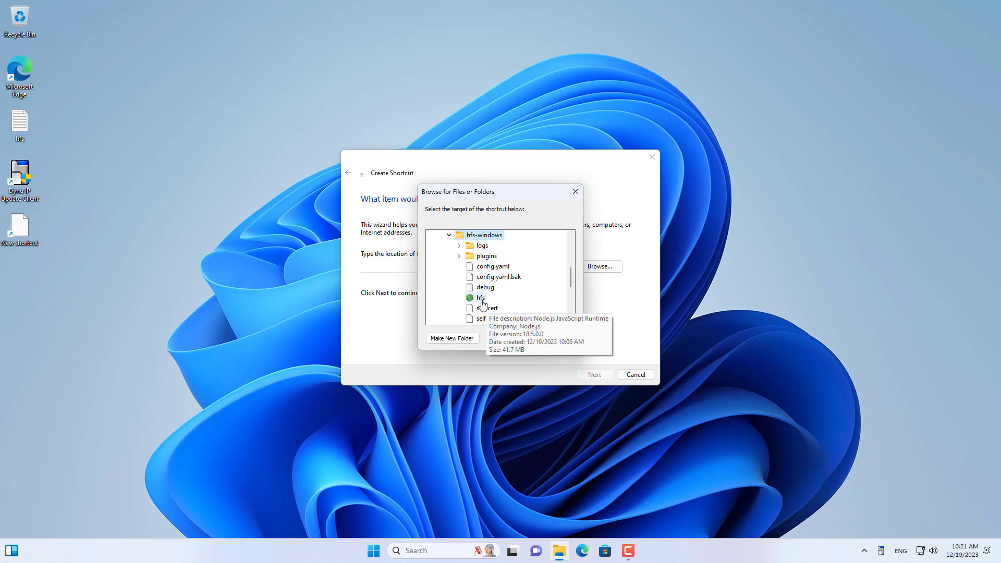
{"action": "left_click", "coordinate": [481, 298]}
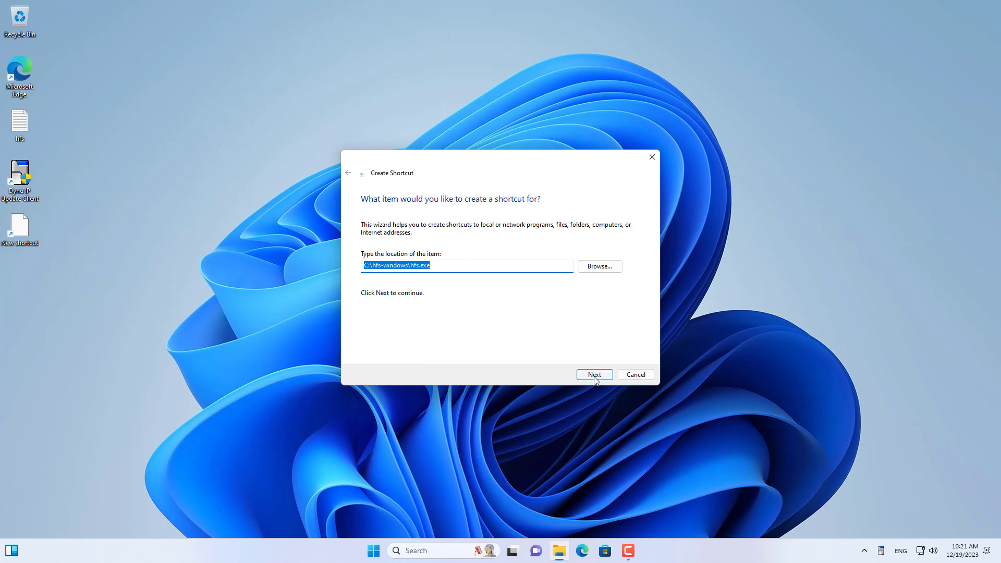
{"action": "left_click", "coordinate": [594, 375]}
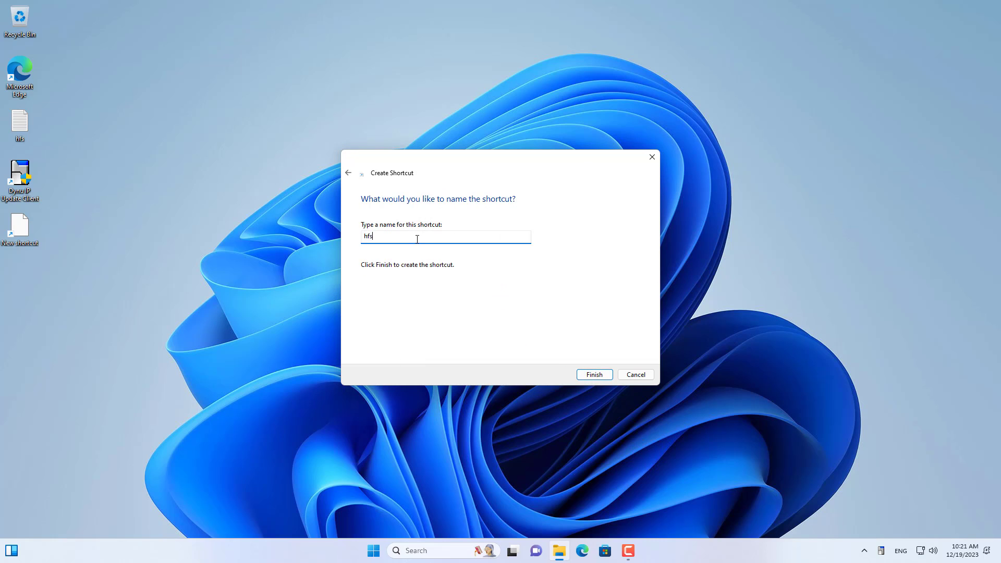
{"action": "left_click", "coordinate": [593, 375]}
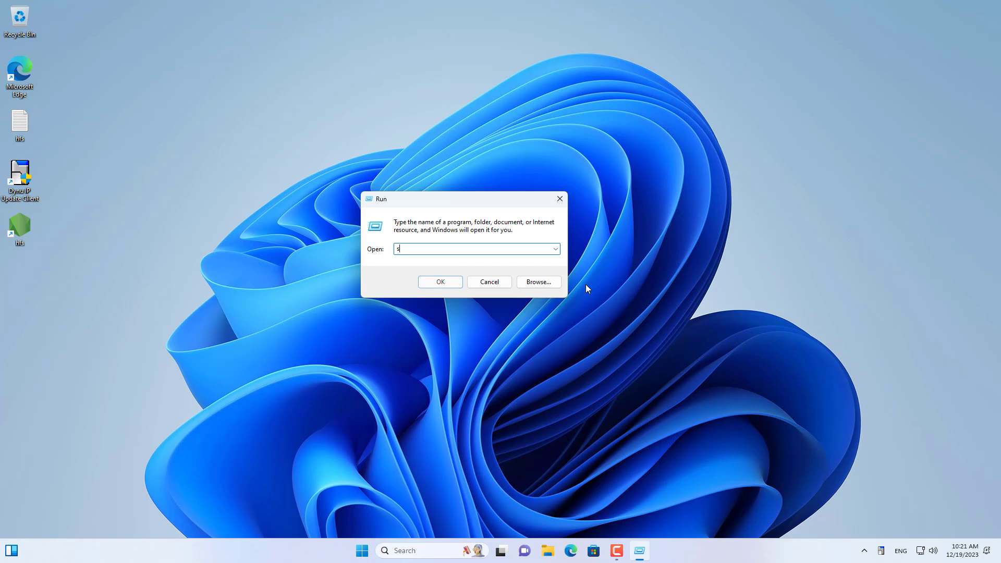
Step: Open shell:startup, place the hfs shortcut there, and launch HFS on ports 80 and 443
{"action": "type", "text": "hell:s"}
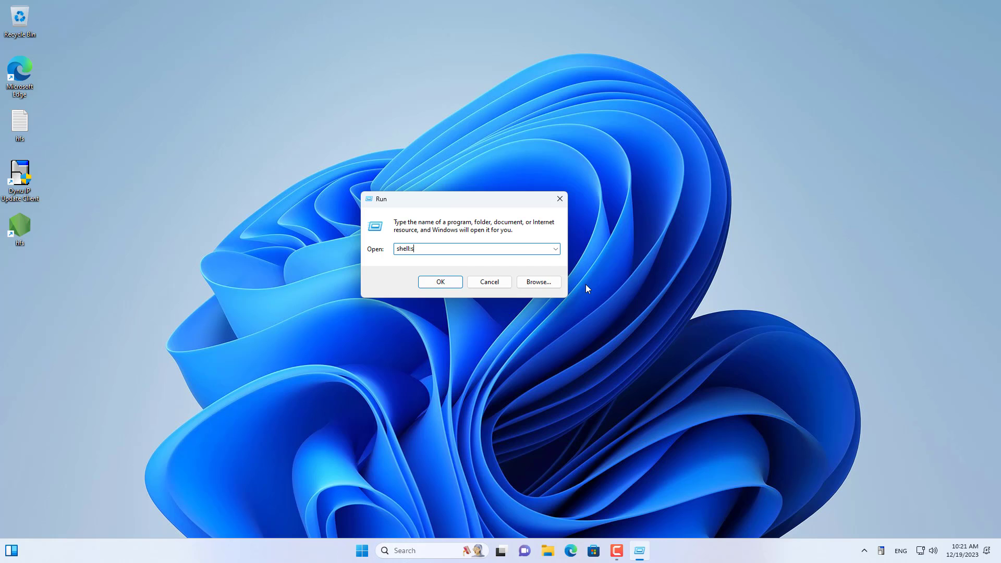
{"action": "type", "text": "tartup"}
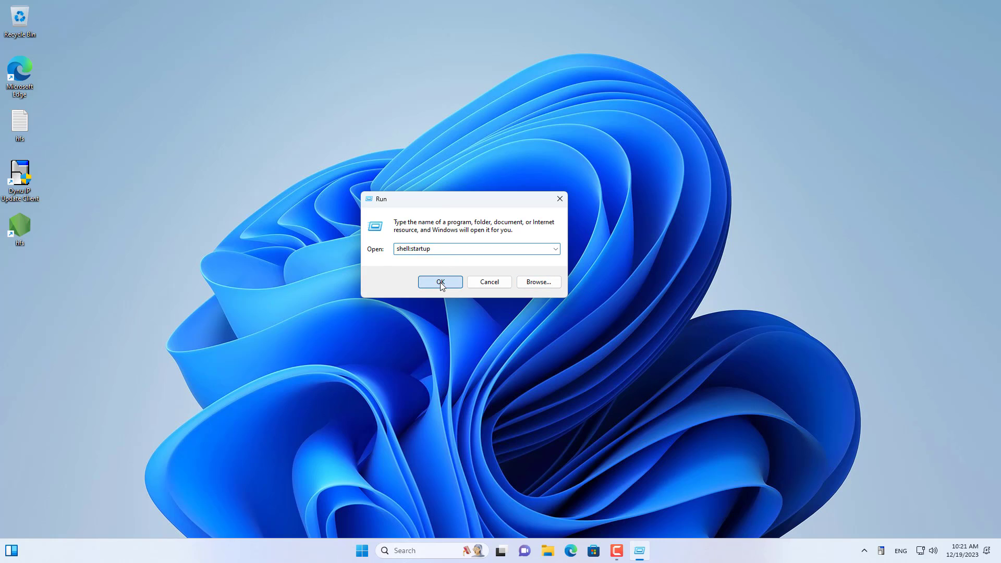
{"action": "left_click", "coordinate": [440, 282]}
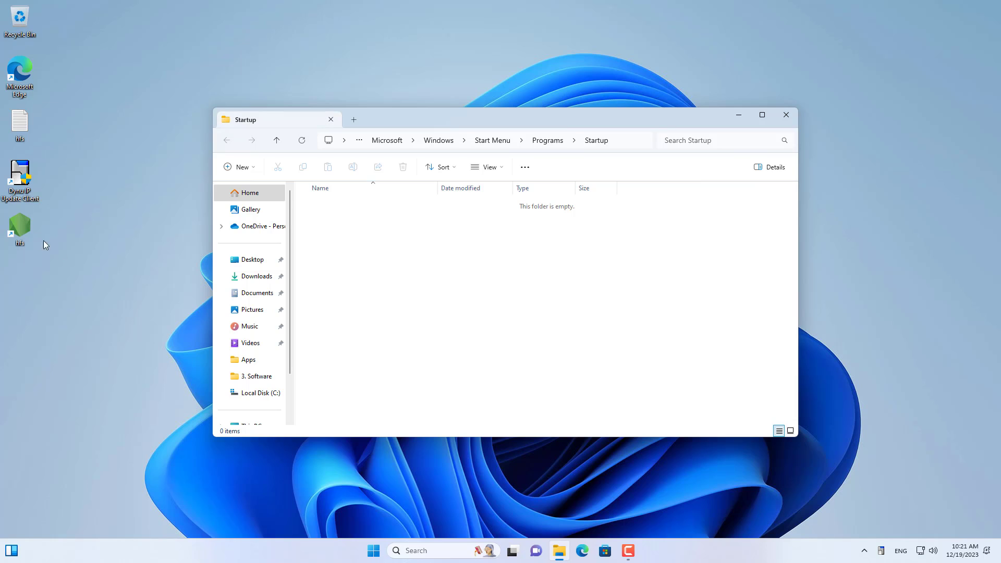
{"action": "mouse_move", "coordinate": [427, 280]}
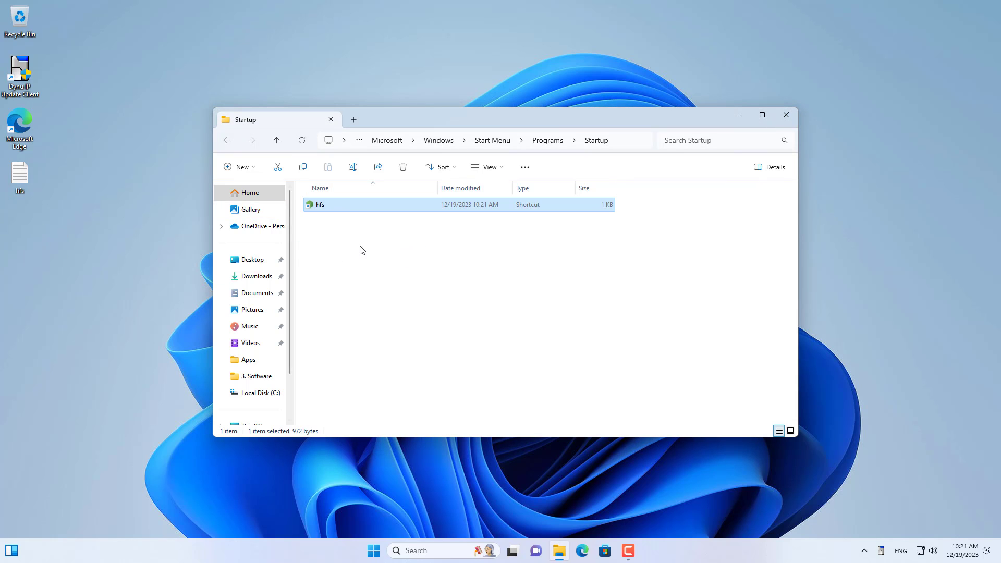
{"action": "mouse_move", "coordinate": [327, 204]}
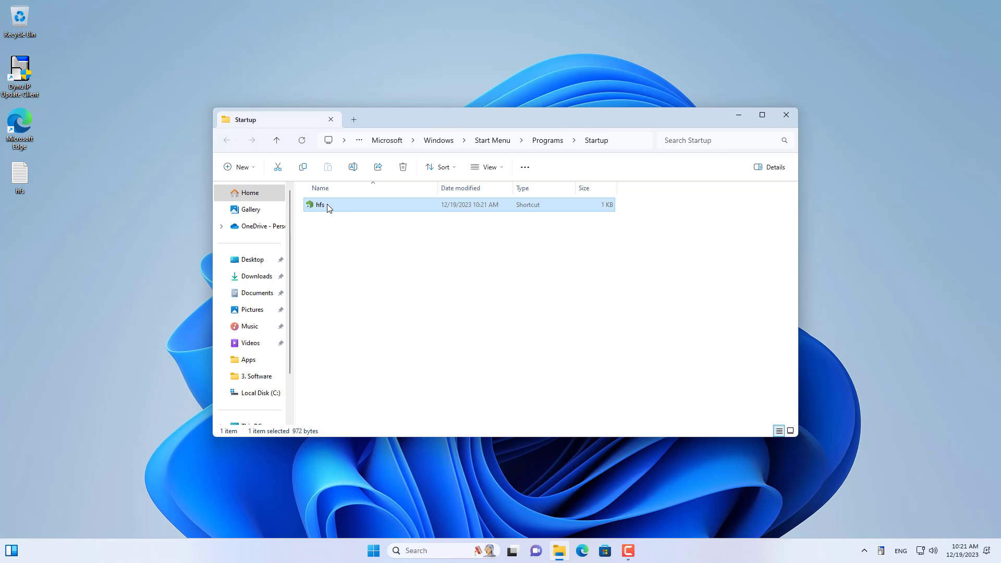
{"action": "double_click", "coordinate": [320, 205]}
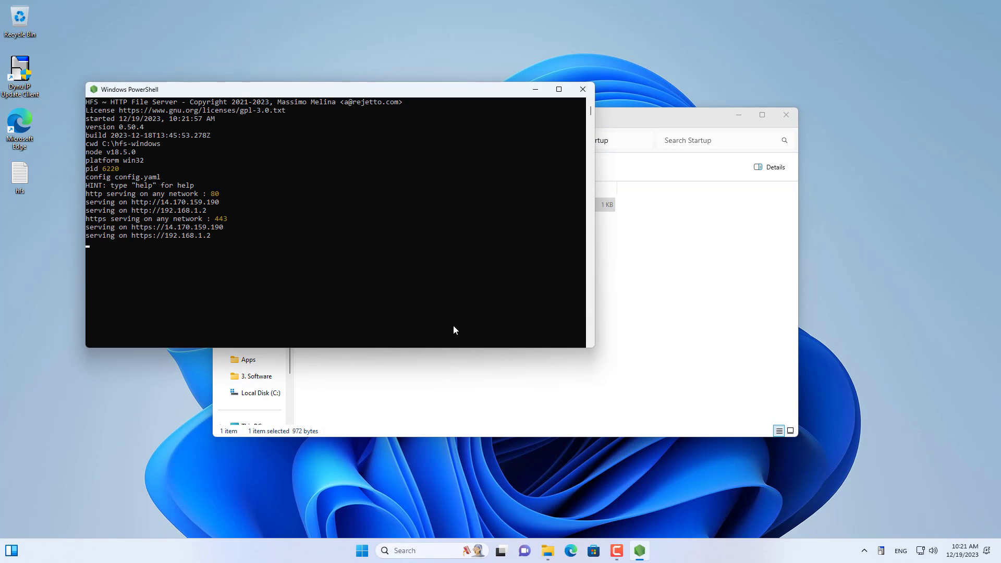